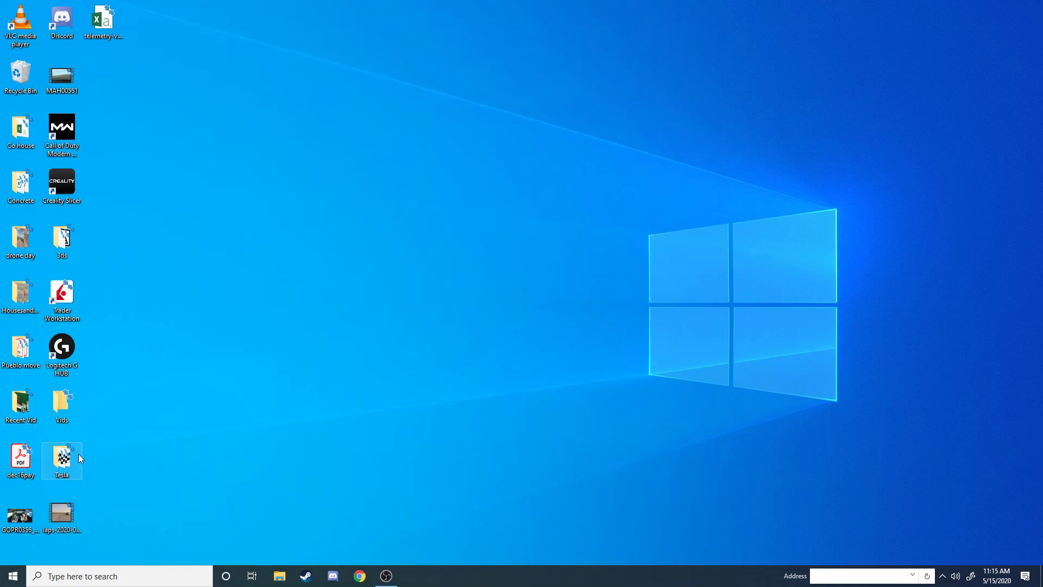
{"action": "mouse_move", "coordinate": [64, 462]}
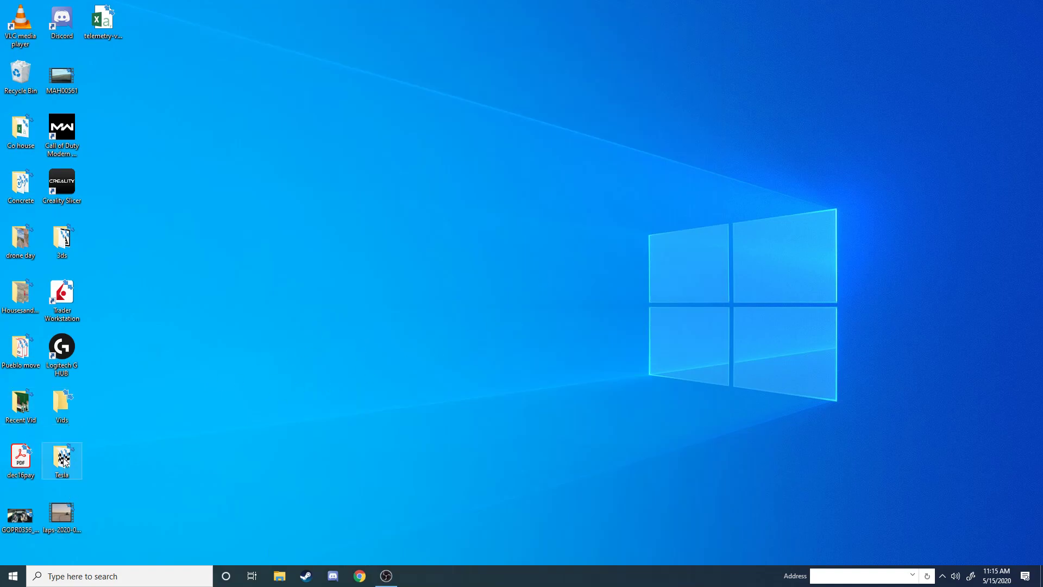
Step: Open the Windows taskbar search panel, showing top apps and recent activities
{"action": "left_click", "coordinate": [62, 515]}
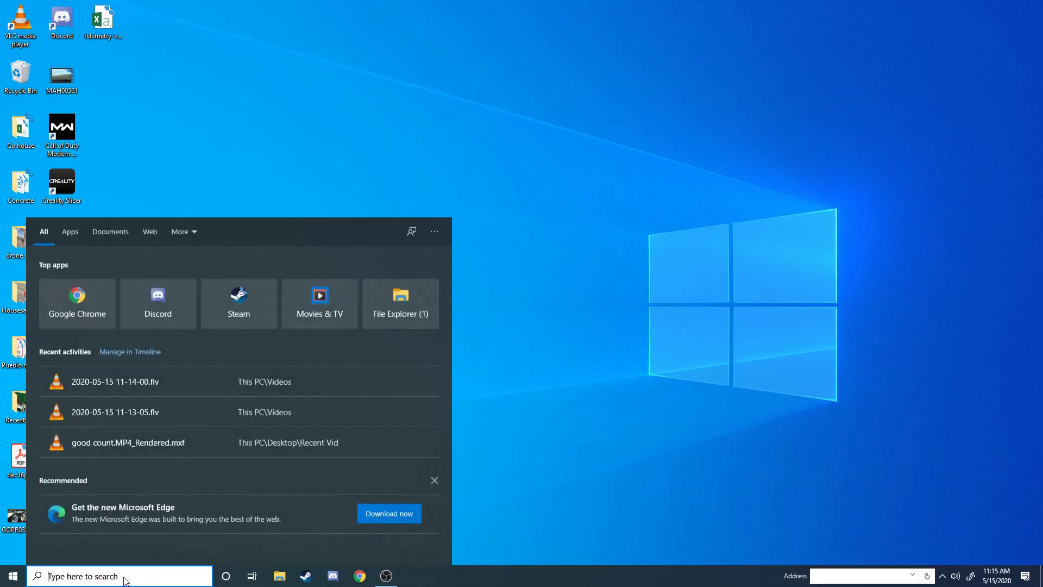
Step: Launch RaceRender 3 via a 'race' search and cancel the Data Overlay - Simple template setup
{"action": "type", "text": "race"}
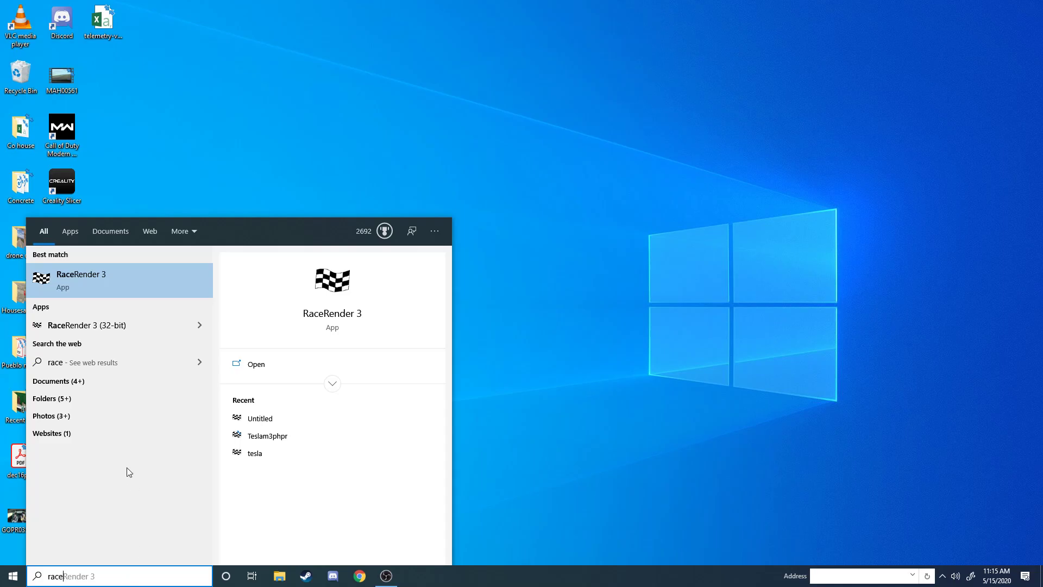
{"action": "left_click", "coordinate": [255, 364]}
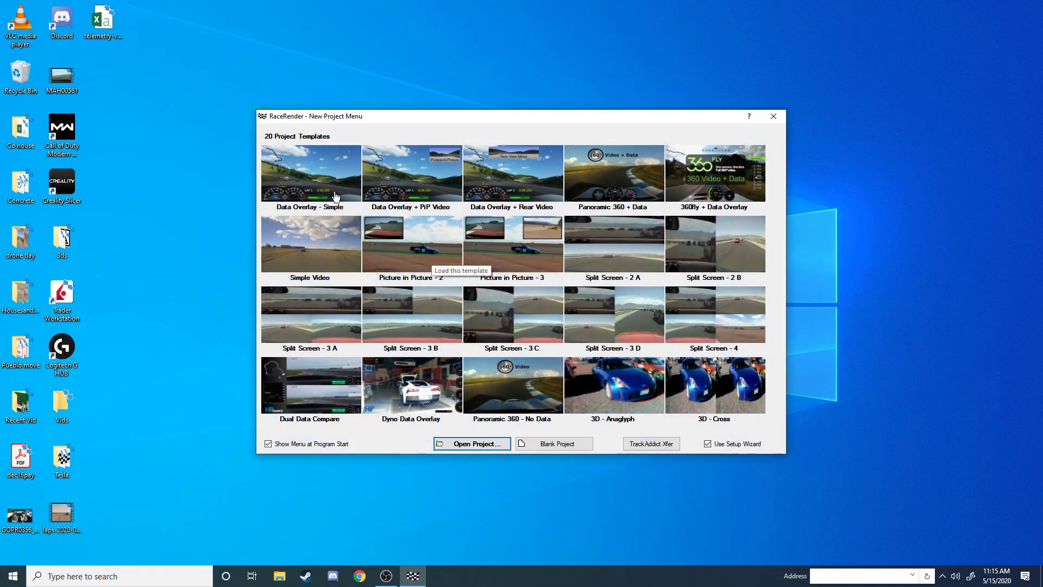
{"action": "mouse_move", "coordinate": [309, 178]}
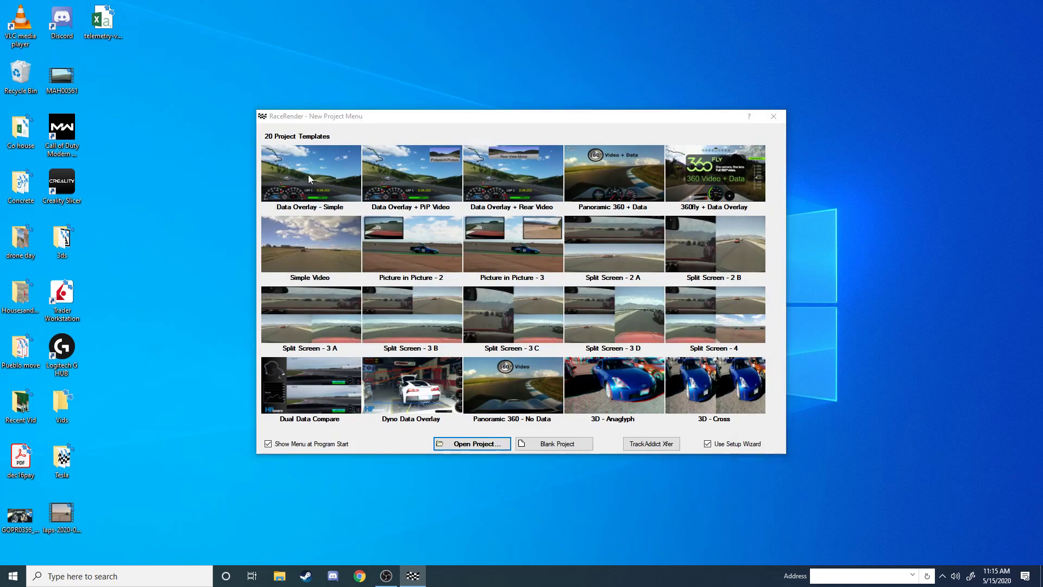
{"action": "double_click", "coordinate": [309, 172]}
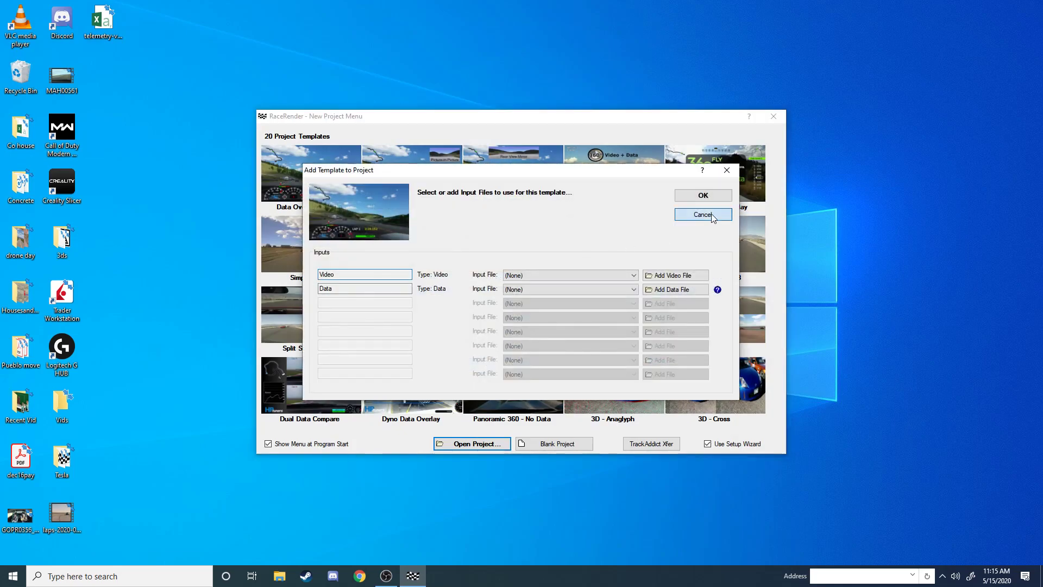
{"action": "left_click", "coordinate": [702, 214]}
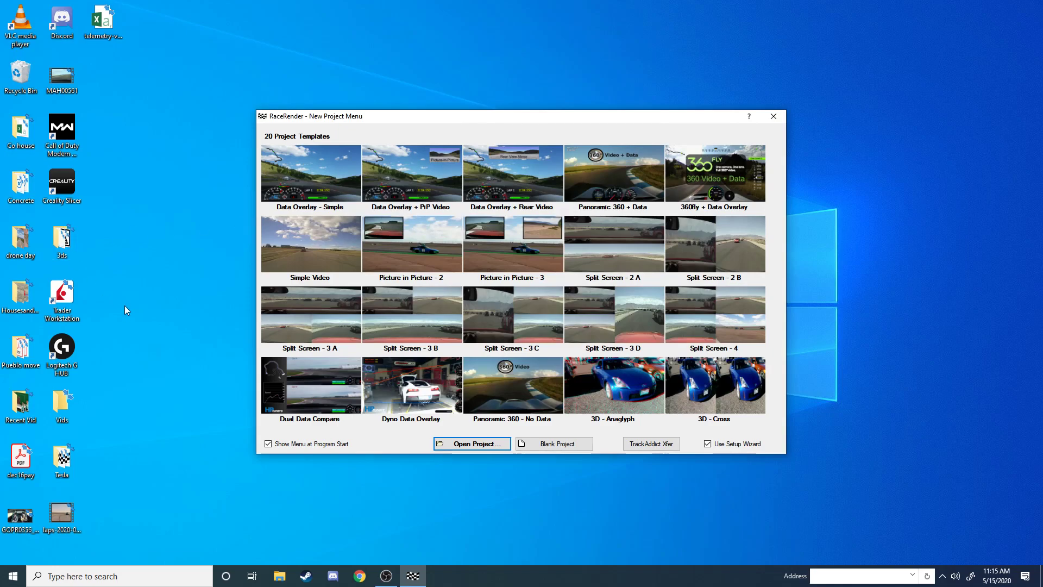
{"action": "mouse_move", "coordinate": [112, 514]}
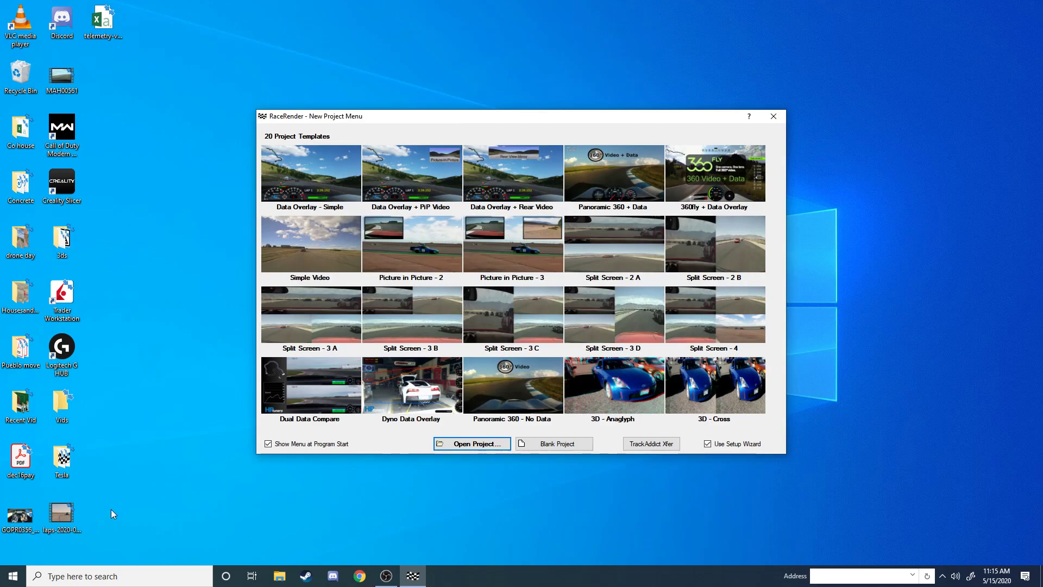
{"action": "mouse_move", "coordinate": [106, 468]}
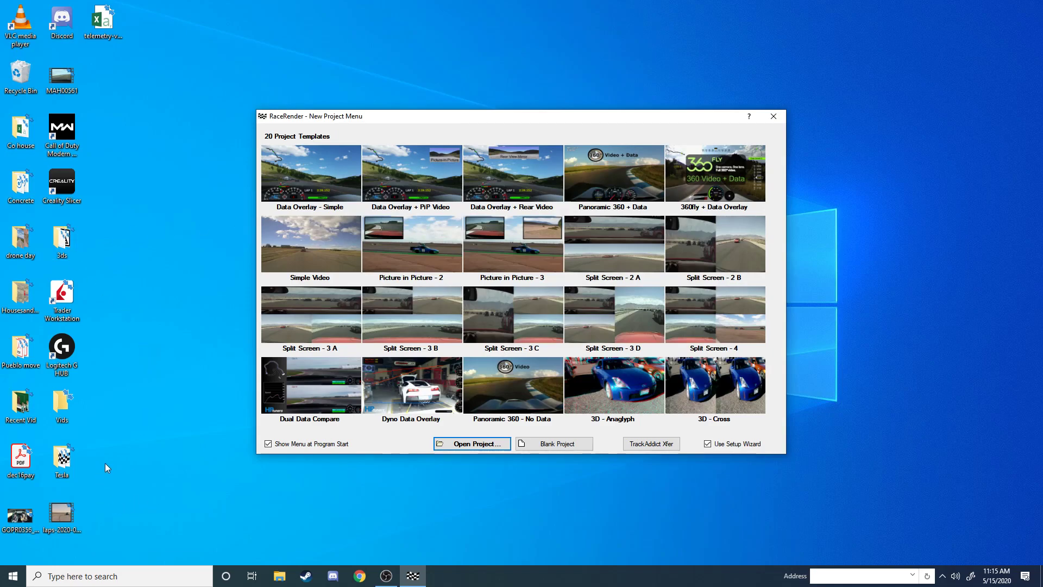
{"action": "mouse_move", "coordinate": [80, 494]}
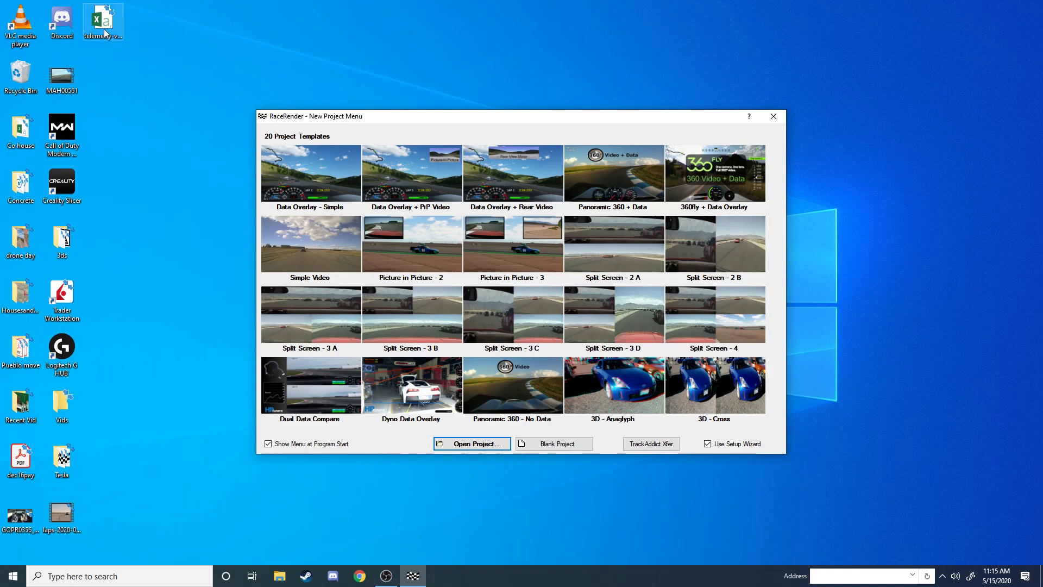
Step: Open the telemetry CSV in Excel and review its rows and Elapsed Time column
{"action": "double_click", "coordinate": [103, 20]}
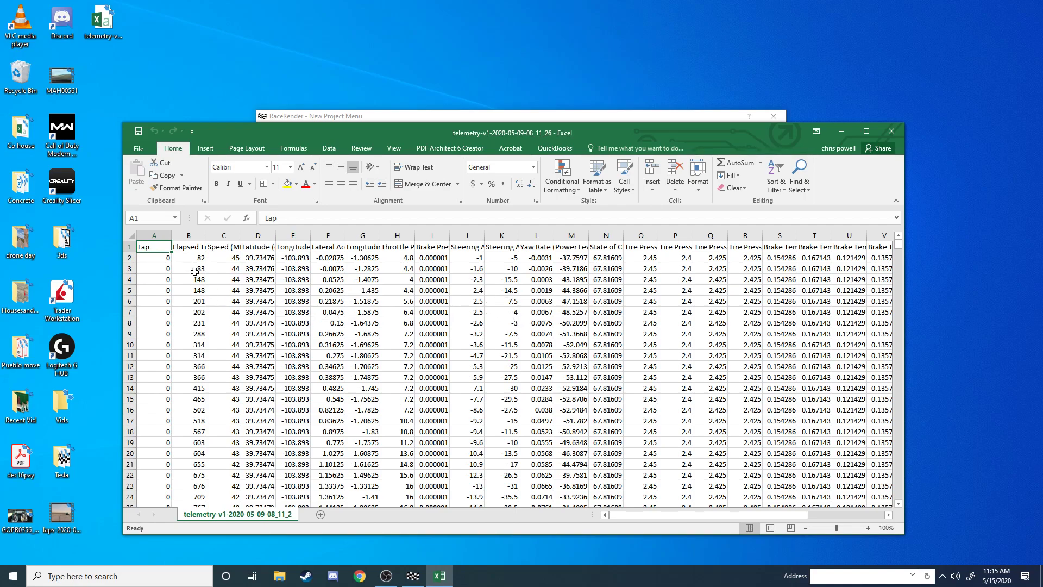
{"action": "scroll", "scroll_direction": "down", "scroll_amount": 3}
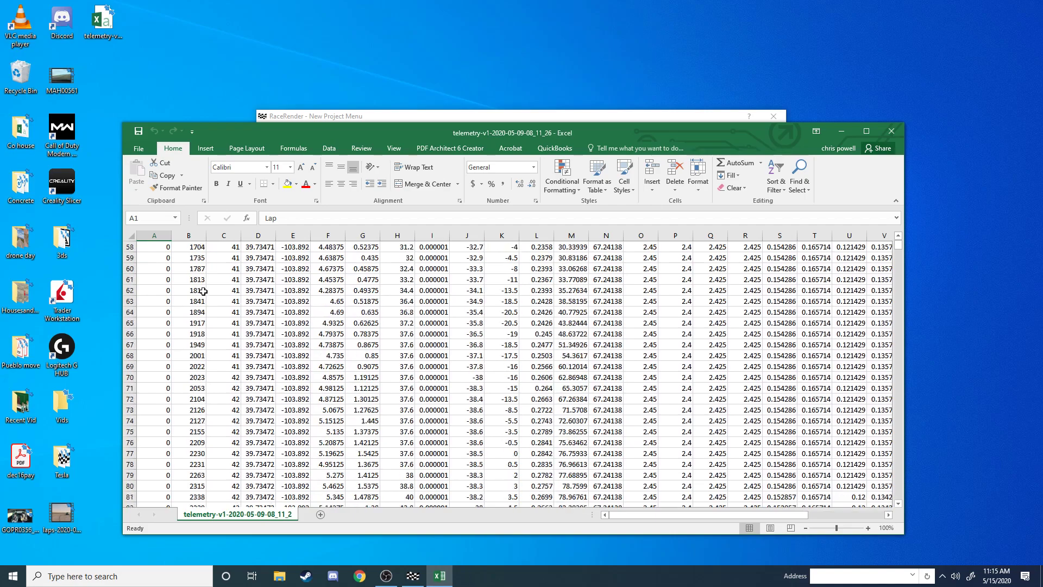
{"action": "scroll", "scroll_direction": "down", "scroll_amount": 3}
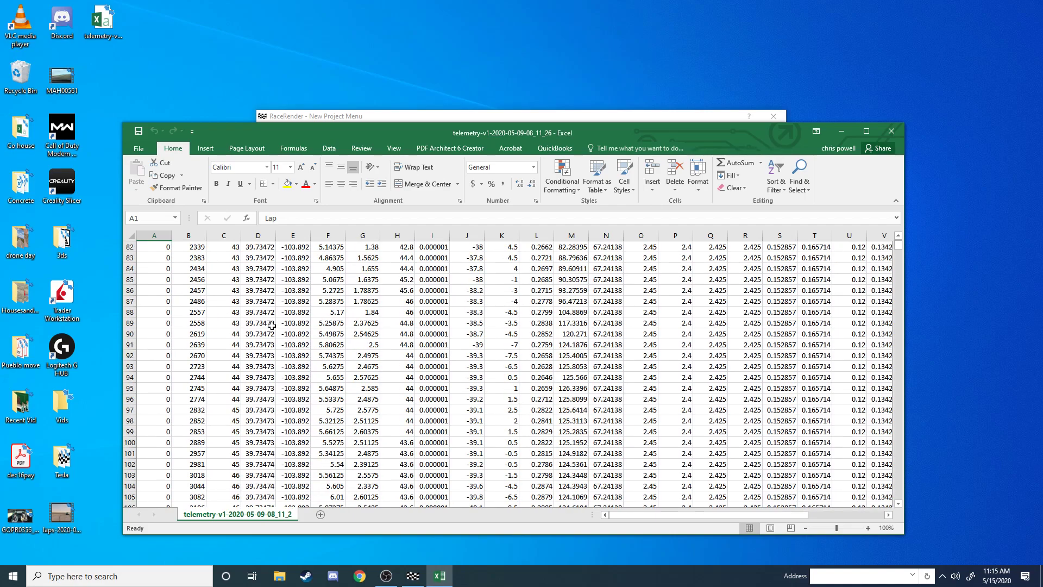
{"action": "scroll", "scroll_direction": "up", "scroll_amount": 3}
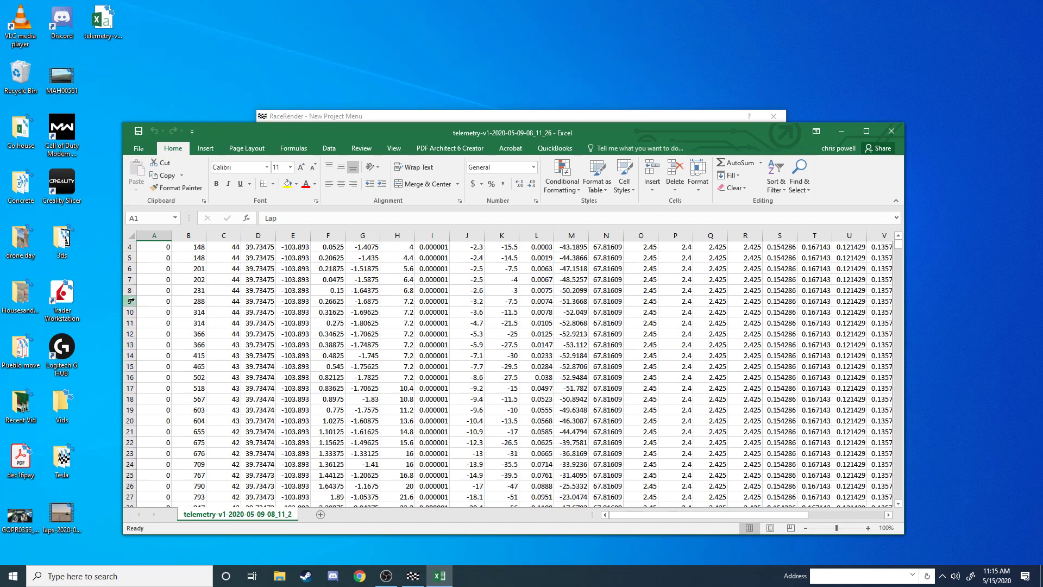
{"action": "scroll", "scroll_direction": "up", "scroll_amount": 3}
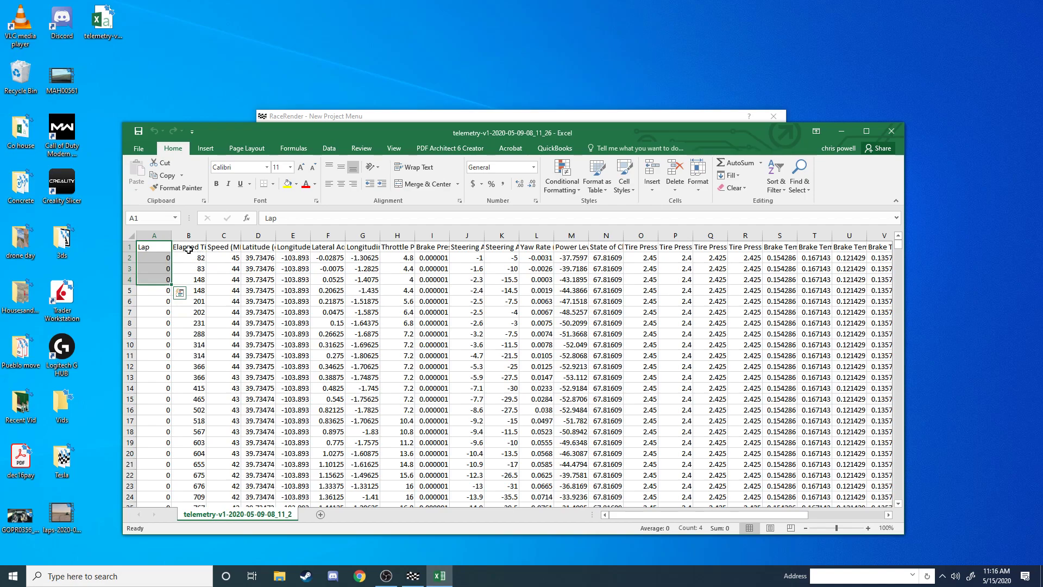
{"action": "left_click", "coordinate": [194, 245]}
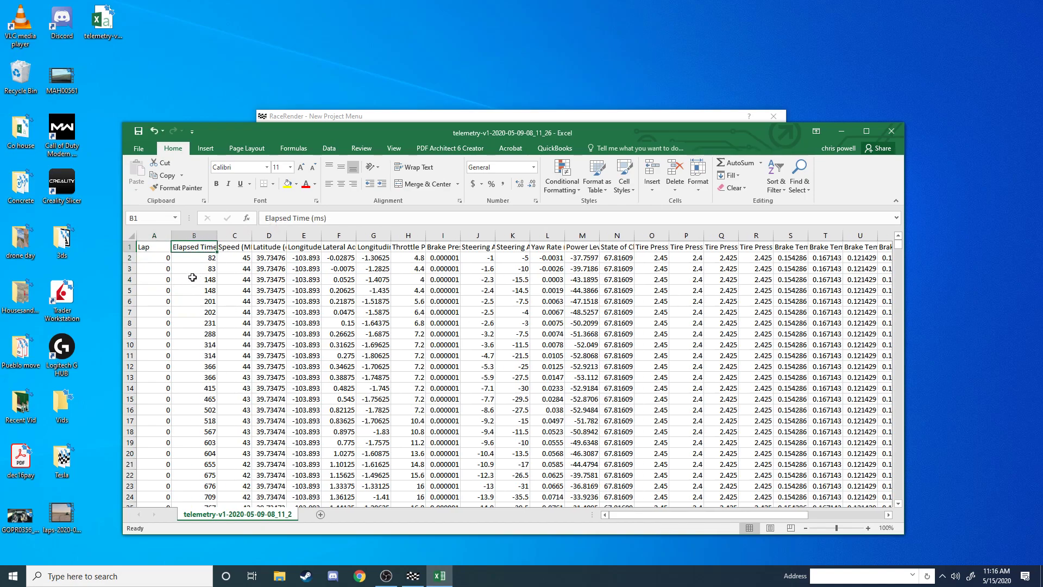
{"action": "scroll", "scroll_direction": "down", "scroll_amount": 3}
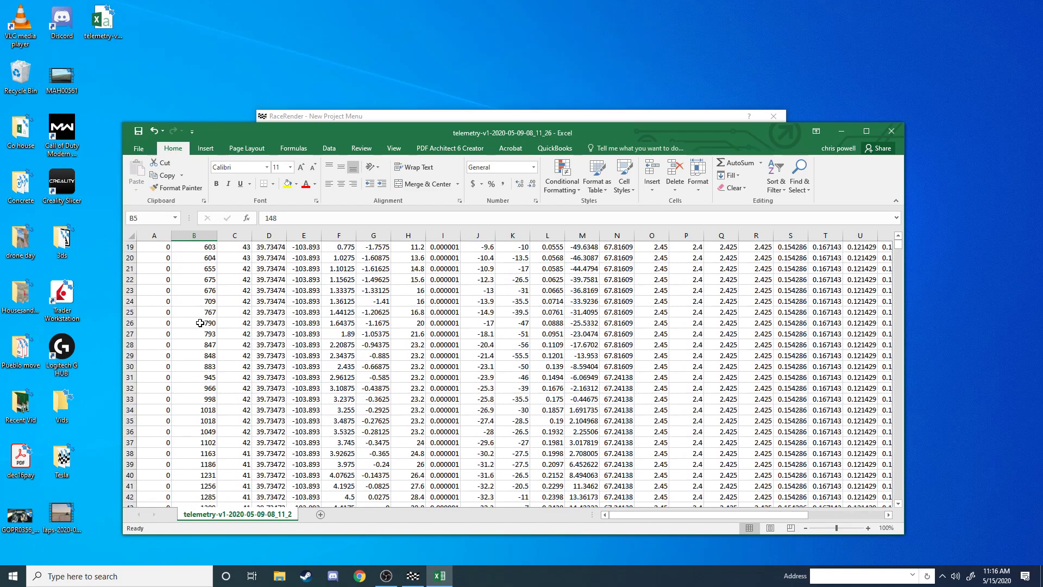
{"action": "scroll", "scroll_direction": "down", "scroll_amount": 3}
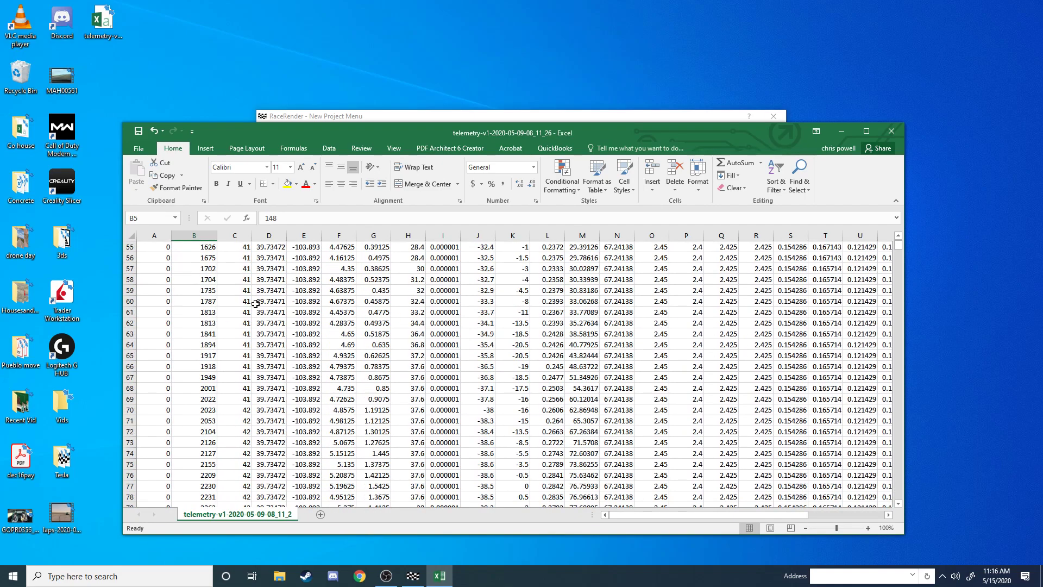
{"action": "scroll", "scroll_direction": "up", "scroll_amount": 3}
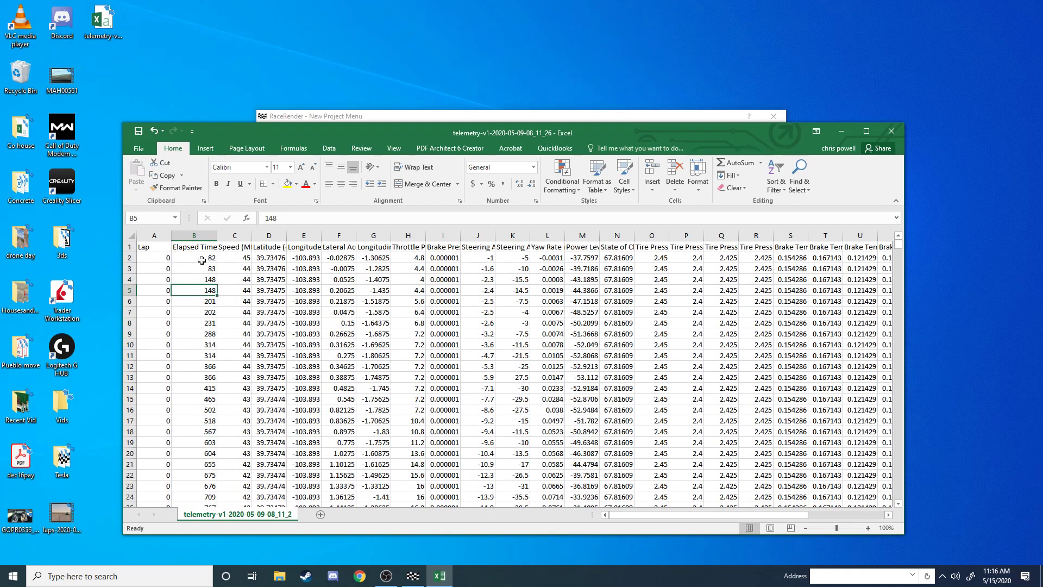
Step: Scroll down to around row 4290, where column A changes from 0 to 1
{"action": "left_click", "coordinate": [193, 333]}
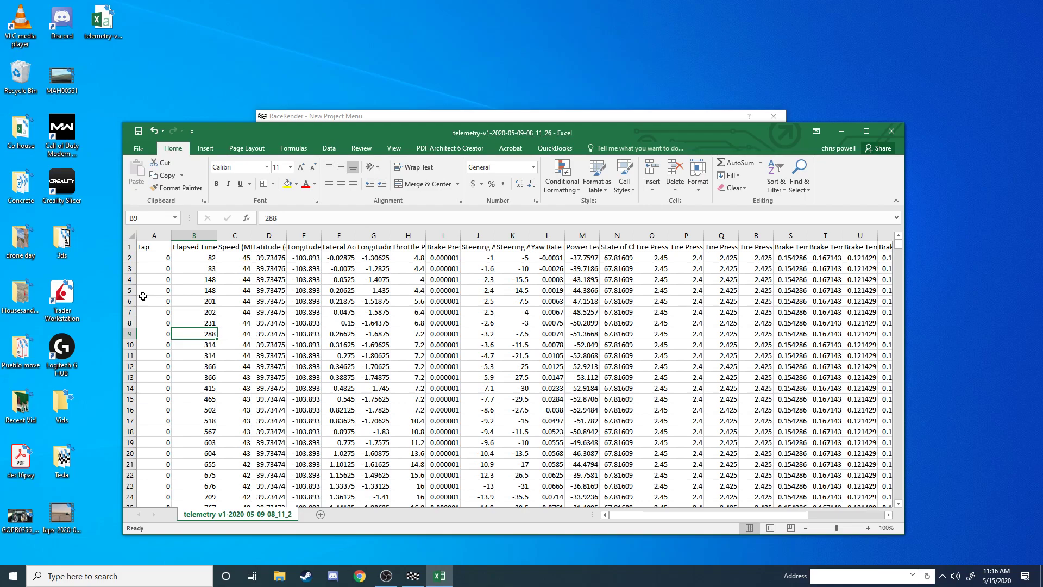
{"action": "mouse_move", "coordinate": [197, 317]}
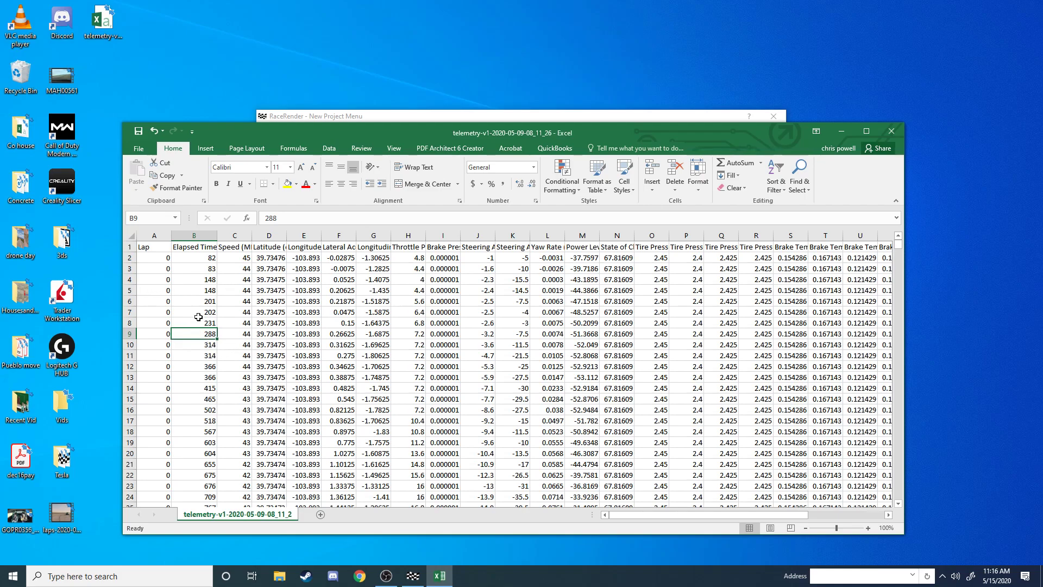
{"action": "mouse_move", "coordinate": [203, 279]}
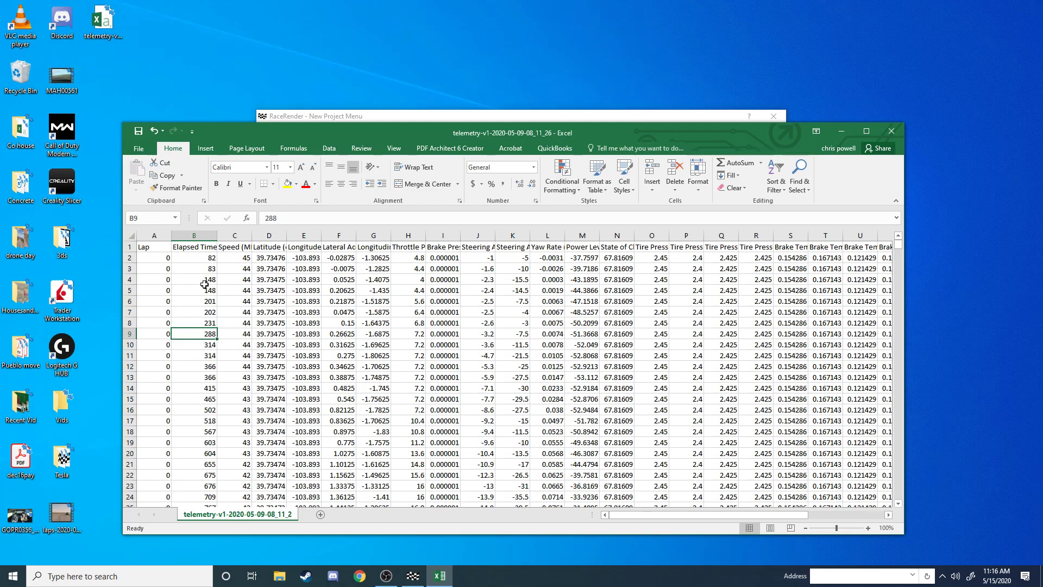
{"action": "mouse_move", "coordinate": [768, 287]}
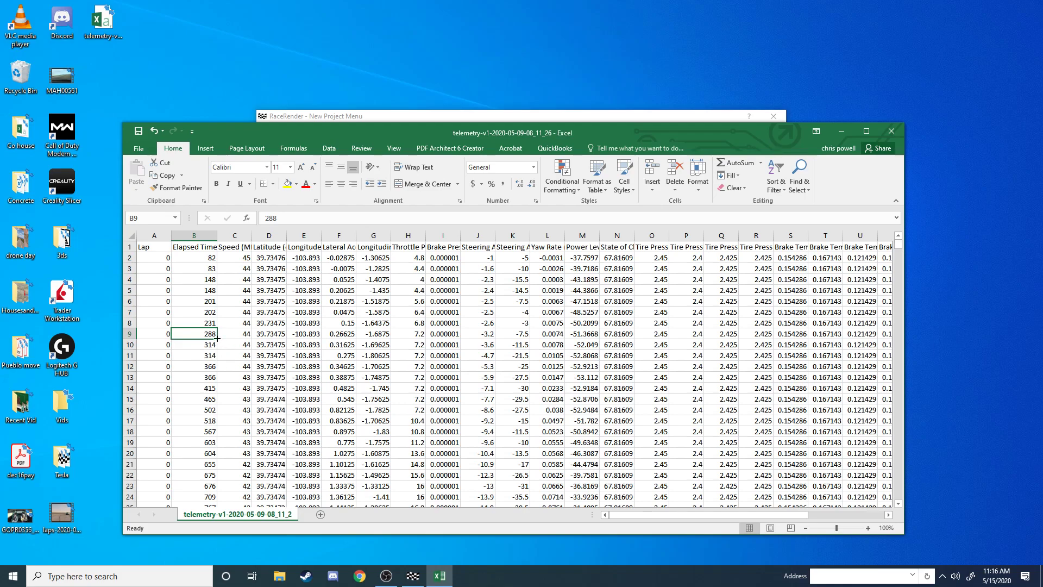
{"action": "mouse_move", "coordinate": [195, 271]}
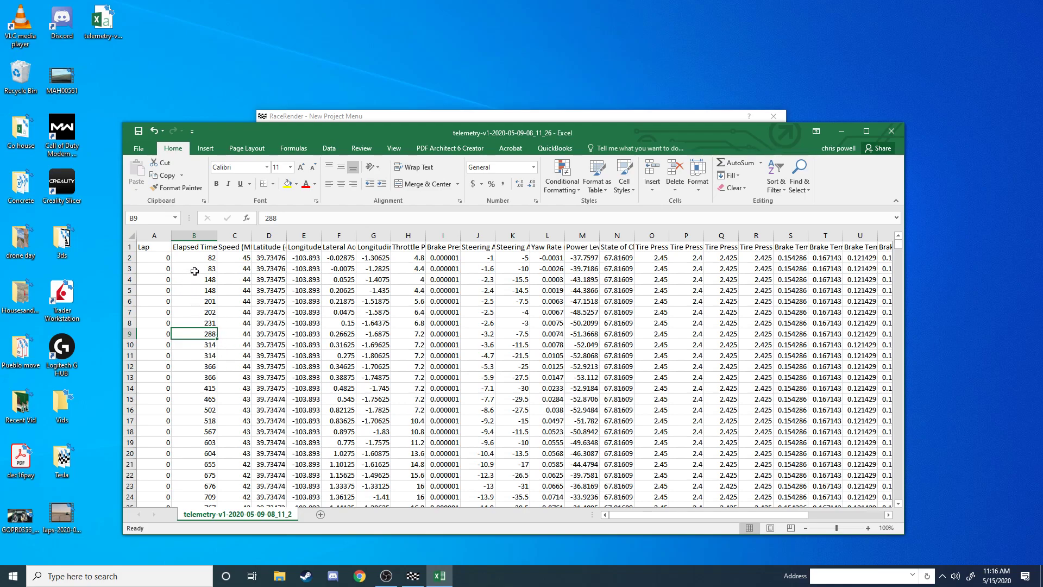
{"action": "mouse_move", "coordinate": [898, 249]}
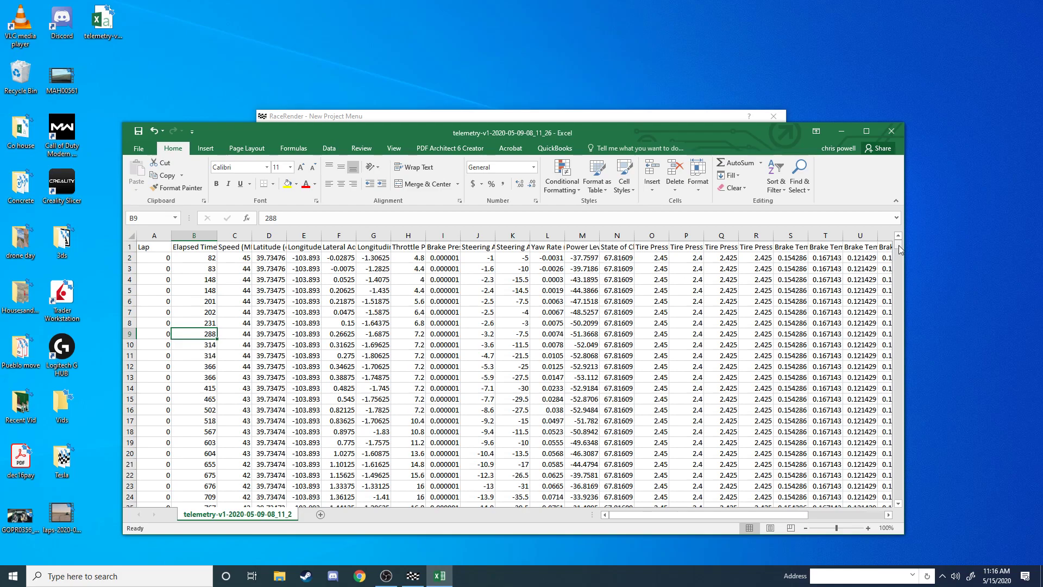
{"action": "mouse_move", "coordinate": [898, 246]}
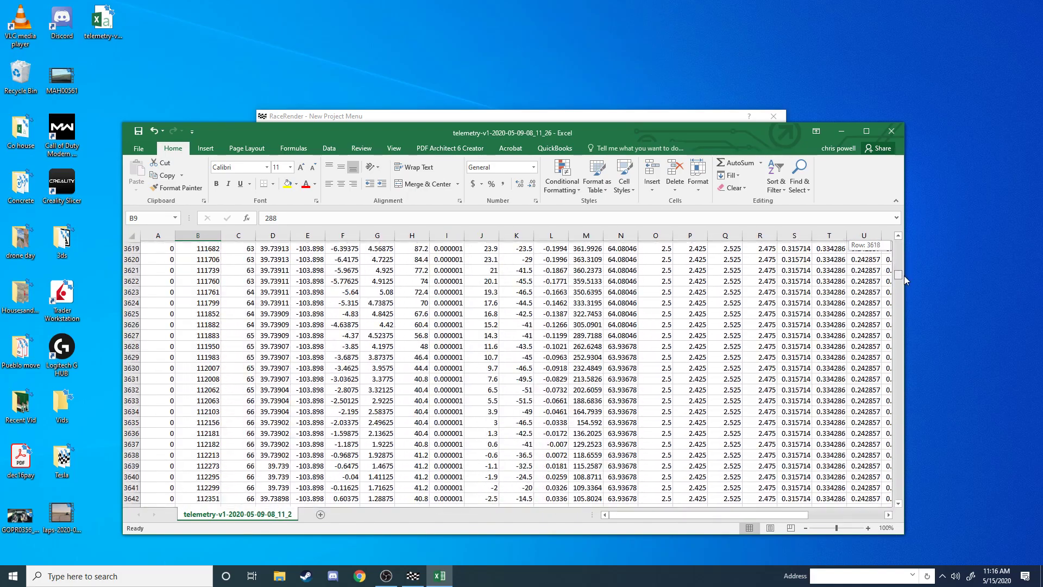
{"action": "scroll", "scroll_direction": "down", "scroll_amount": 3}
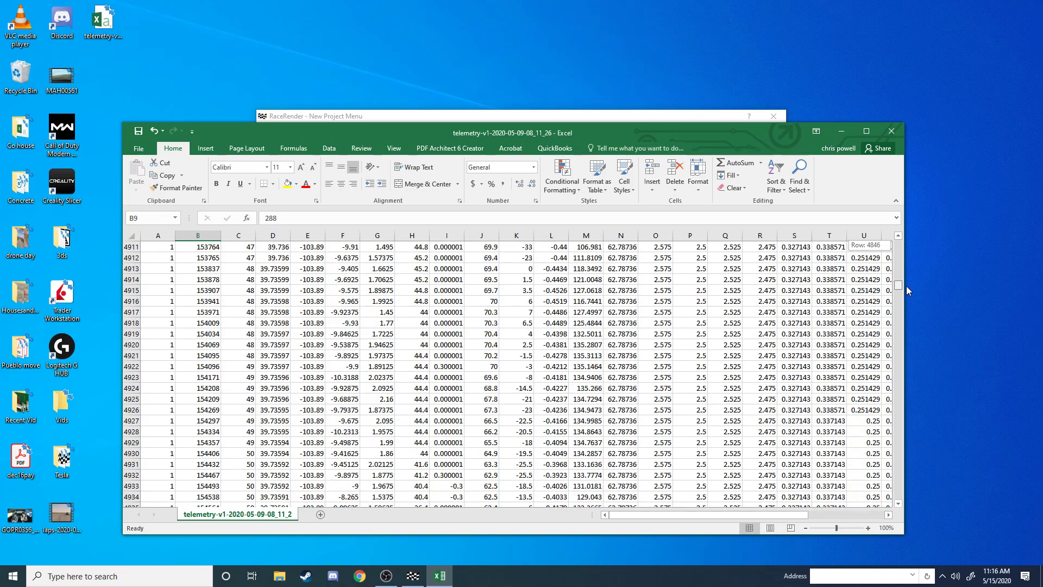
{"action": "scroll", "scroll_direction": "up", "scroll_amount": 3}
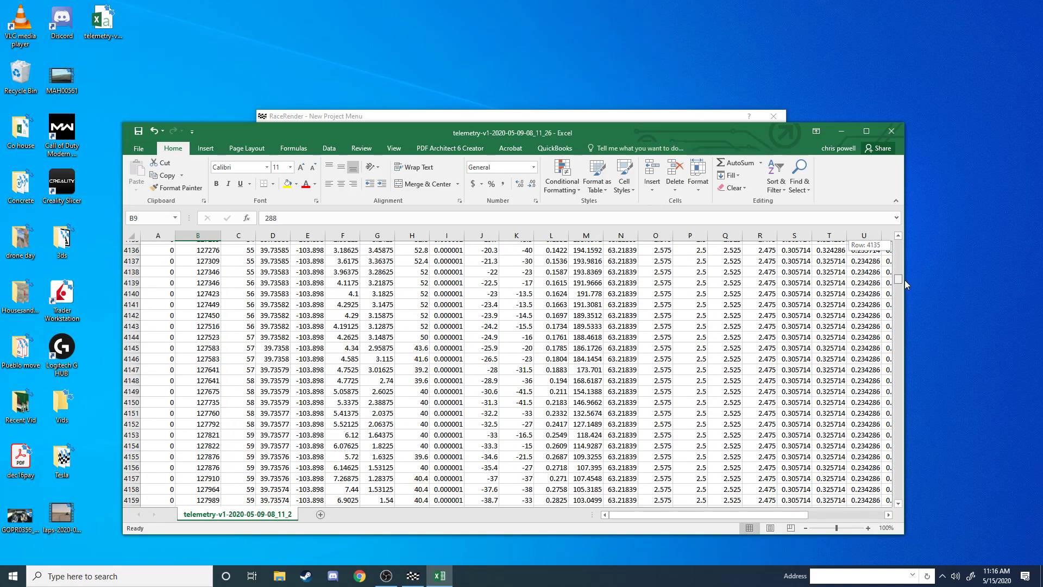
{"action": "scroll", "scroll_direction": "down", "scroll_amount": 3}
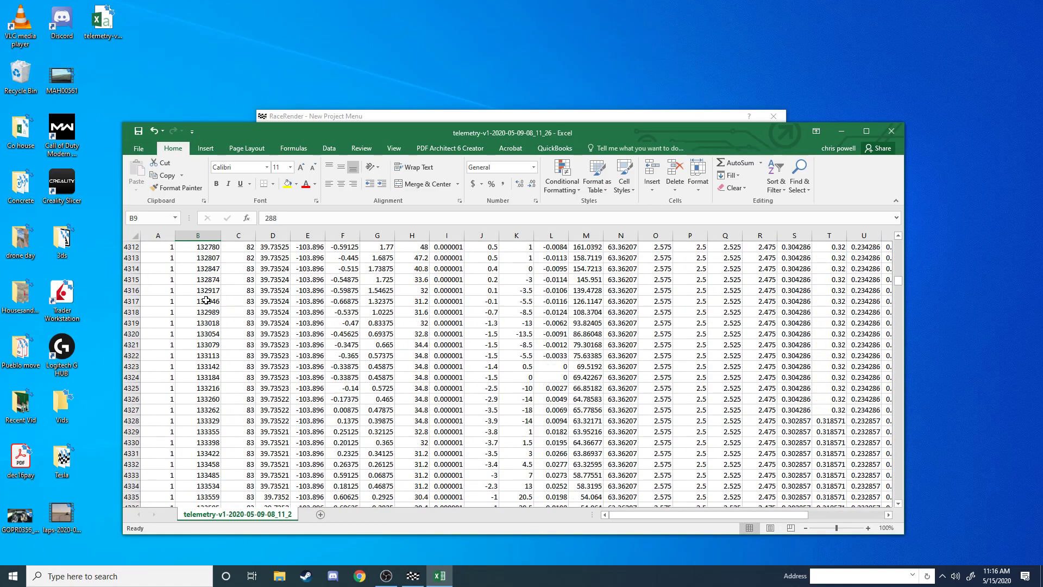
{"action": "scroll", "scroll_direction": "up", "scroll_amount": 3}
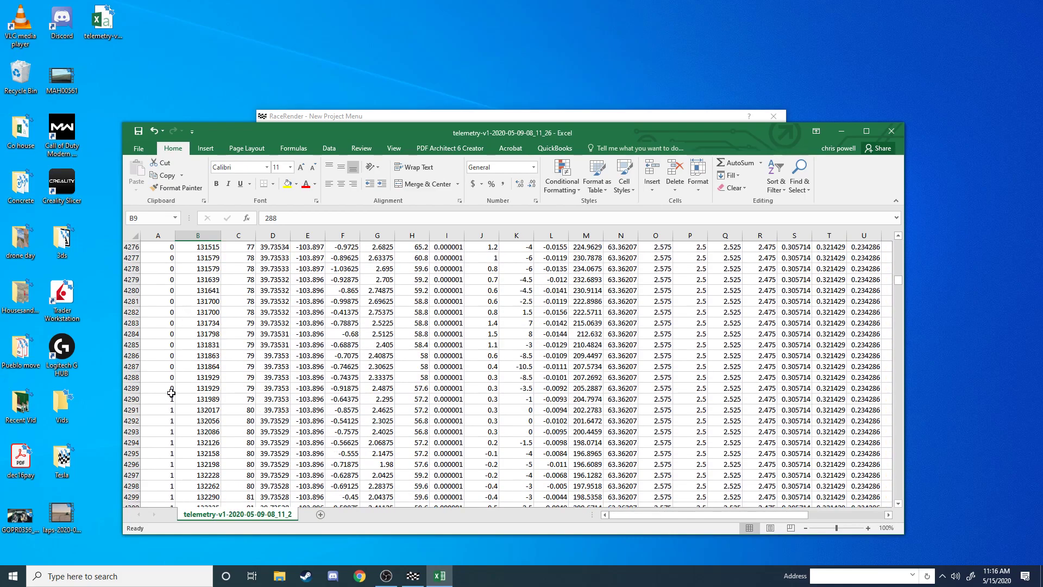
Step: Copy the final lap 0 elapsed time, 131929, from cell B4289
{"action": "left_click", "coordinate": [198, 388]}
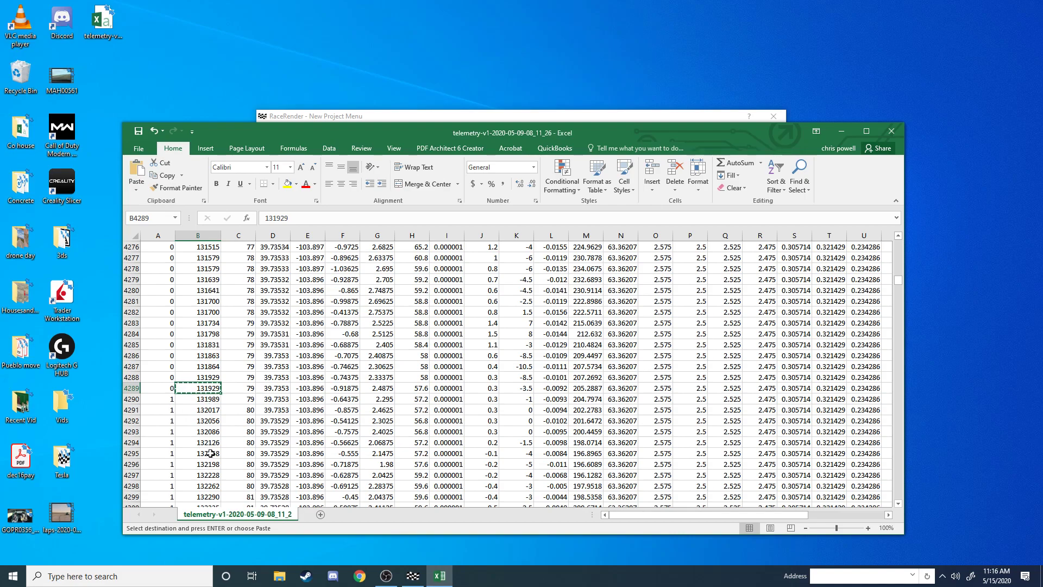
{"action": "mouse_move", "coordinate": [207, 406]}
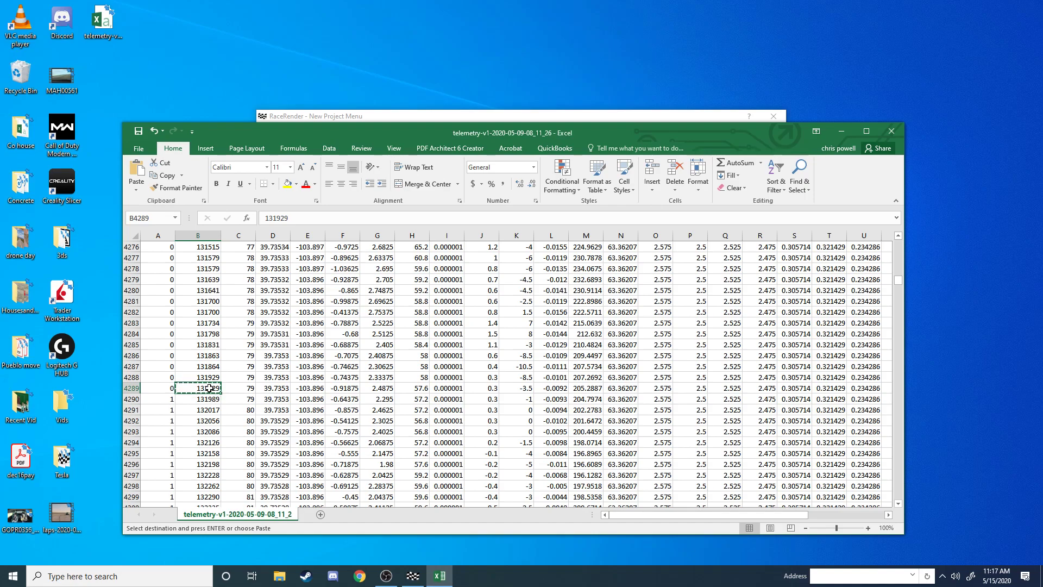
{"action": "mouse_move", "coordinate": [208, 388]}
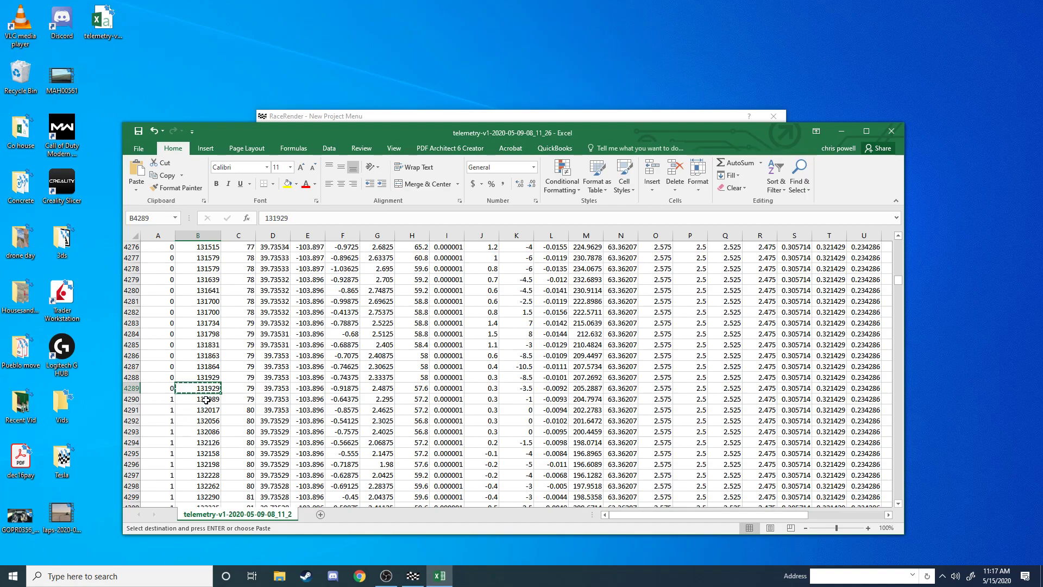
Step: Select the lap 1 elapsed times in cells B4290 through B8573
{"action": "left_click", "coordinate": [197, 398]}
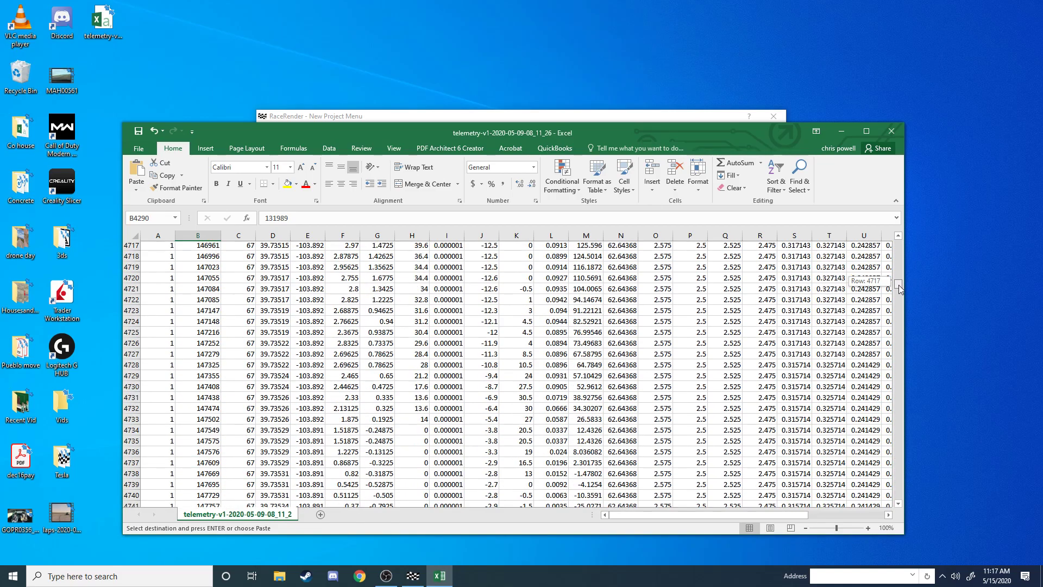
{"action": "scroll", "scroll_direction": "down", "scroll_amount": 3}
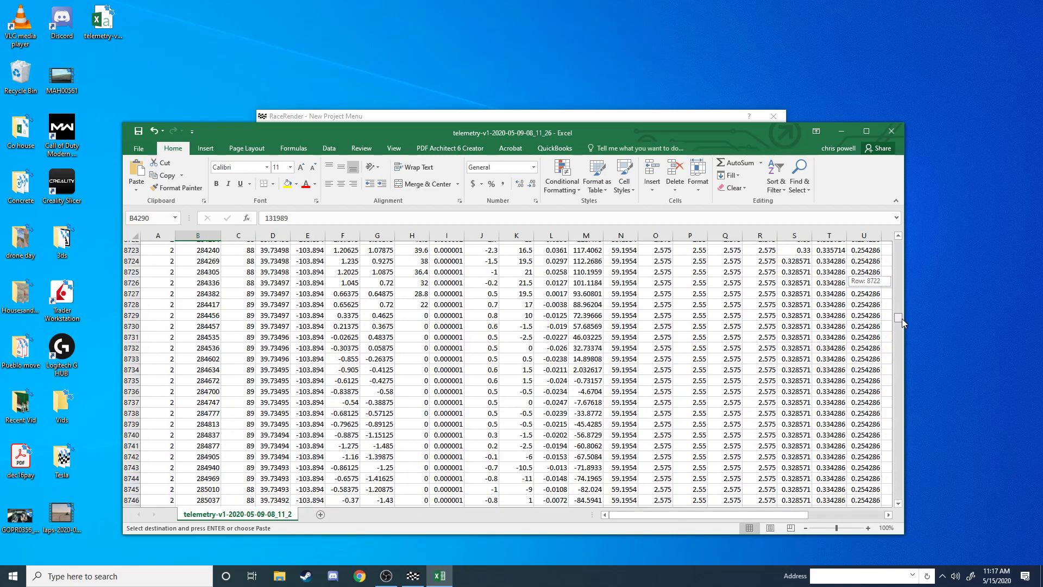
{"action": "scroll", "scroll_direction": "up", "scroll_amount": 3}
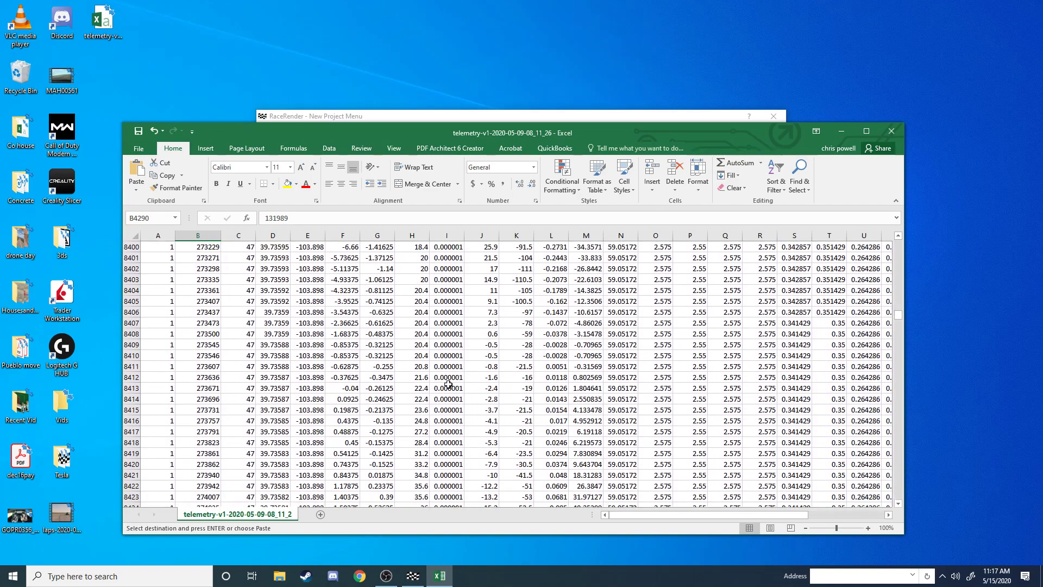
{"action": "scroll", "scroll_direction": "down", "scroll_amount": 3}
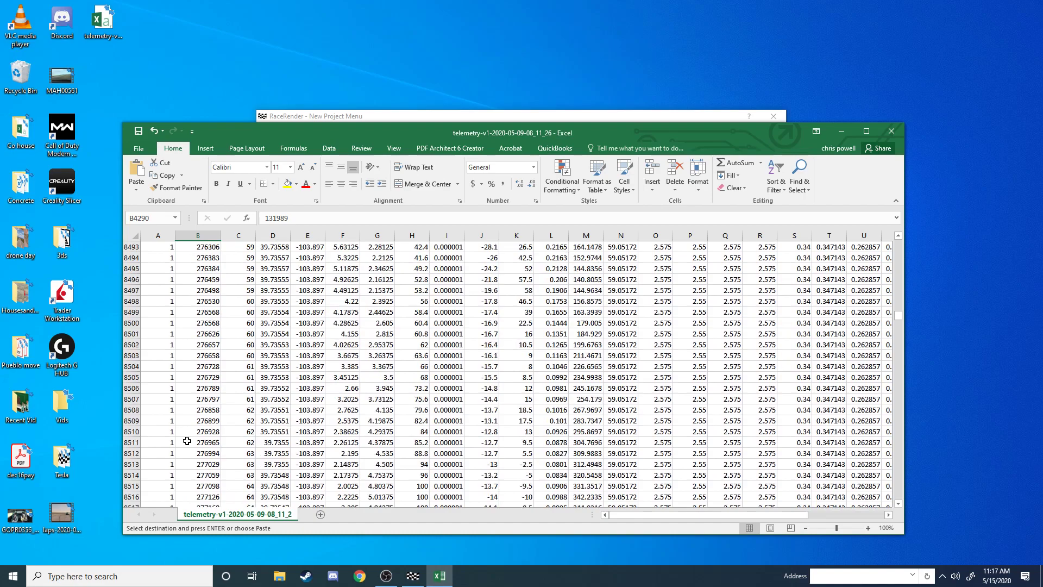
{"action": "scroll", "scroll_direction": "down", "scroll_amount": 3}
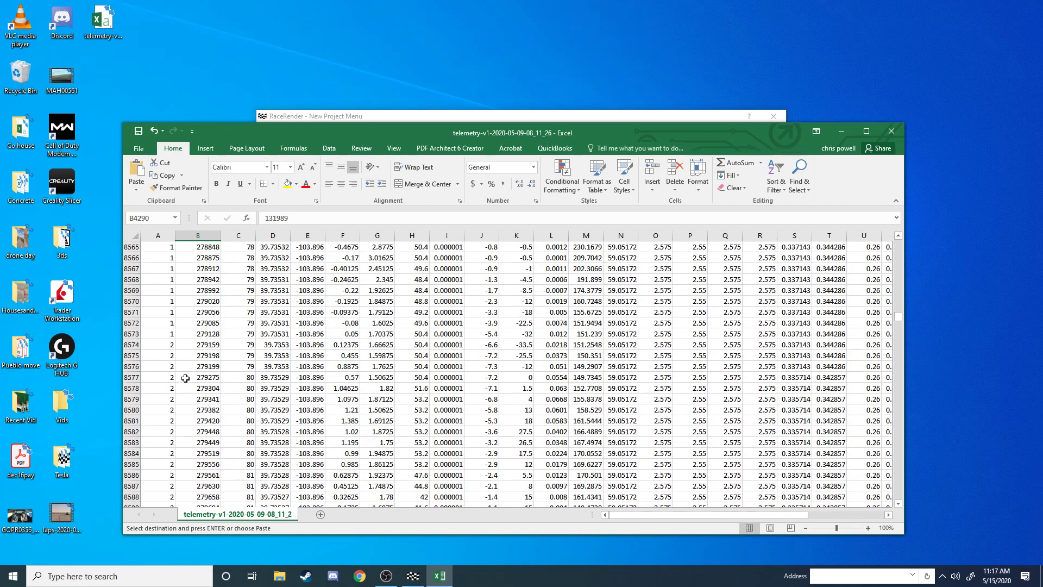
{"action": "mouse_move", "coordinate": [168, 348]}
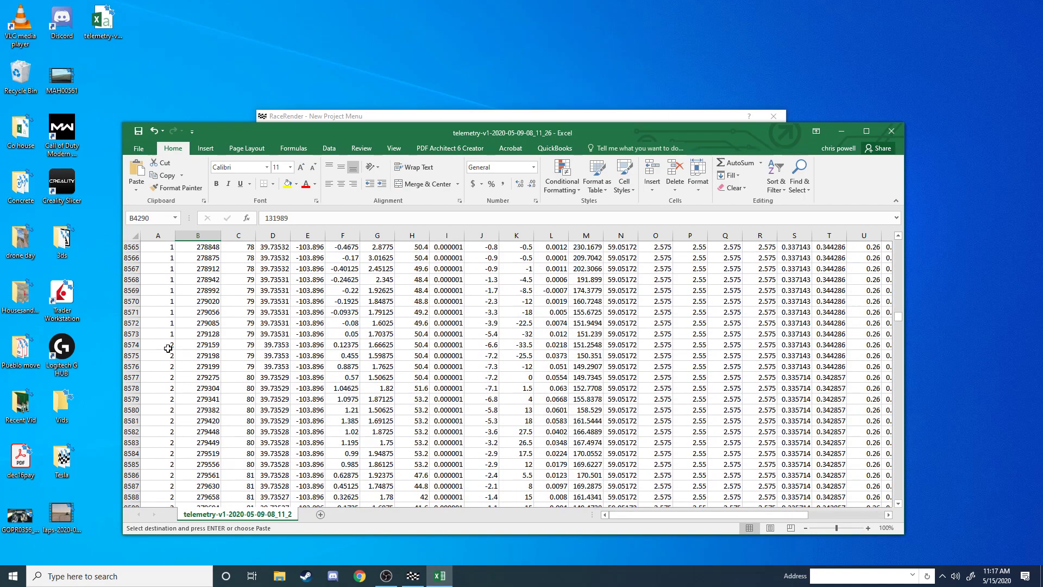
{"action": "mouse_move", "coordinate": [210, 337]}
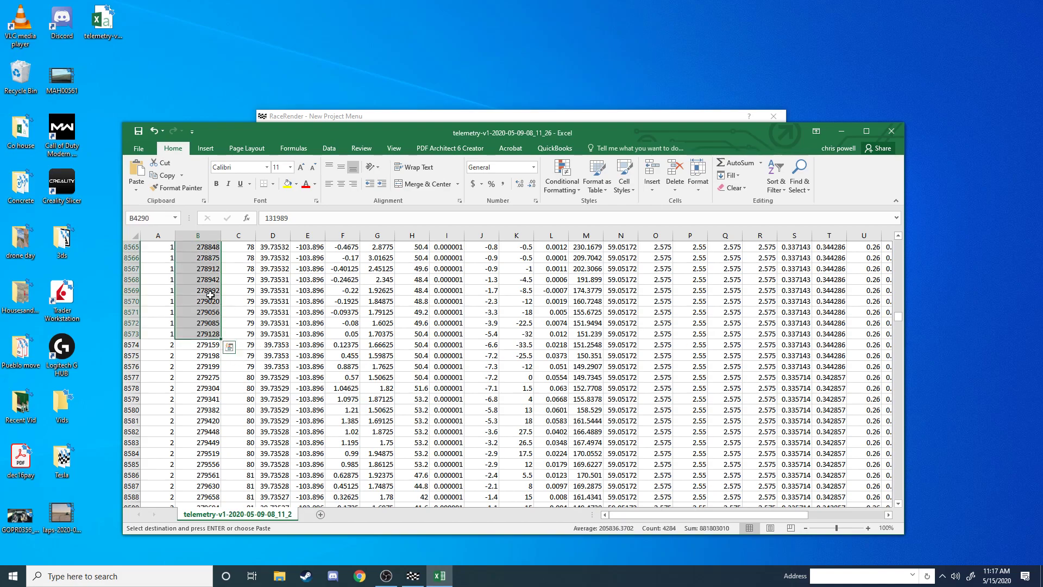
{"action": "mouse_move", "coordinate": [273, 323]}
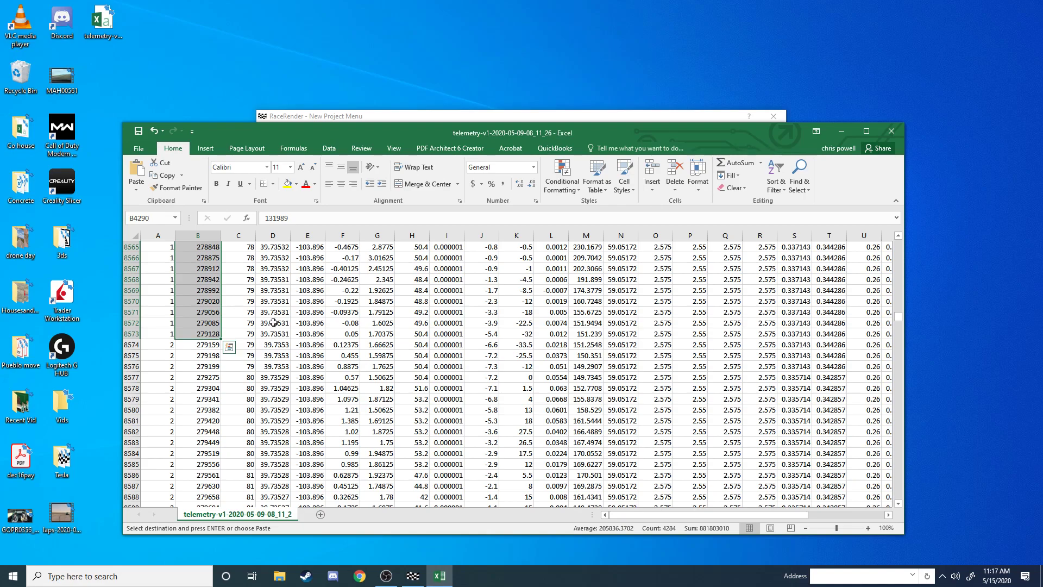
{"action": "mouse_move", "coordinate": [198, 303]}
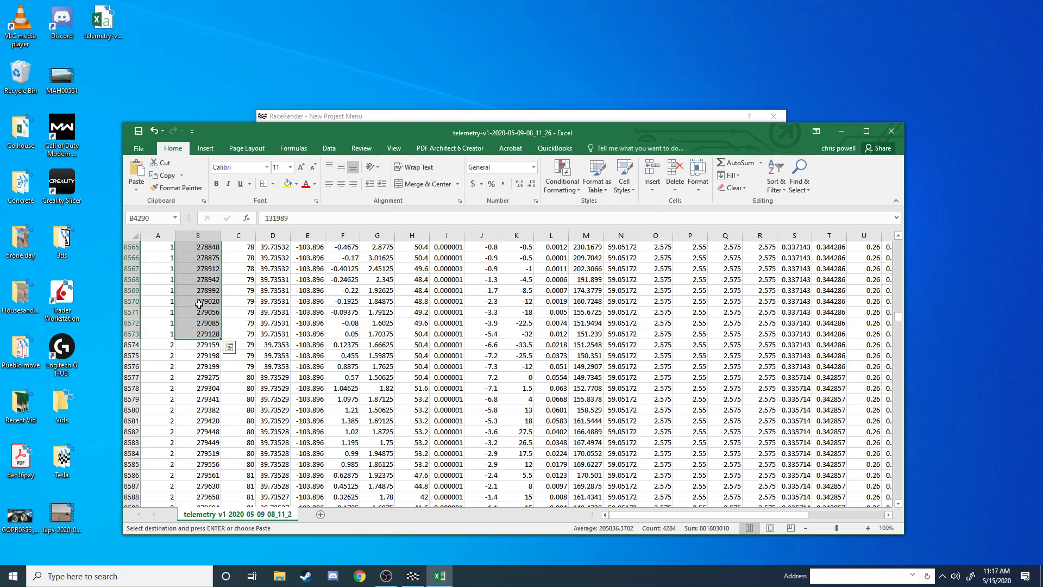
Step: Open Paste Special with the Add operation, then cancel without changing values
{"action": "right_click", "coordinate": [198, 301]}
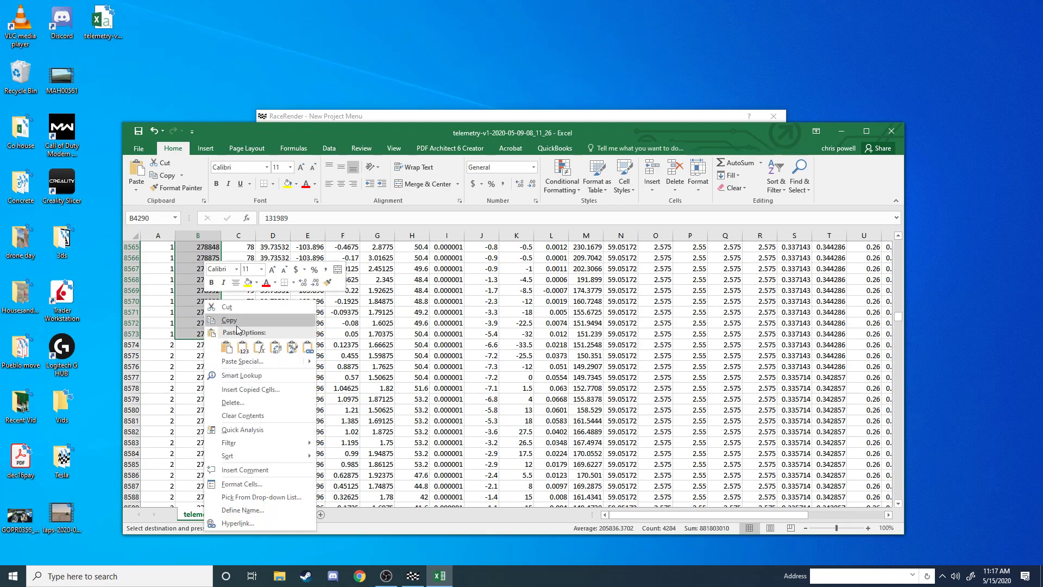
{"action": "mouse_move", "coordinate": [241, 361]}
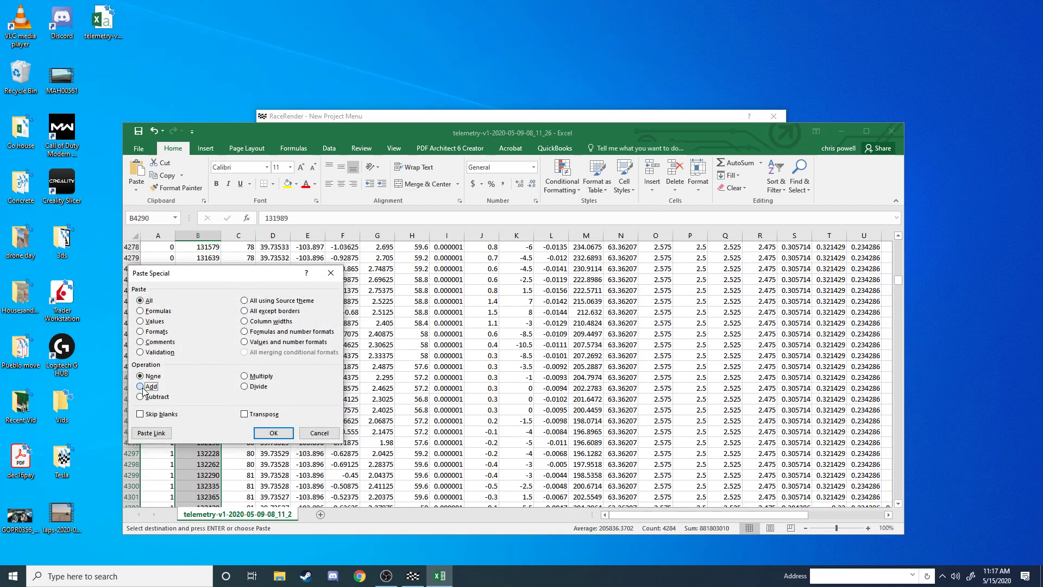
{"action": "left_click", "coordinate": [143, 387]}
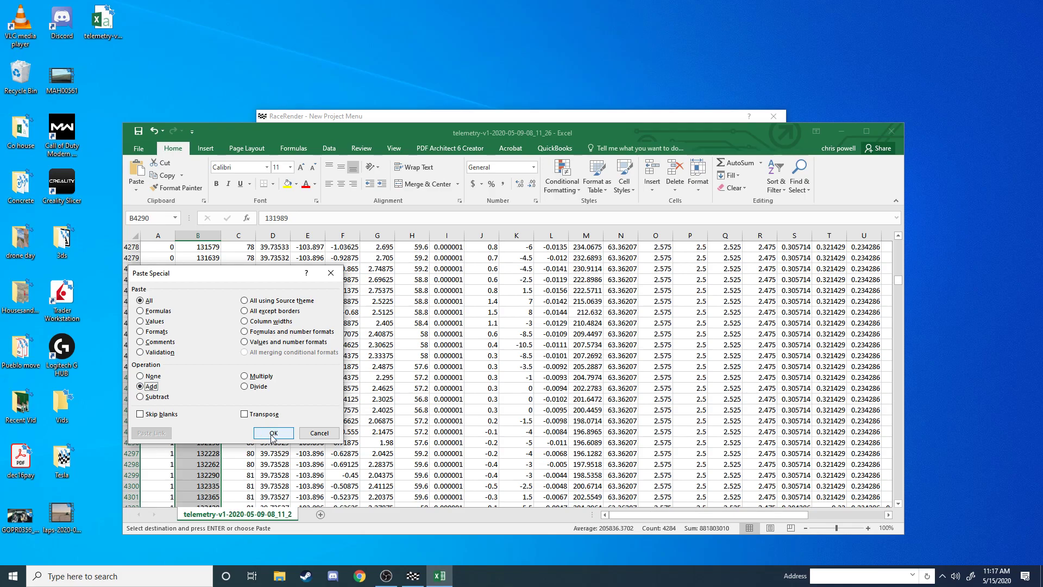
{"action": "mouse_move", "coordinate": [319, 433]}
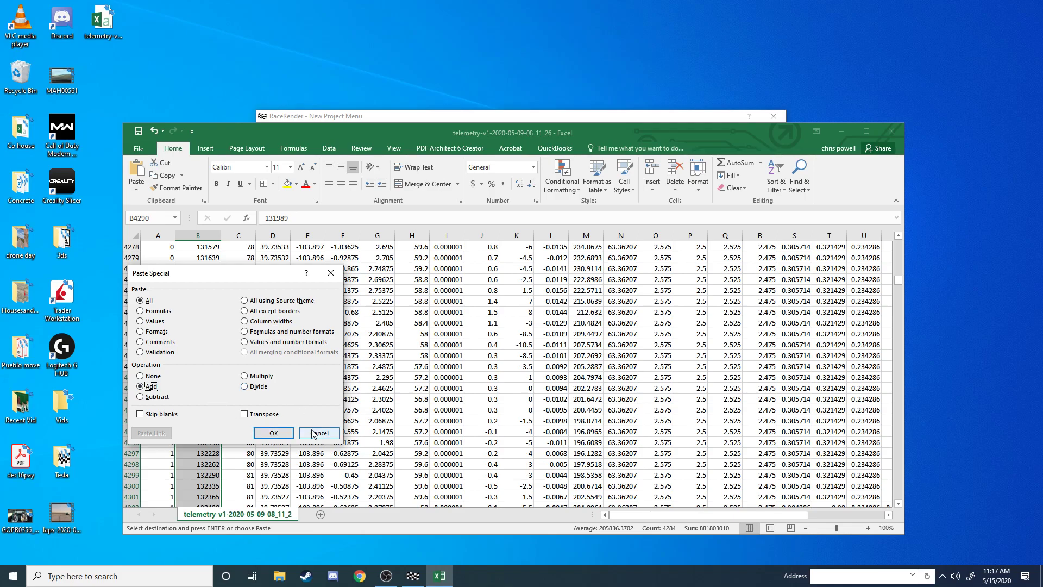
{"action": "left_click", "coordinate": [272, 432]}
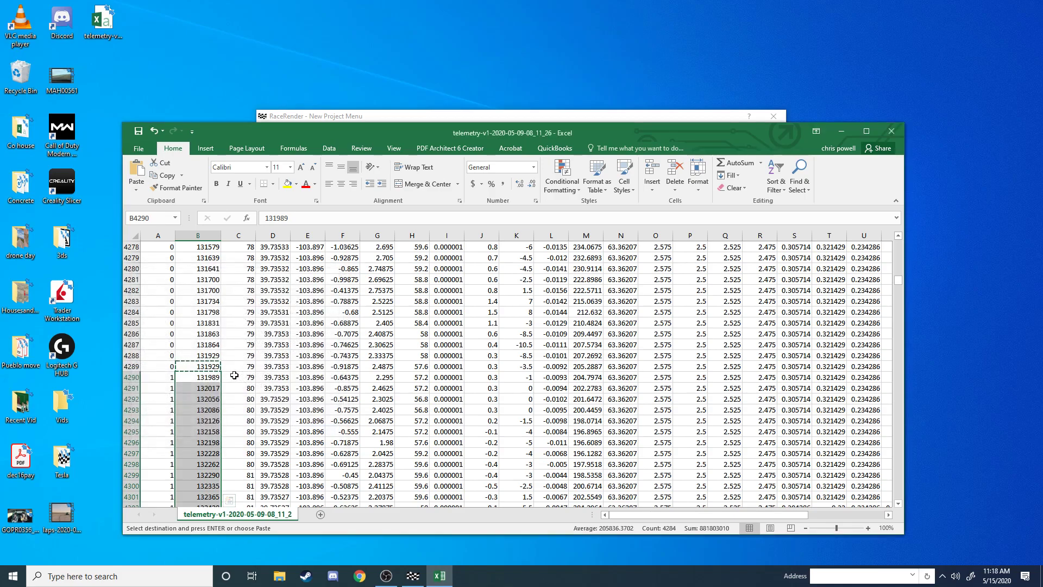
{"action": "mouse_move", "coordinate": [243, 359]}
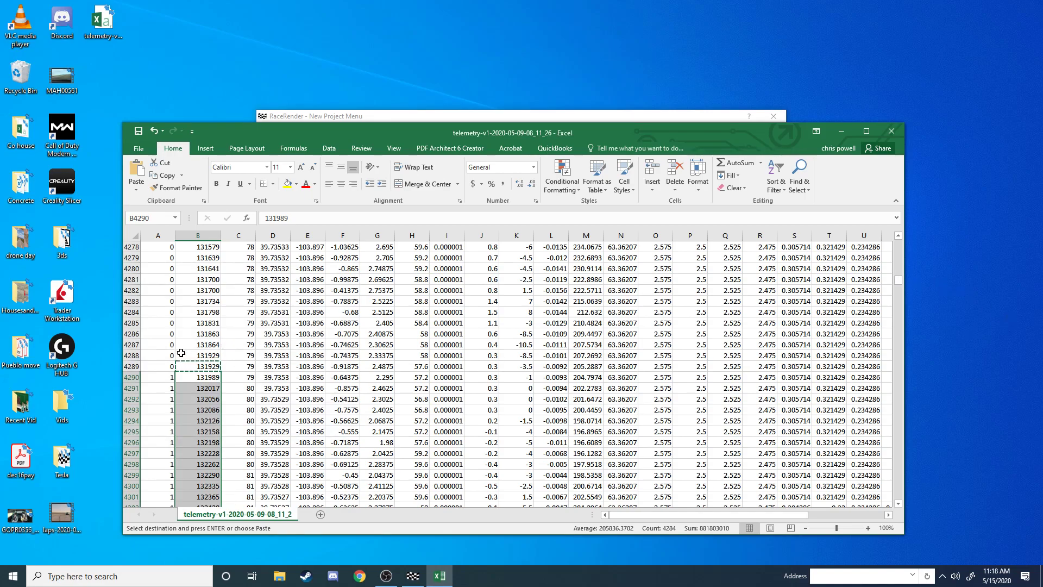
{"action": "mouse_move", "coordinate": [201, 464]}
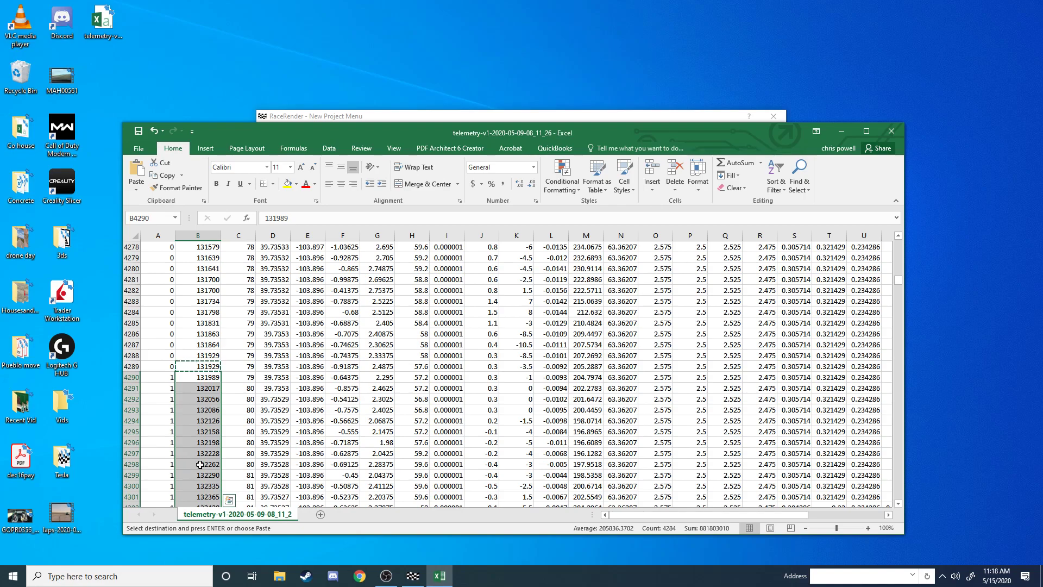
{"action": "mouse_move", "coordinate": [192, 346]}
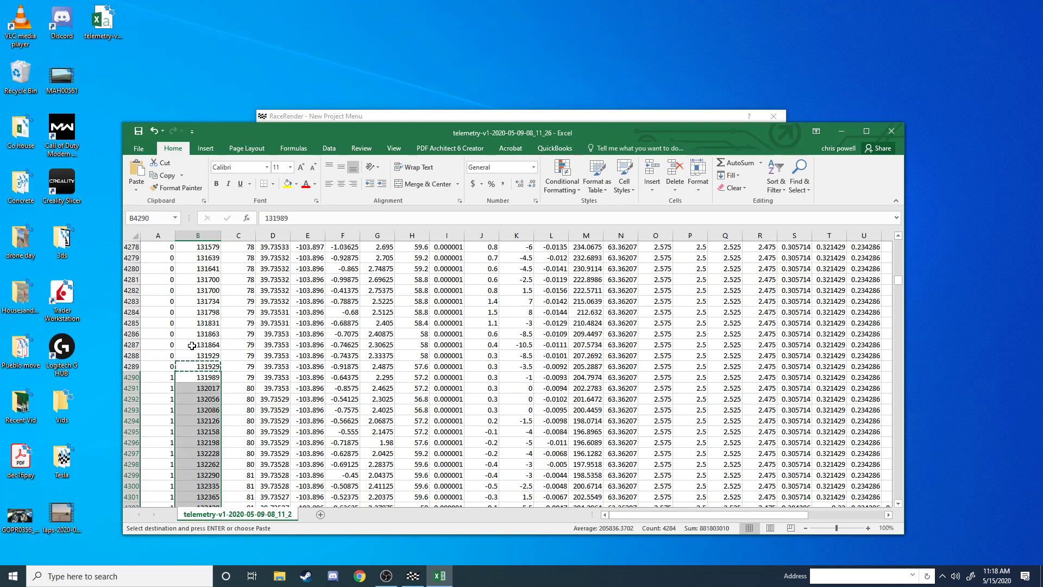
{"action": "mouse_move", "coordinate": [888, 291]}
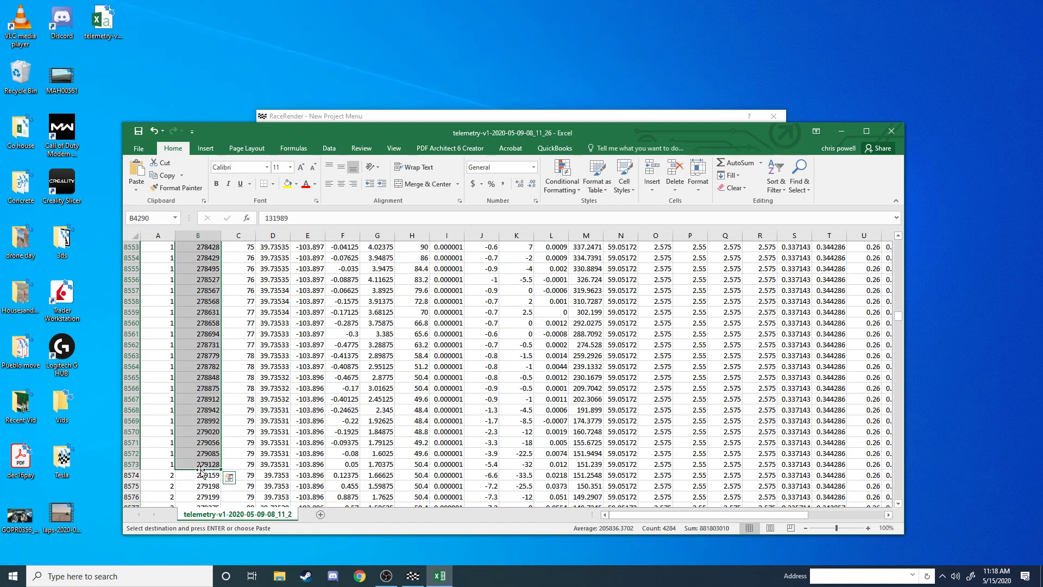
Step: Take lap 1's final time 279128 from B8573 and Paste Special Add it onto later rows
{"action": "left_click", "coordinate": [198, 464]}
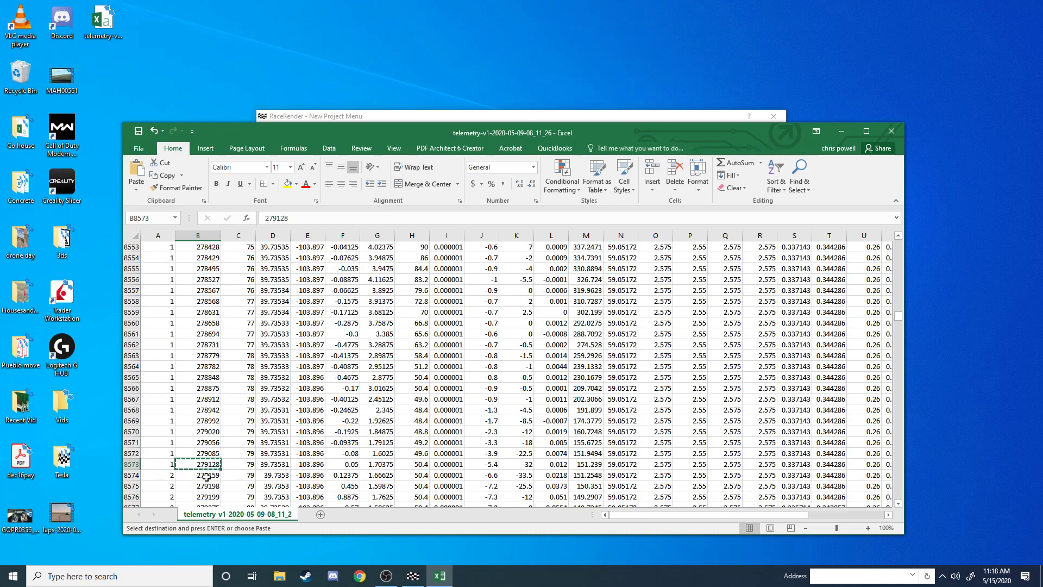
{"action": "left_click", "coordinate": [198, 475]}
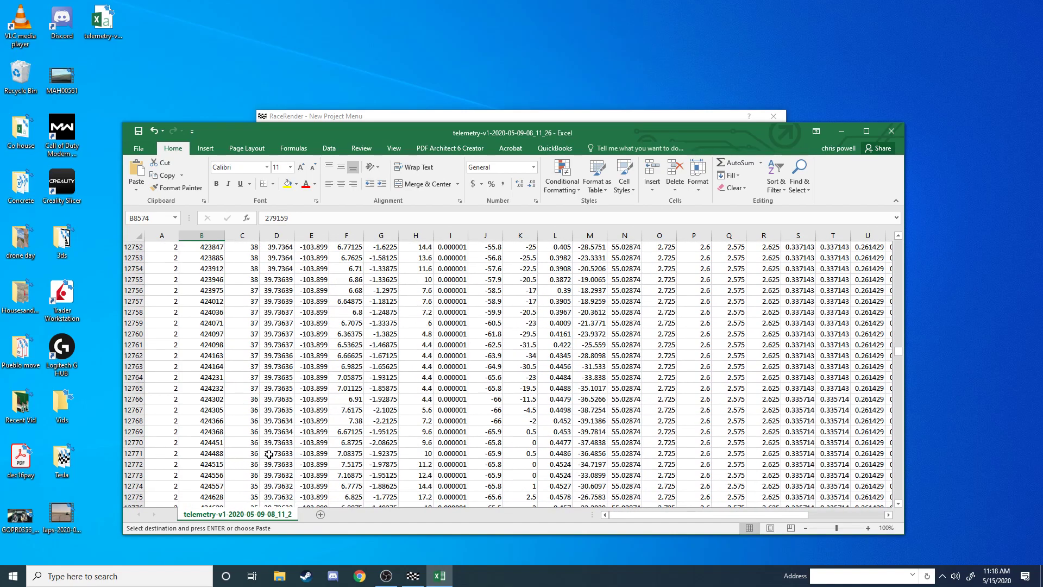
{"action": "scroll", "scroll_direction": "down", "scroll_amount": 3}
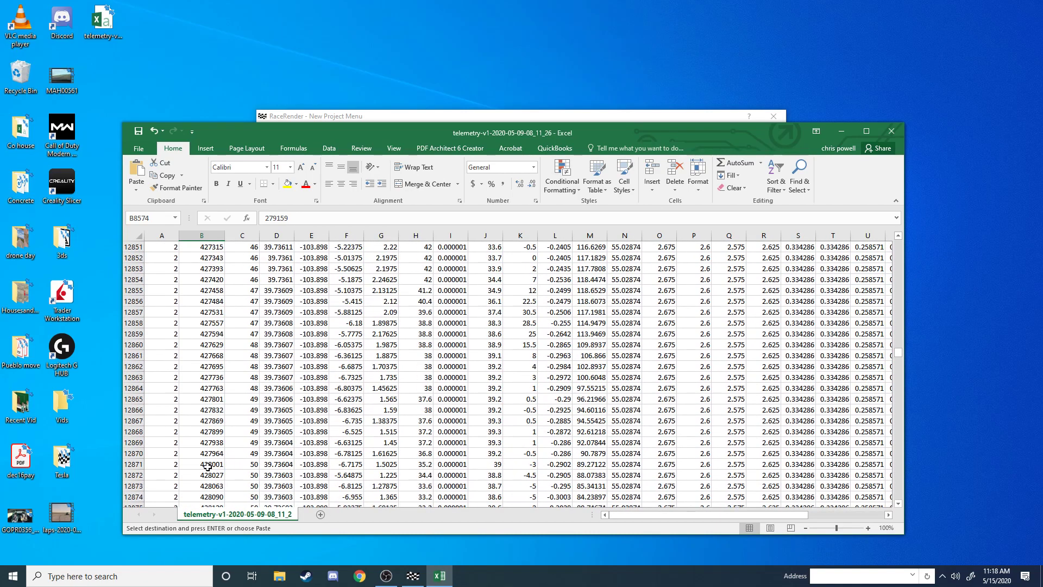
{"action": "scroll", "scroll_direction": "down", "scroll_amount": 3}
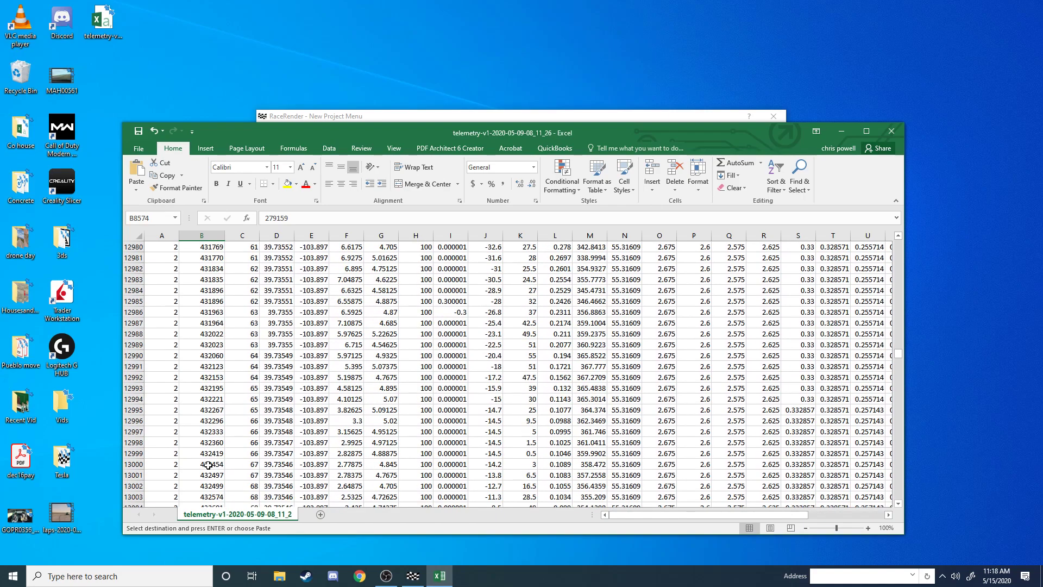
{"action": "scroll", "scroll_direction": "down", "scroll_amount": 3}
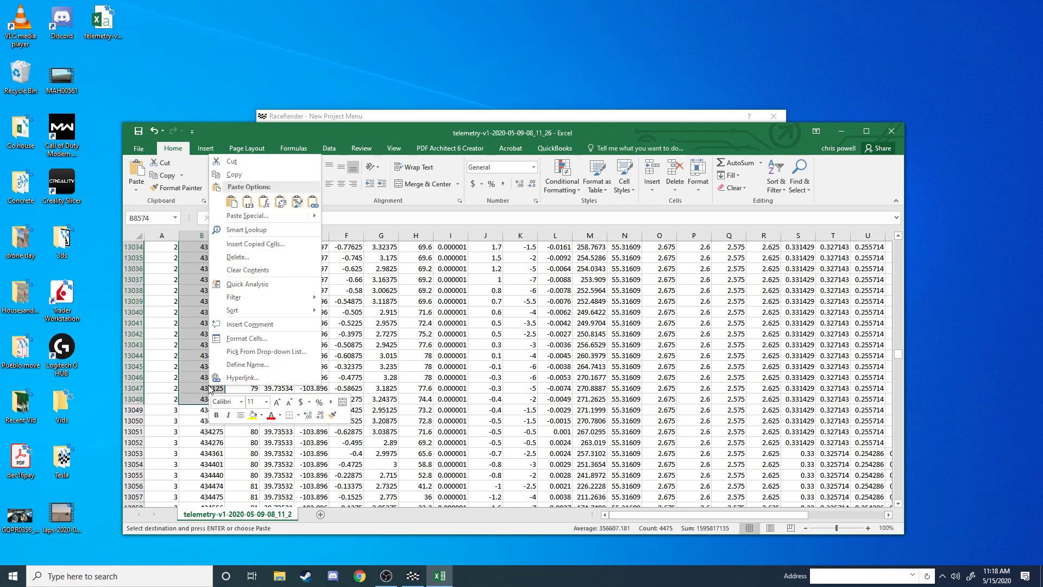
{"action": "mouse_move", "coordinate": [258, 366]}
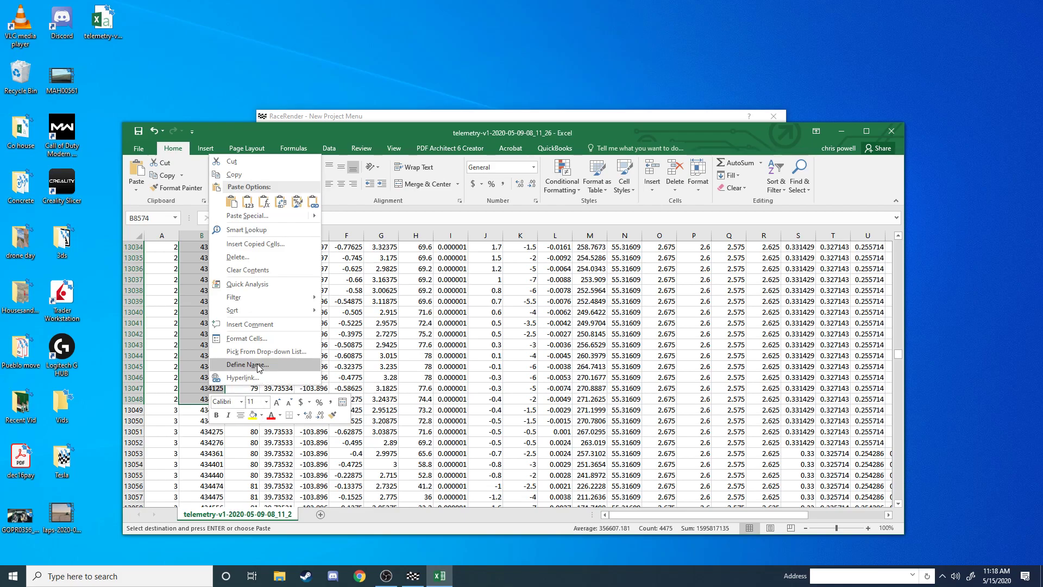
{"action": "mouse_move", "coordinate": [249, 196]}
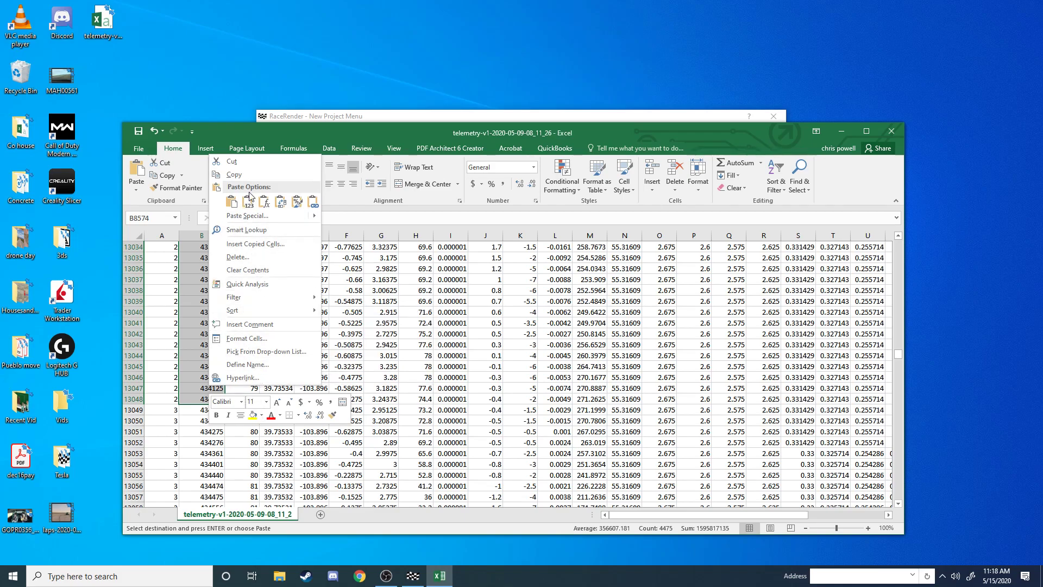
{"action": "left_click", "coordinate": [248, 215]}
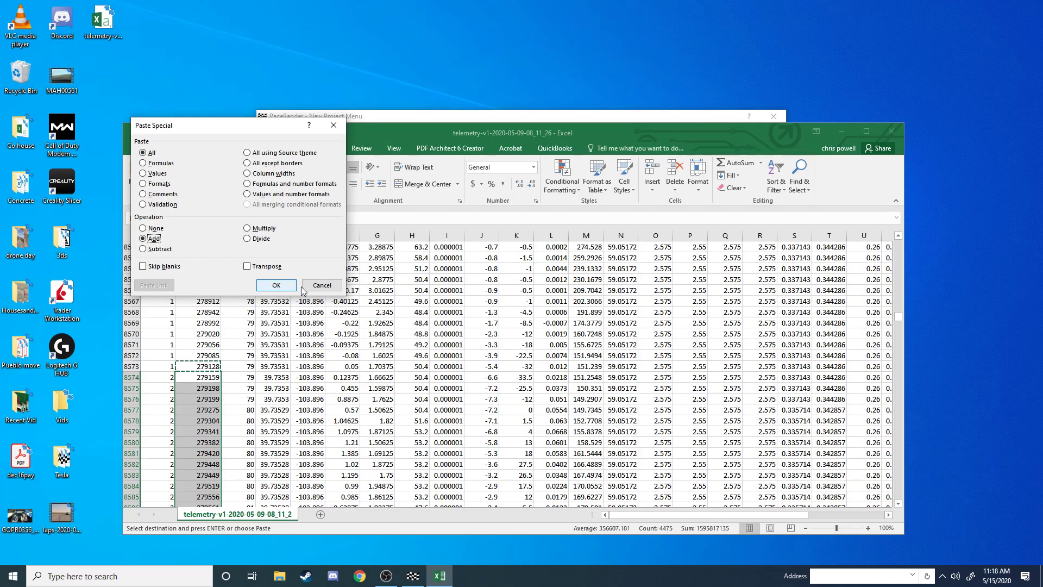
{"action": "left_click", "coordinate": [276, 285]}
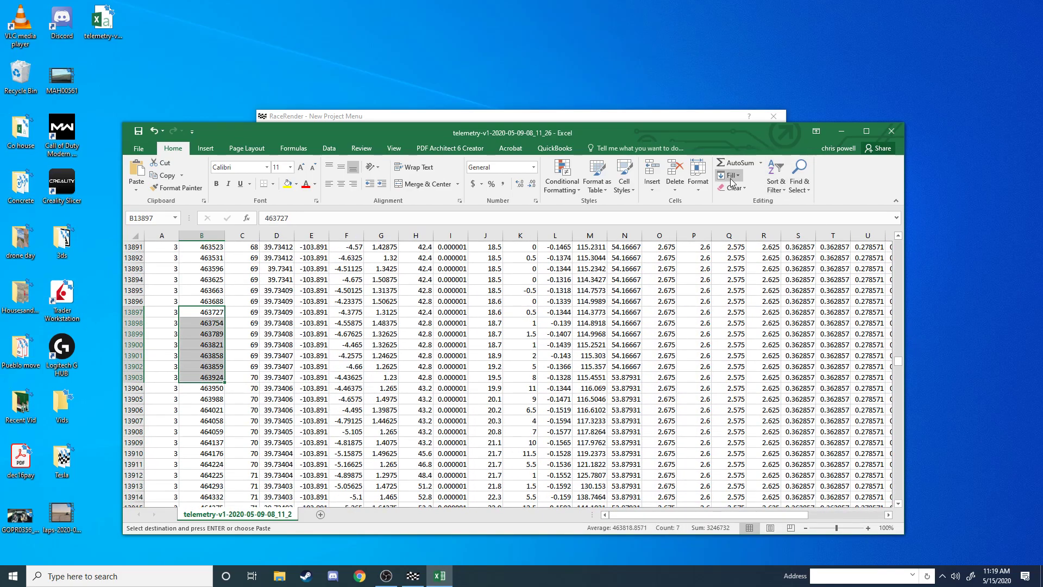
{"action": "mouse_move", "coordinate": [133, 163]}
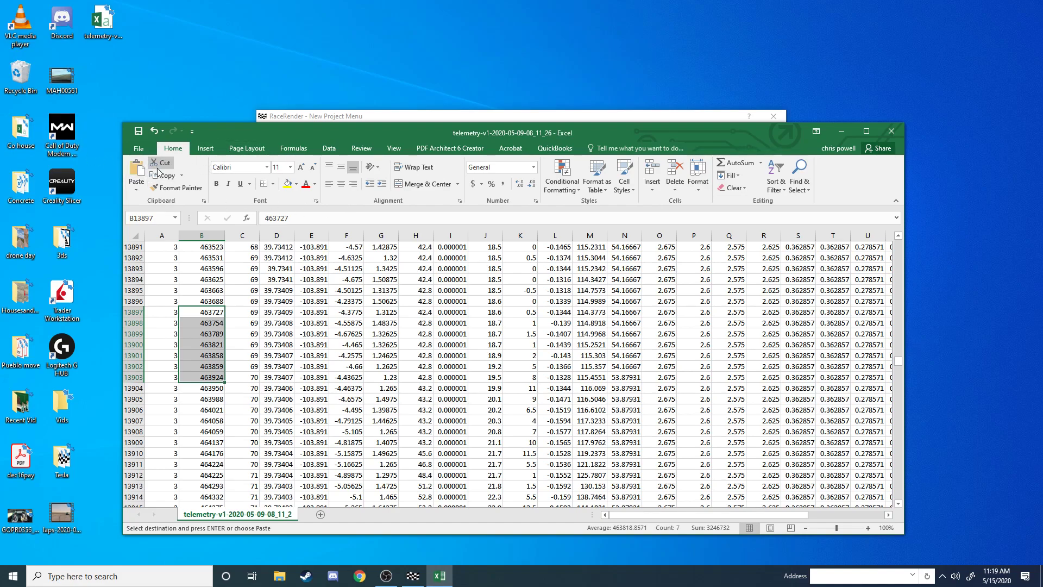
{"action": "mouse_move", "coordinate": [891, 131]}
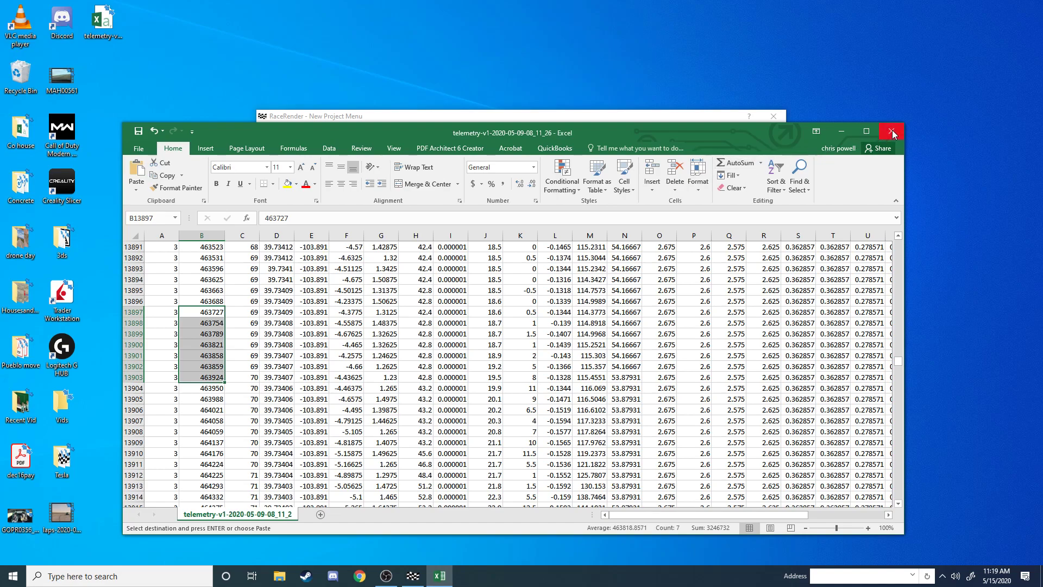
{"action": "mouse_move", "coordinate": [894, 133]}
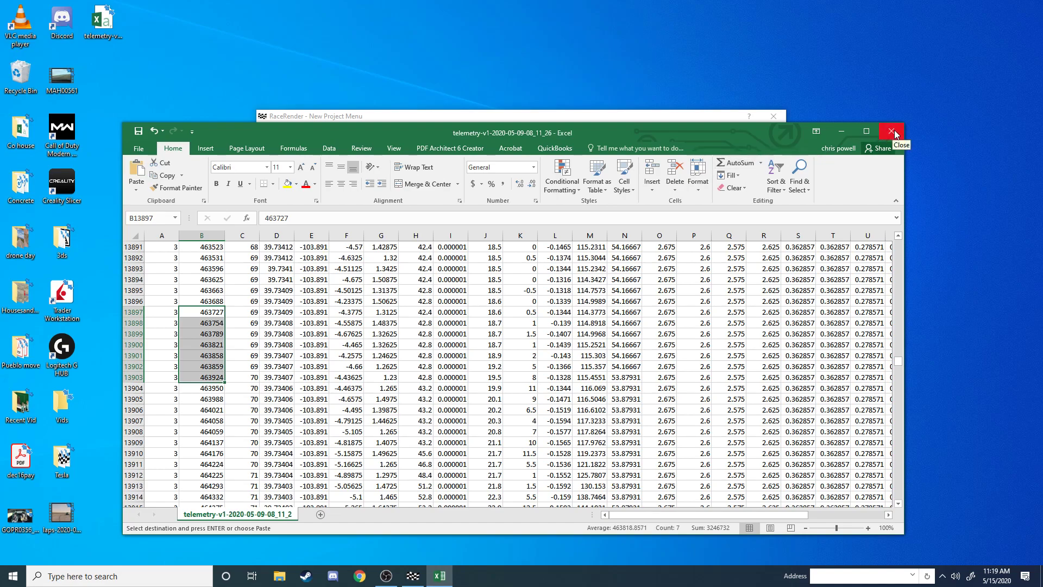
Step: Close the telemetry workbook, leaving RaceRender's save-project prompt showing
{"action": "left_click", "coordinate": [890, 130]}
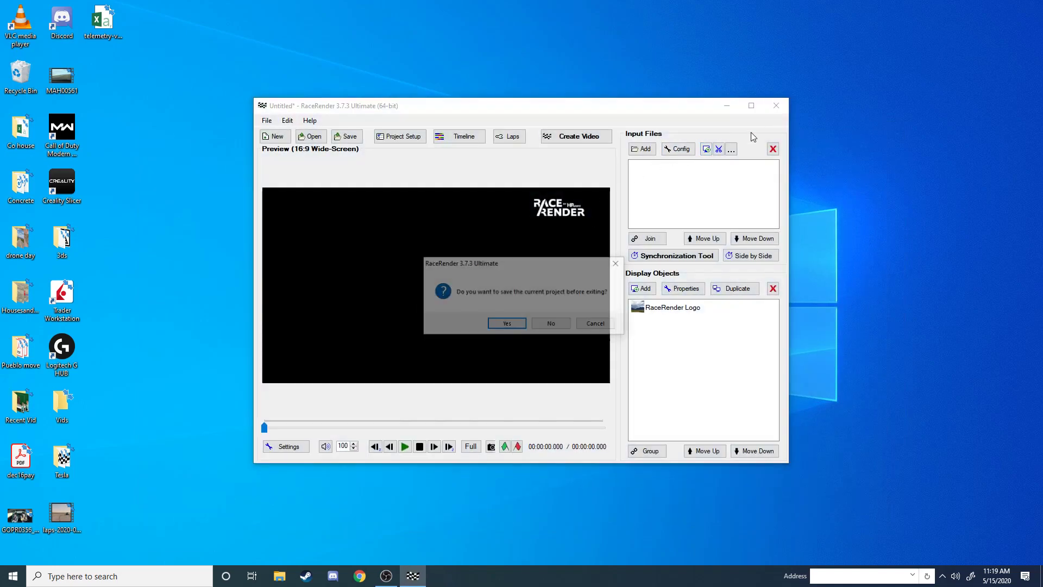
Step: Relaunch RaceRender 3 by searching 'race' in Windows search
{"action": "left_click", "coordinate": [550, 323]}
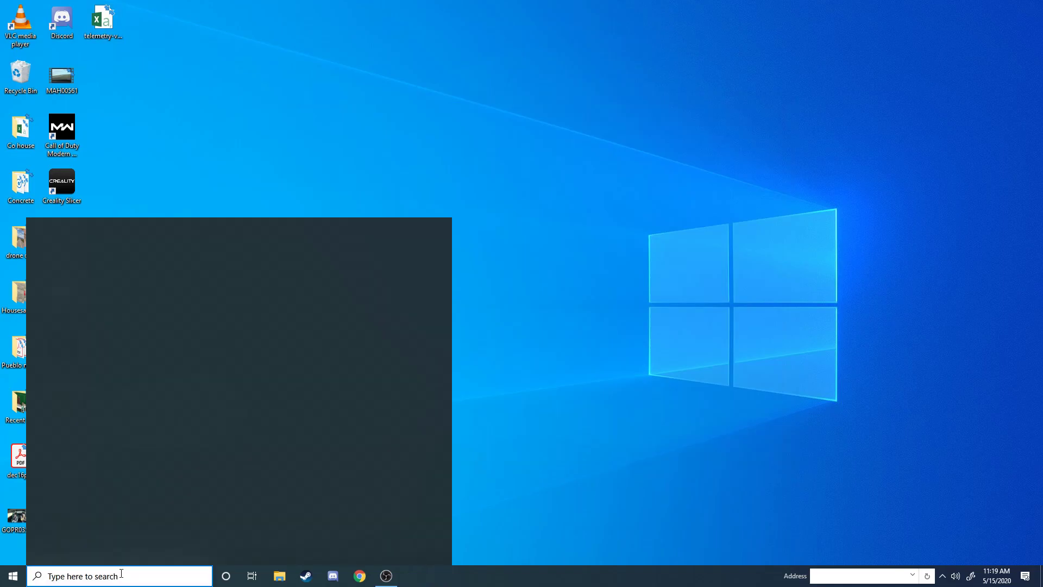
{"action": "type", "text": "race"}
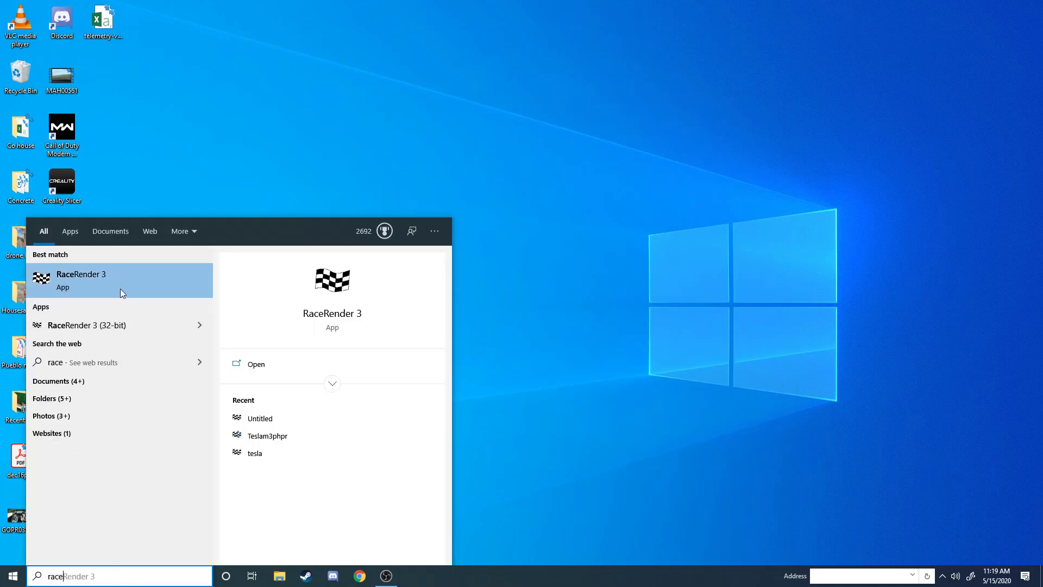
{"action": "left_click", "coordinate": [119, 280]}
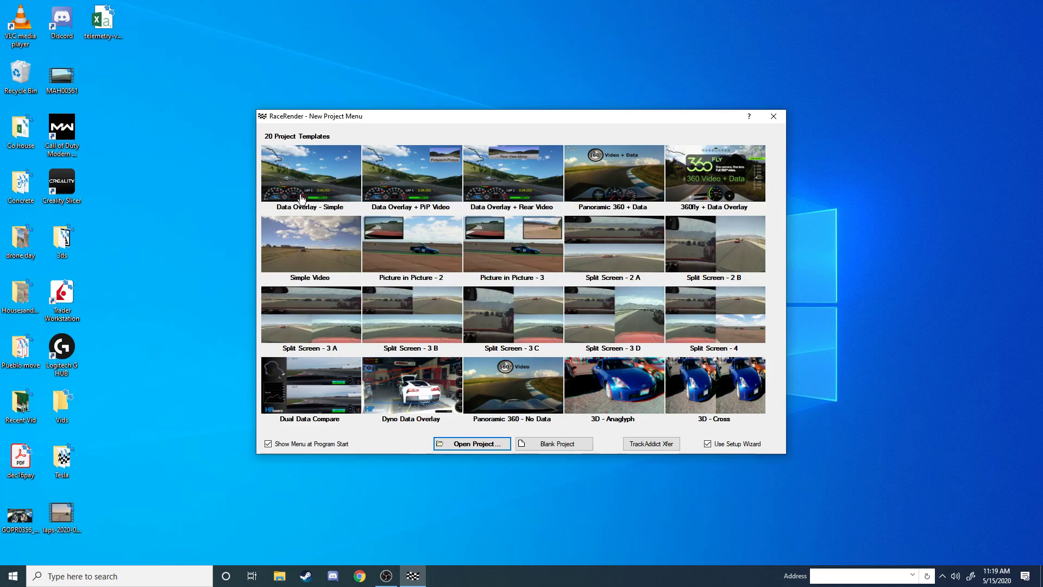
{"action": "mouse_move", "coordinate": [317, 187]}
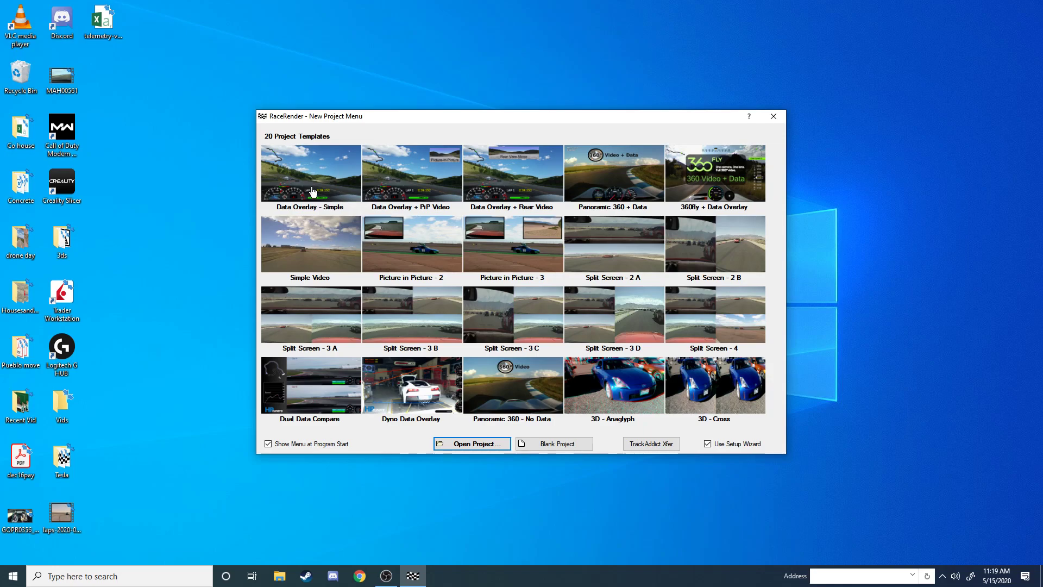
{"action": "mouse_move", "coordinate": [453, 189]}
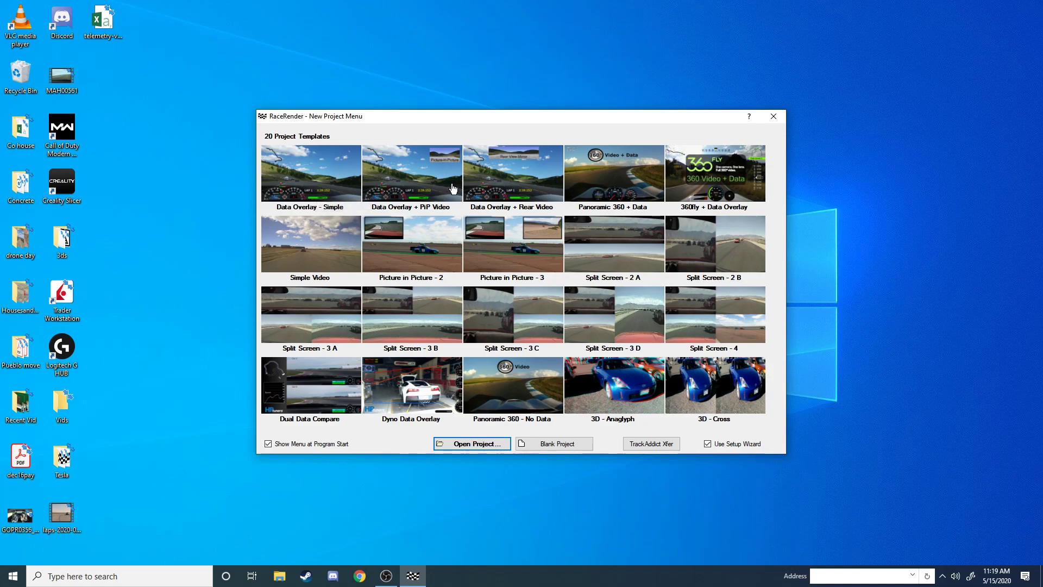
{"action": "mouse_move", "coordinate": [518, 174]}
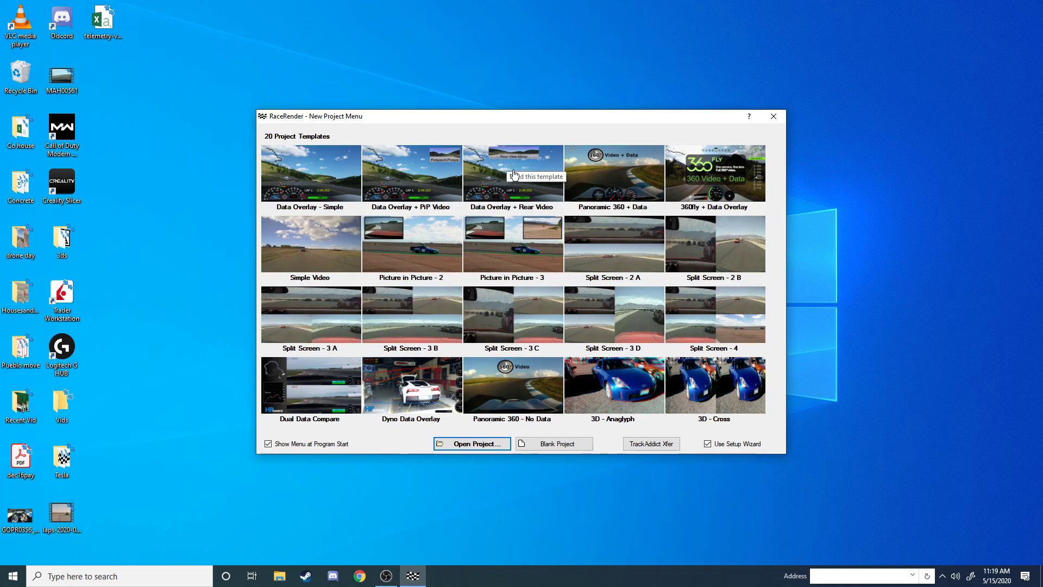
{"action": "left_click", "coordinate": [309, 173]}
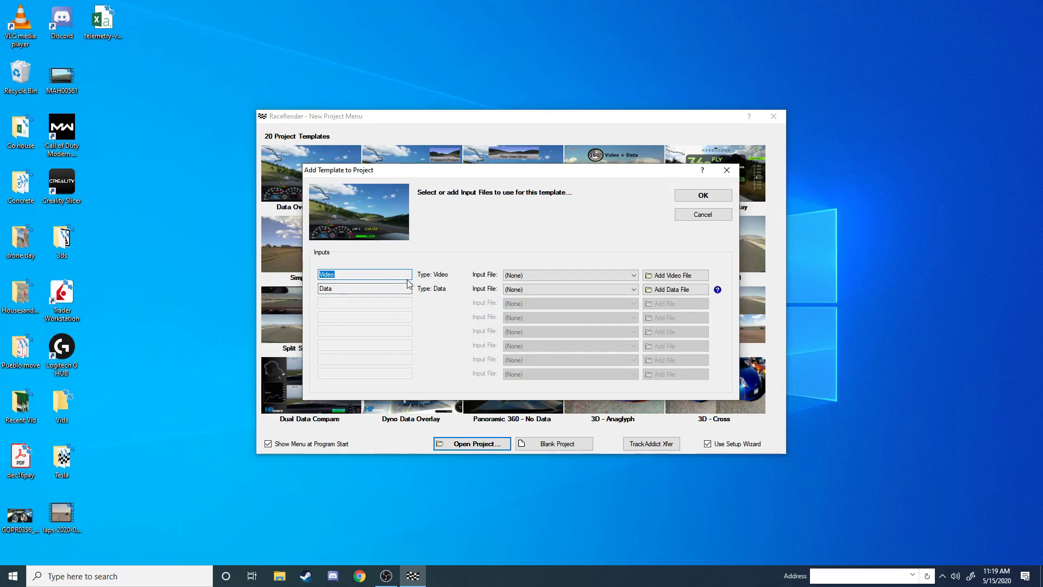
{"action": "mouse_move", "coordinate": [675, 275]}
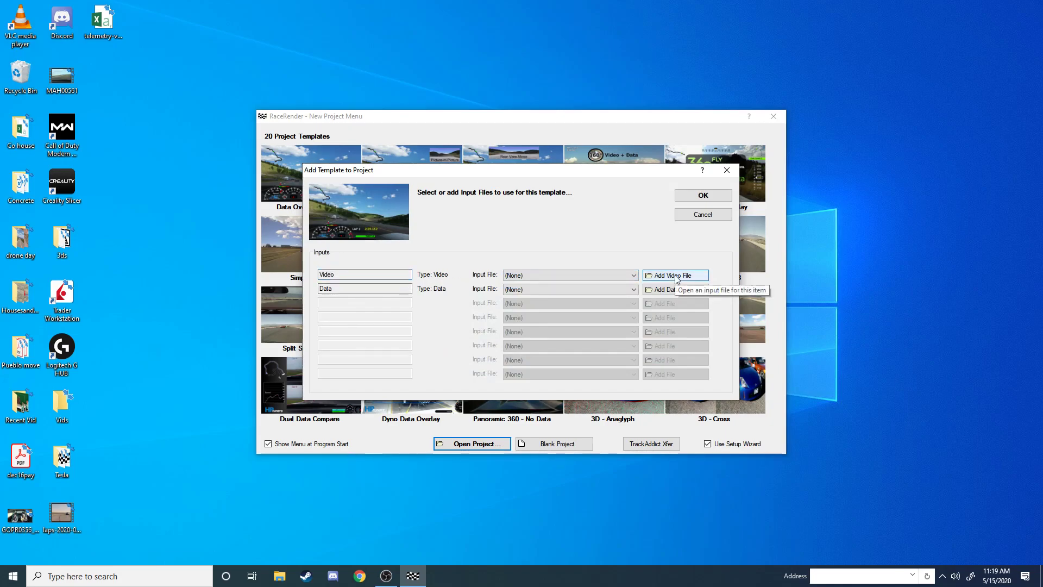
{"action": "left_click", "coordinate": [676, 275]}
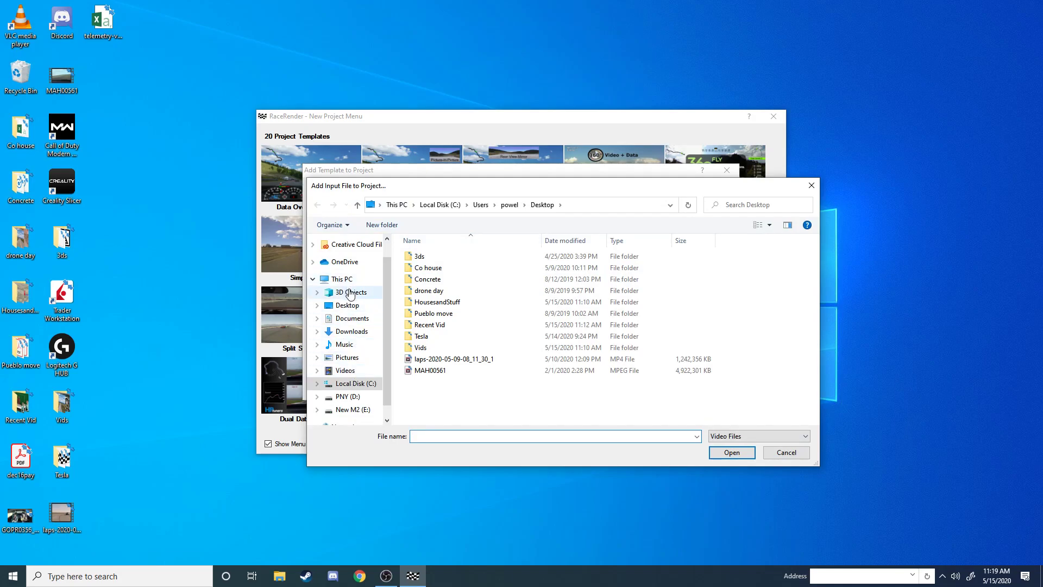
{"action": "left_click", "coordinate": [730, 452]}
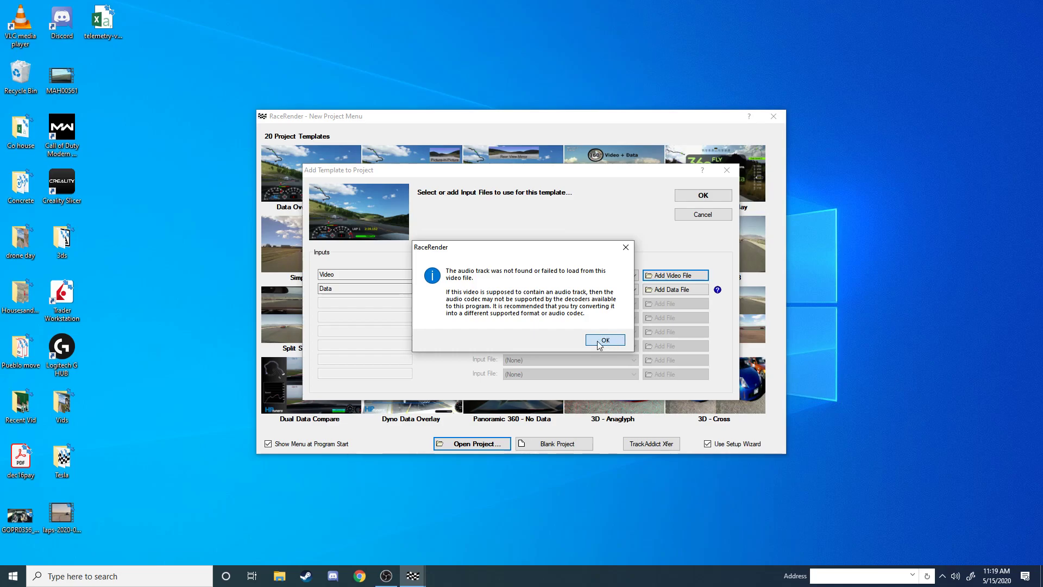
{"action": "left_click", "coordinate": [604, 340]}
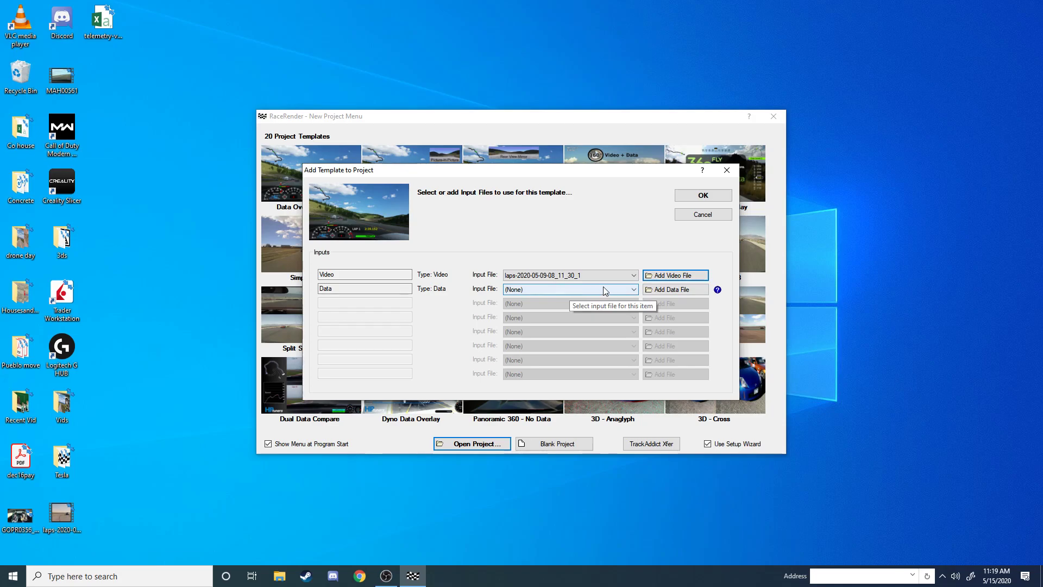
{"action": "mouse_move", "coordinate": [539, 288]}
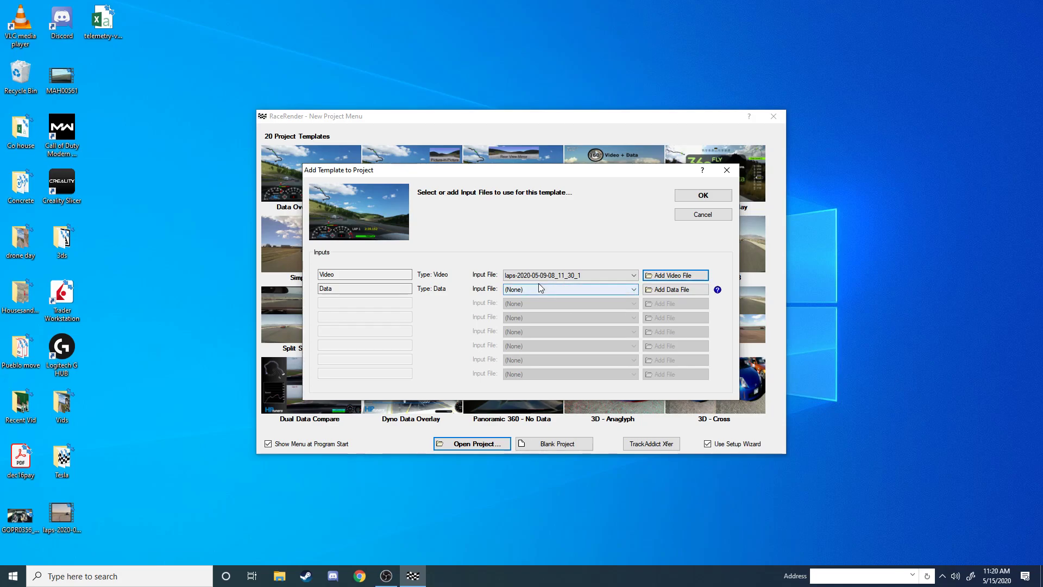
{"action": "mouse_move", "coordinate": [674, 294]}
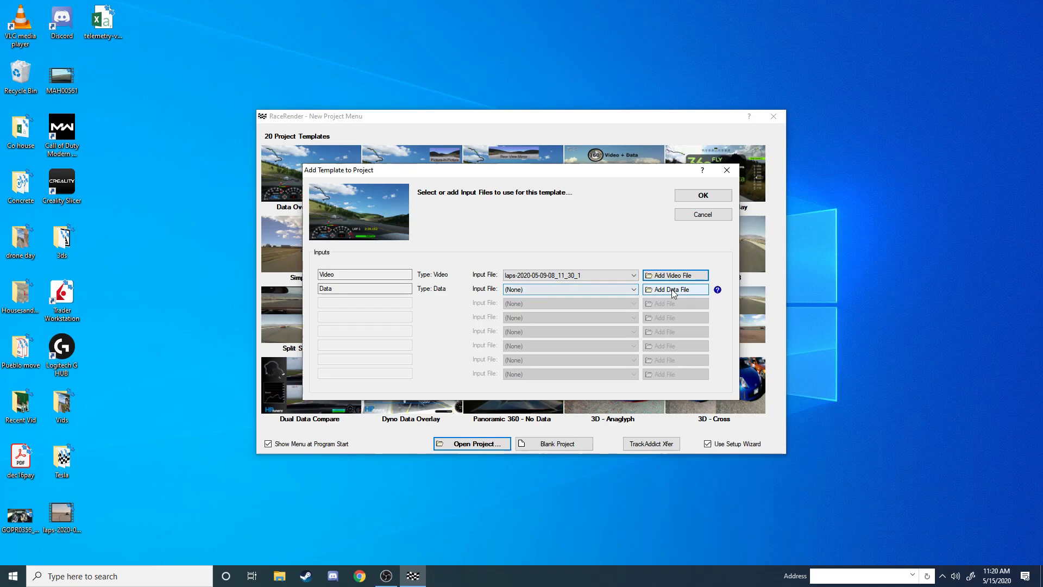
{"action": "left_click", "coordinate": [674, 288]}
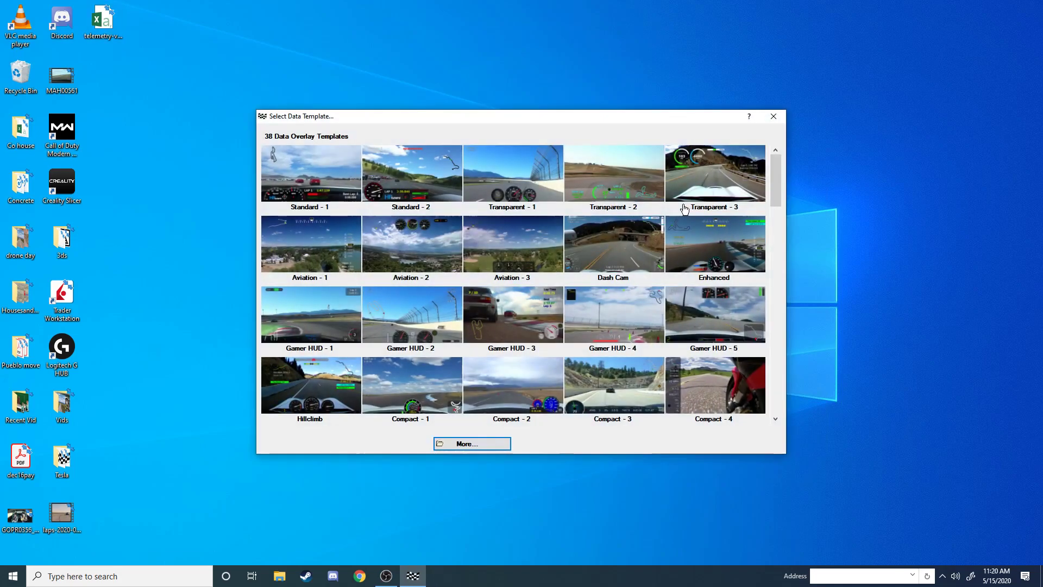
{"action": "mouse_move", "coordinate": [309, 180]}
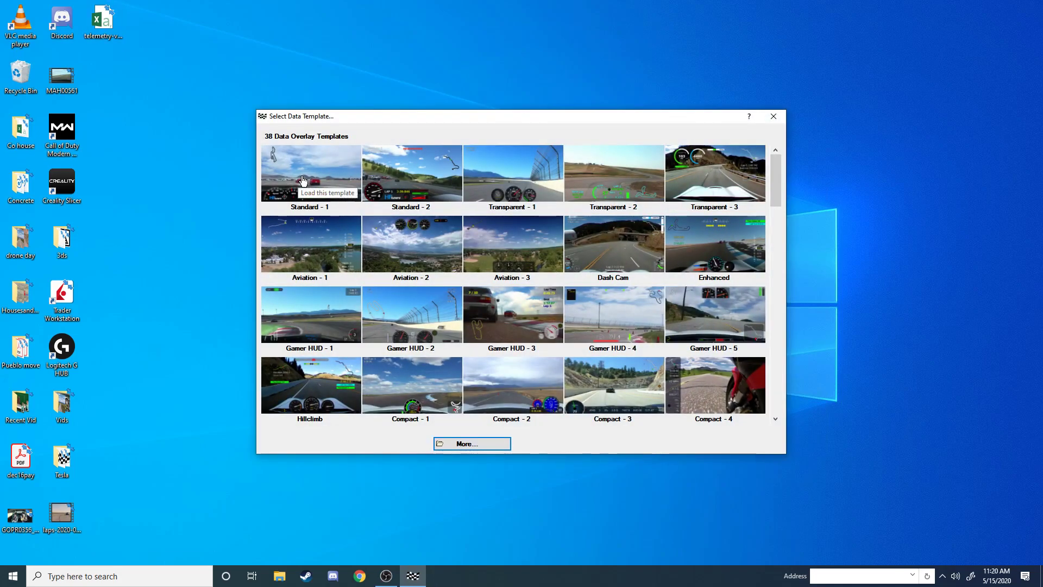
{"action": "mouse_move", "coordinate": [545, 180]}
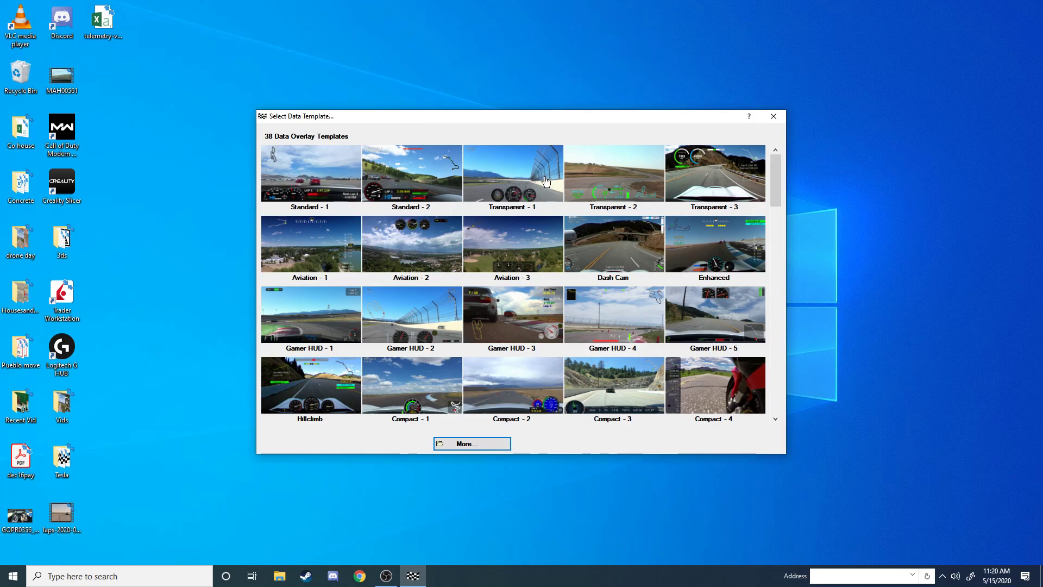
{"action": "mouse_move", "coordinate": [615, 183]}
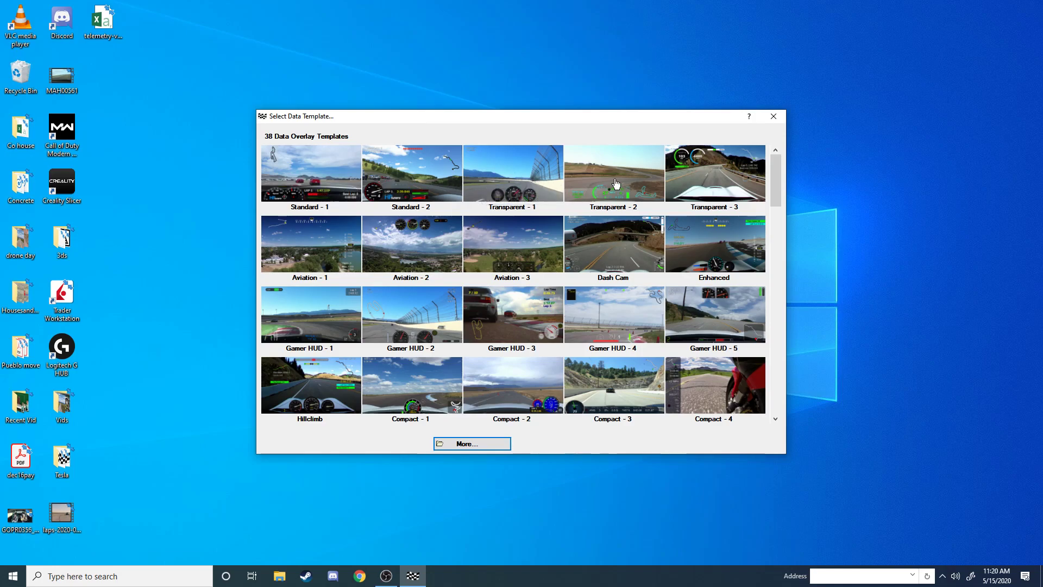
{"action": "mouse_move", "coordinate": [445, 175]}
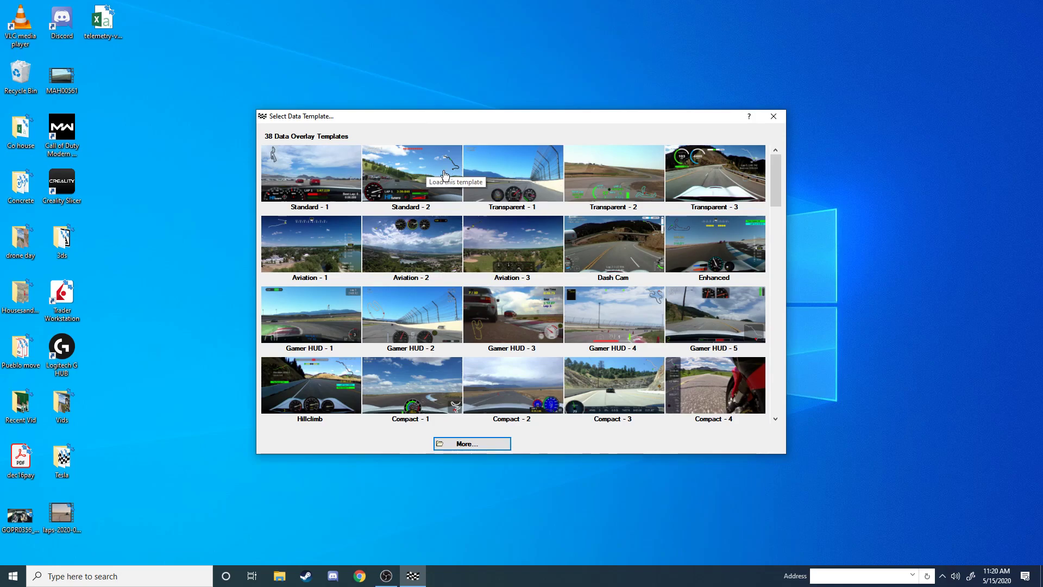
{"action": "mouse_move", "coordinate": [602, 188]}
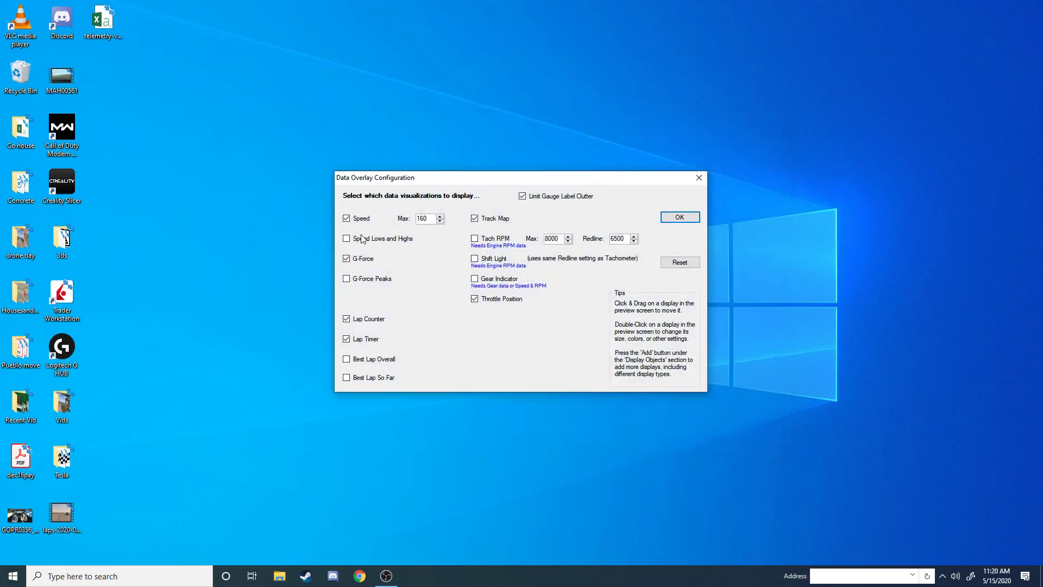
{"action": "mouse_move", "coordinate": [442, 266]}
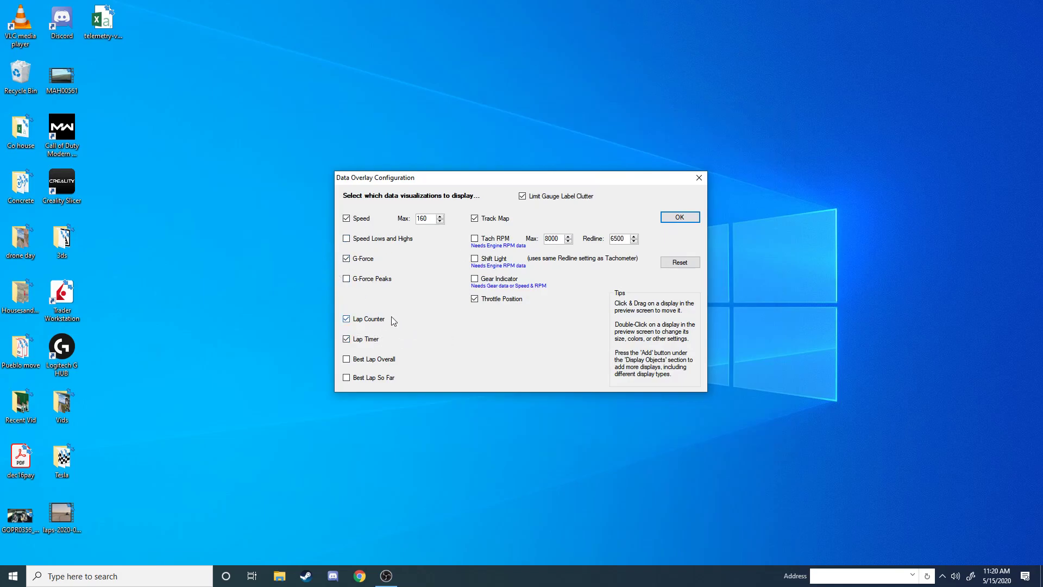
Step: Confirm the speed, lap timer, G-force and track map overlay selection
{"action": "left_click", "coordinate": [679, 216]}
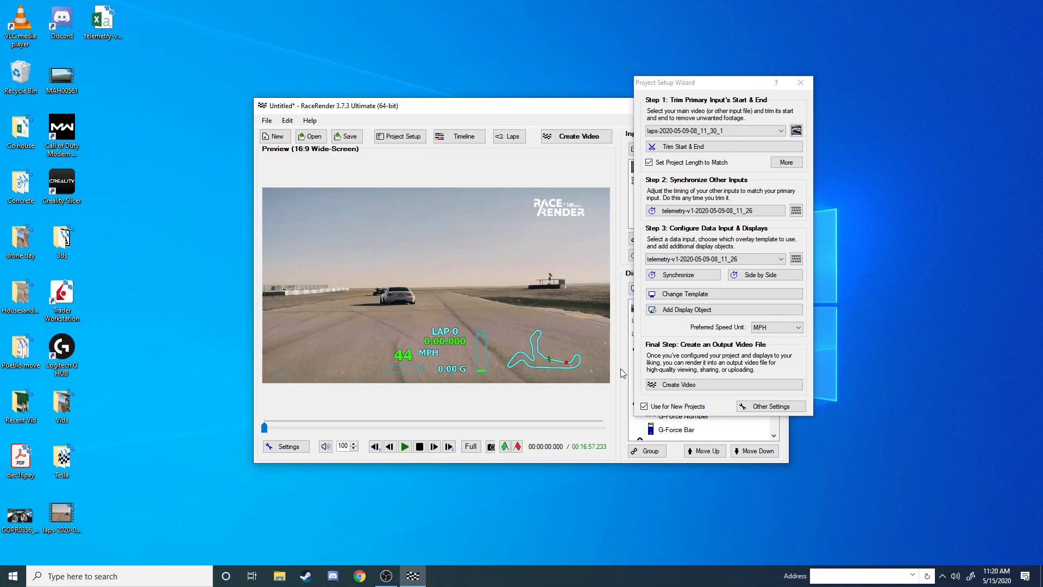
{"action": "mouse_move", "coordinate": [628, 243]}
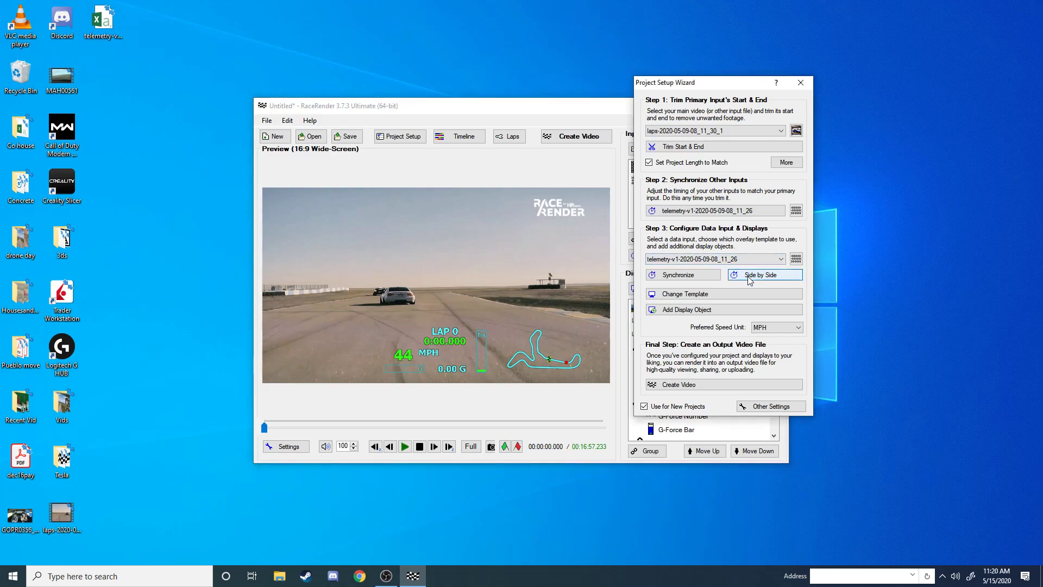
Step: Show telemetry and video side by side and step the reference video to 00:00:20.202
{"action": "left_click", "coordinate": [682, 275]}
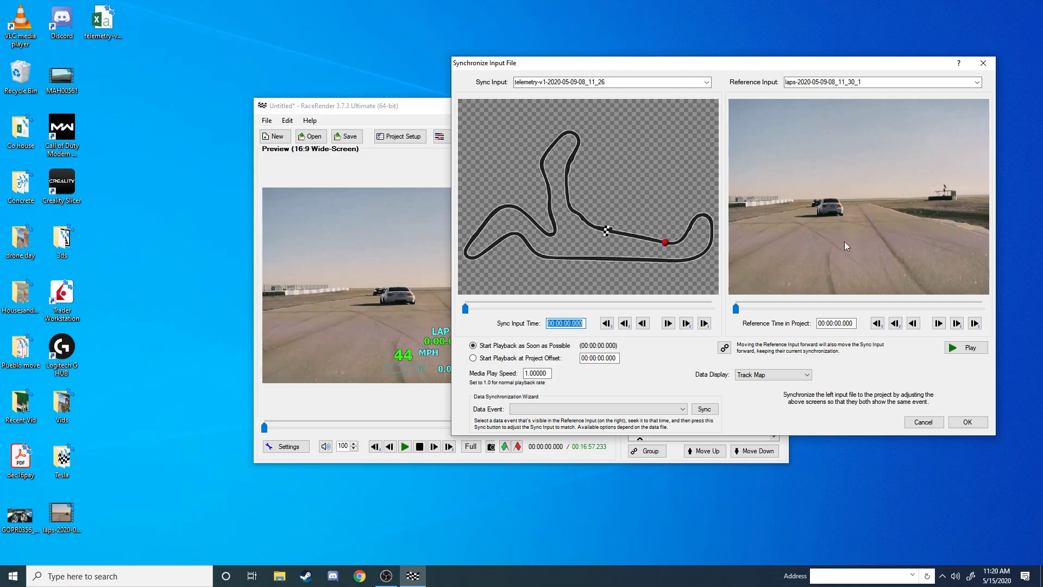
{"action": "mouse_move", "coordinate": [466, 308]}
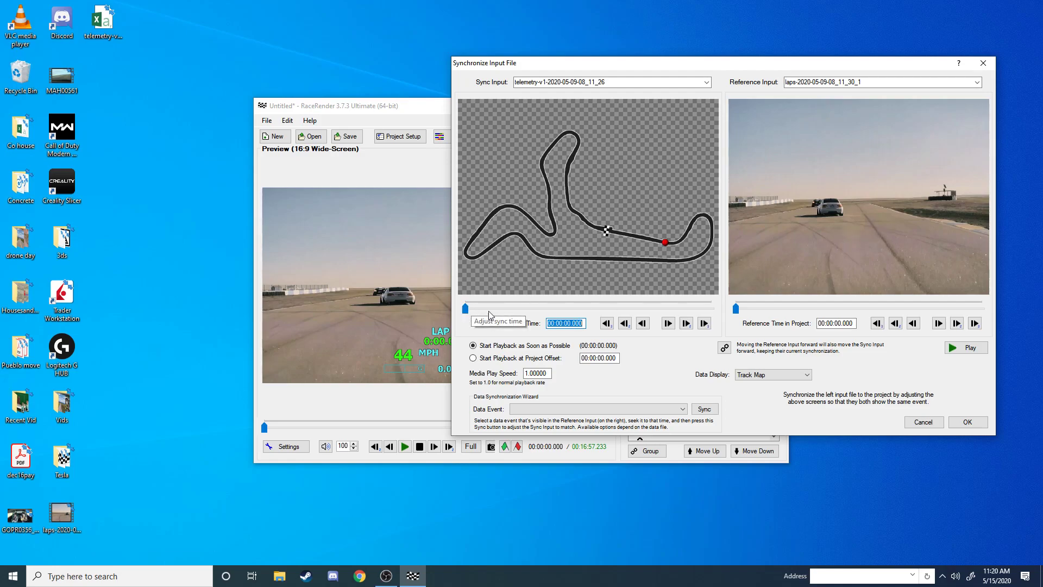
{"action": "mouse_move", "coordinate": [739, 311]}
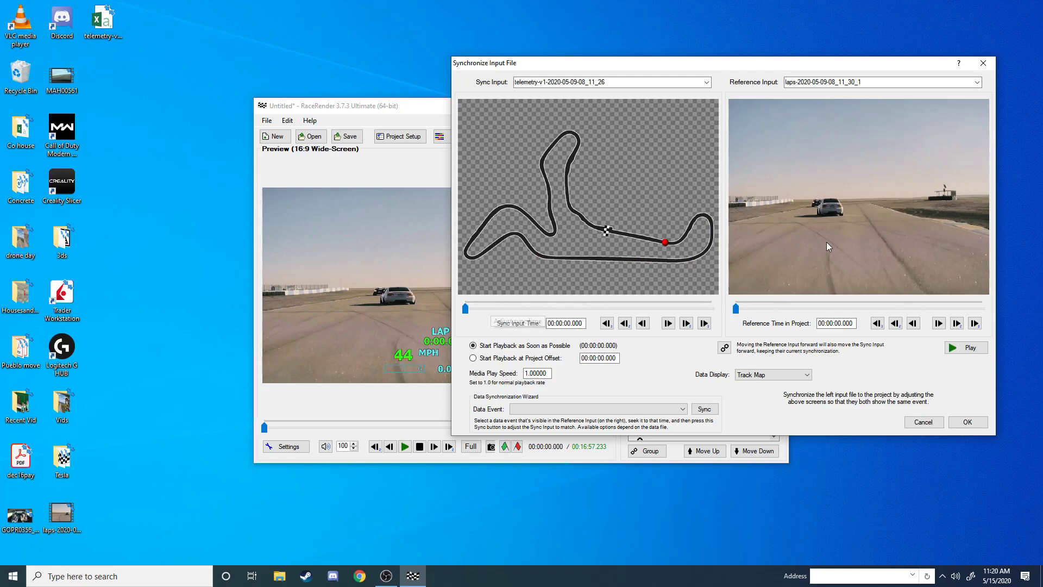
{"action": "mouse_move", "coordinate": [735, 309]}
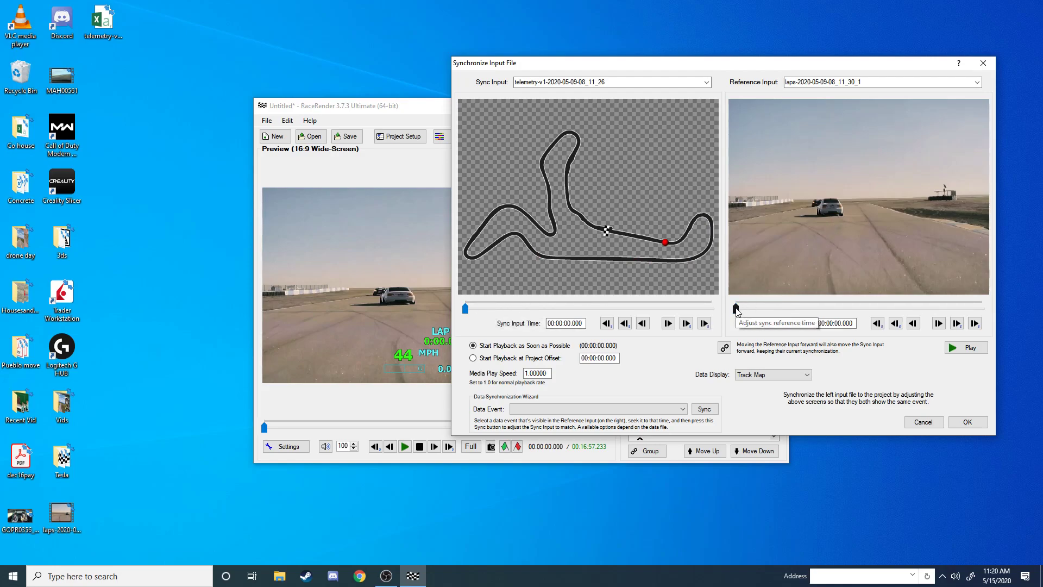
{"action": "left_click", "coordinate": [939, 323]}
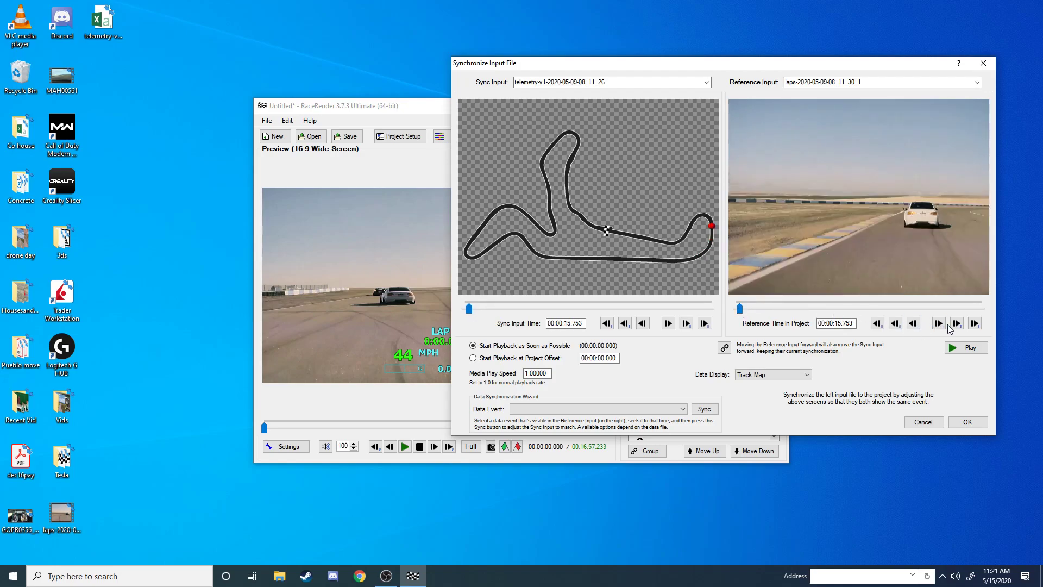
{"action": "left_click", "coordinate": [957, 324]}
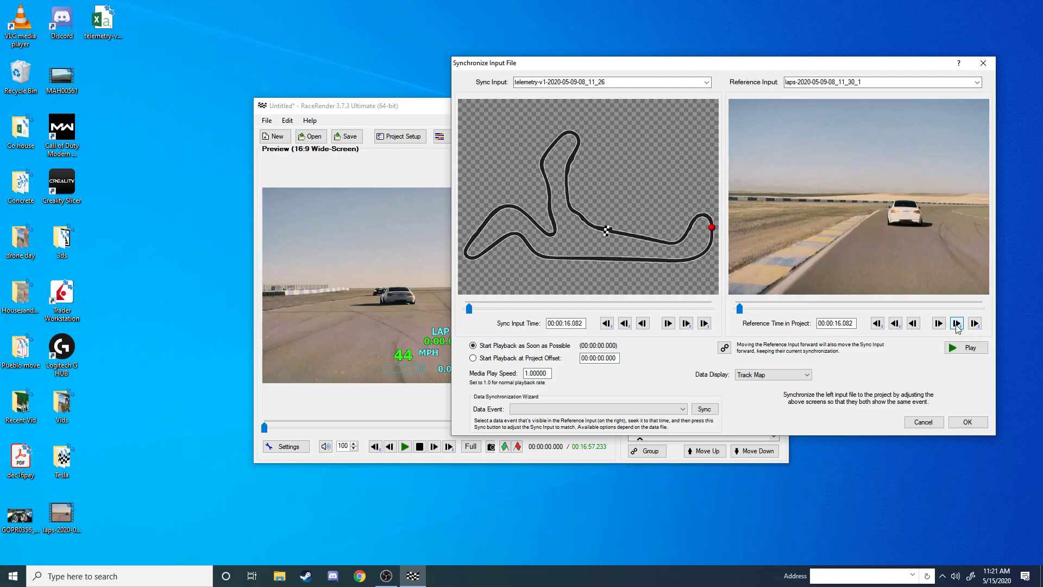
{"action": "left_click", "coordinate": [957, 324]}
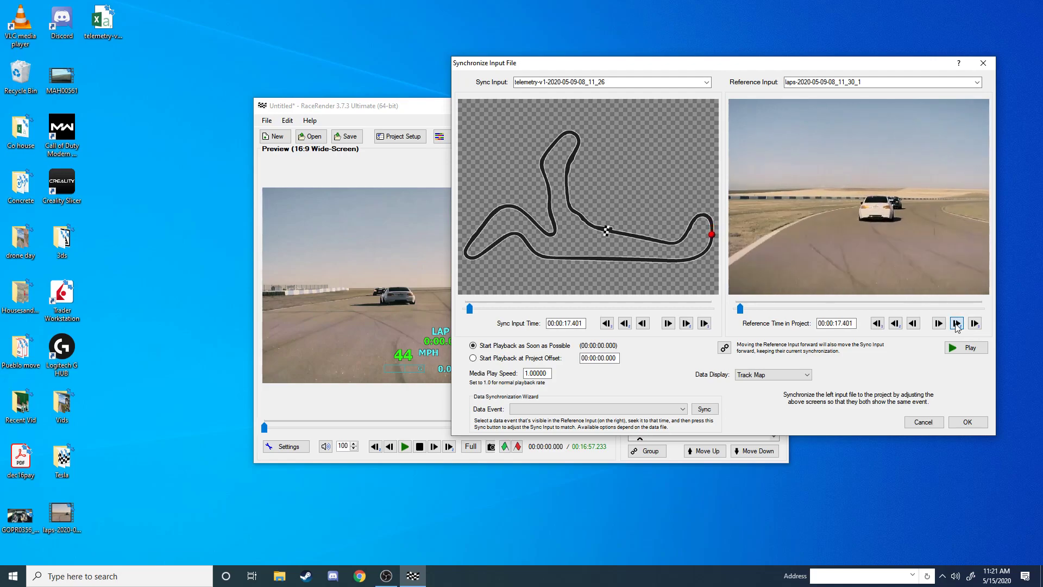
{"action": "left_click", "coordinate": [957, 323]}
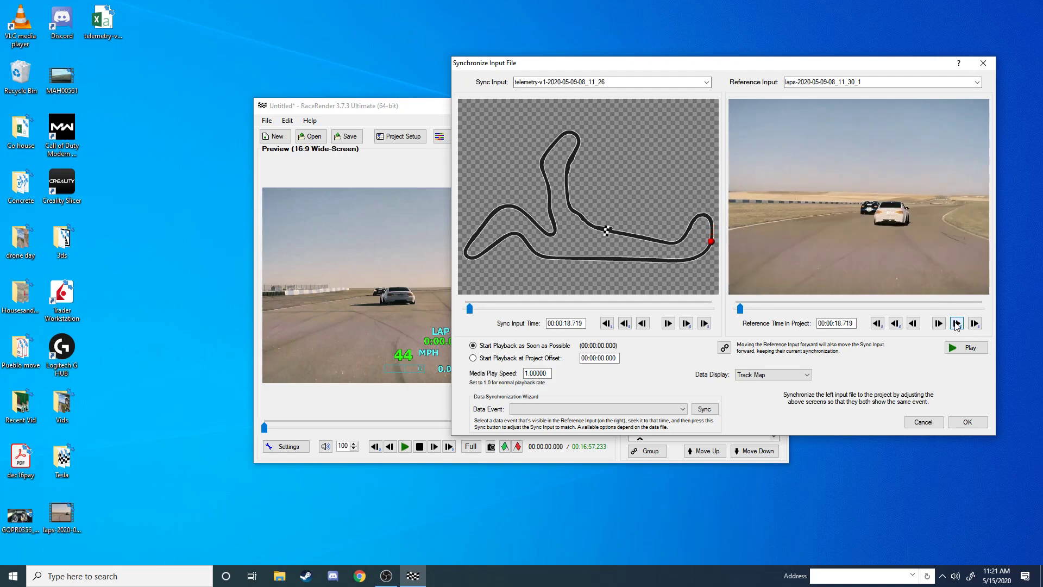
{"action": "left_click", "coordinate": [957, 323]}
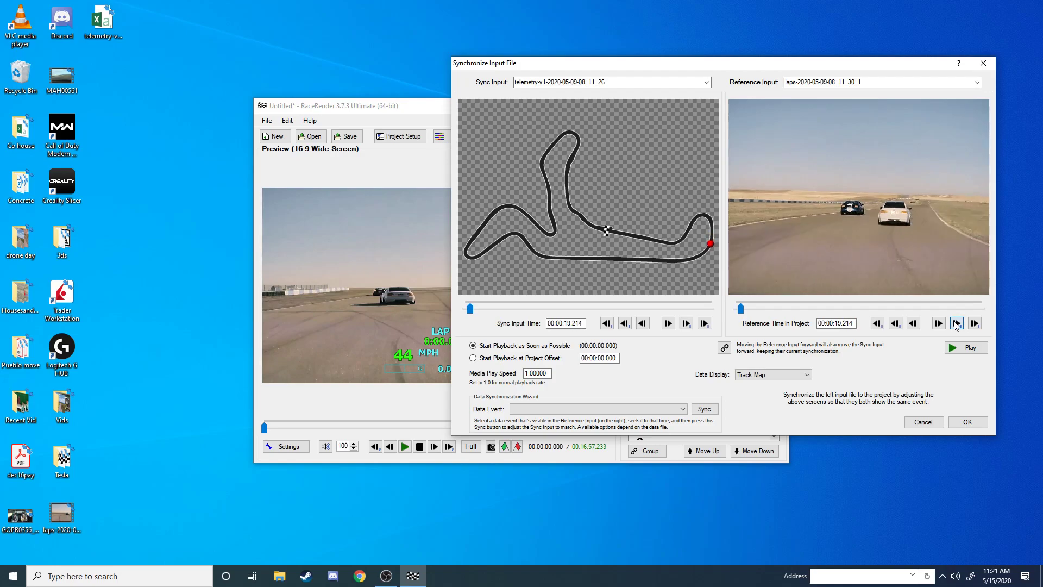
{"action": "left_click", "coordinate": [956, 323]}
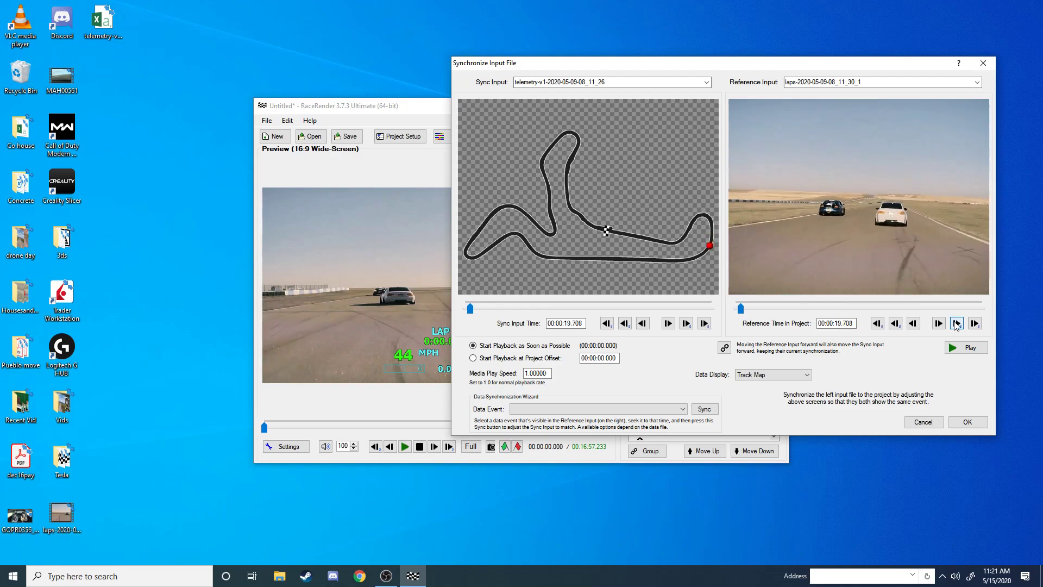
{"action": "left_click", "coordinate": [956, 323]}
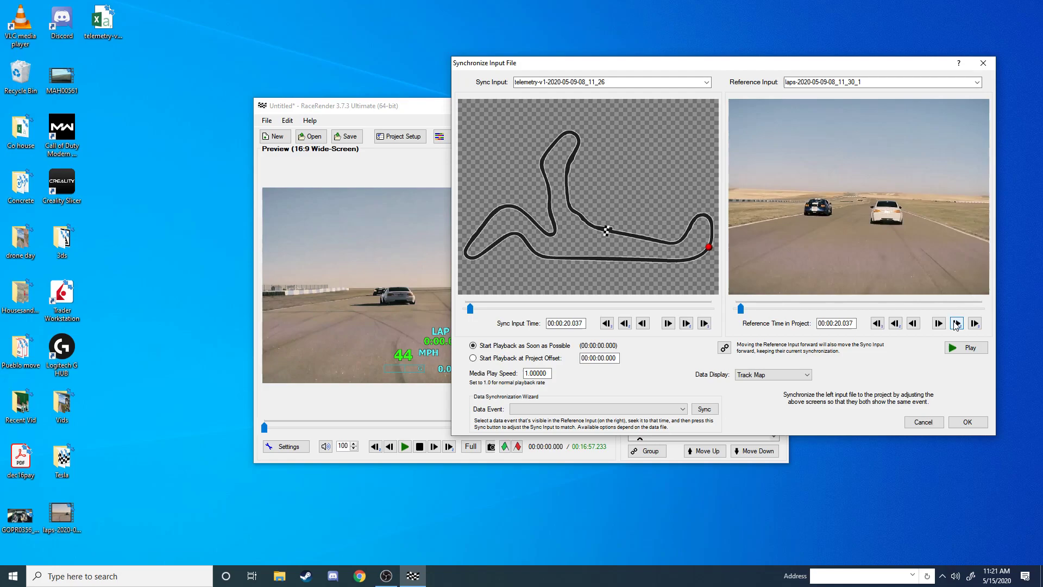
{"action": "left_click", "coordinate": [957, 323]}
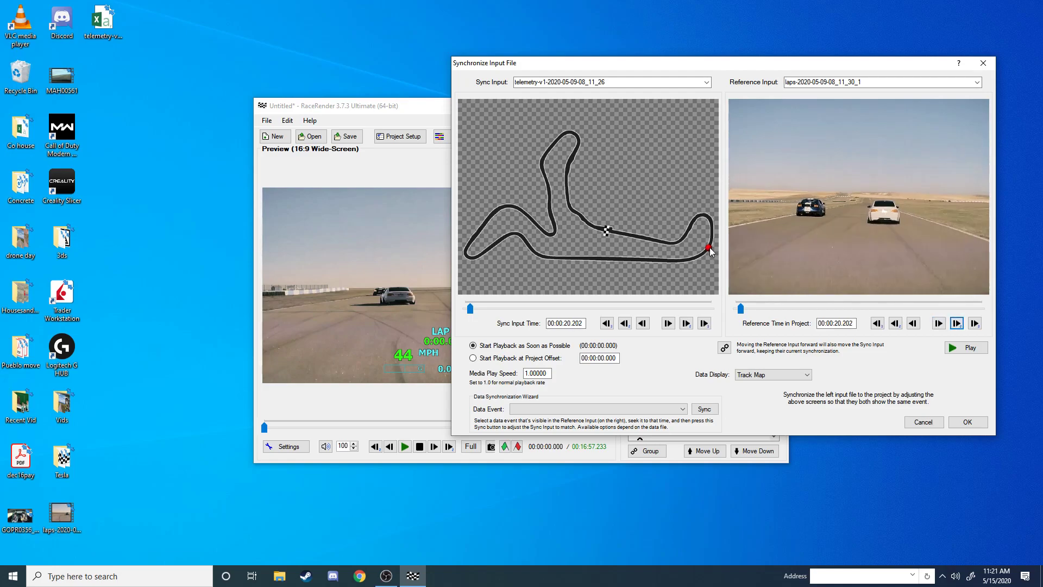
{"action": "mouse_move", "coordinate": [658, 326]}
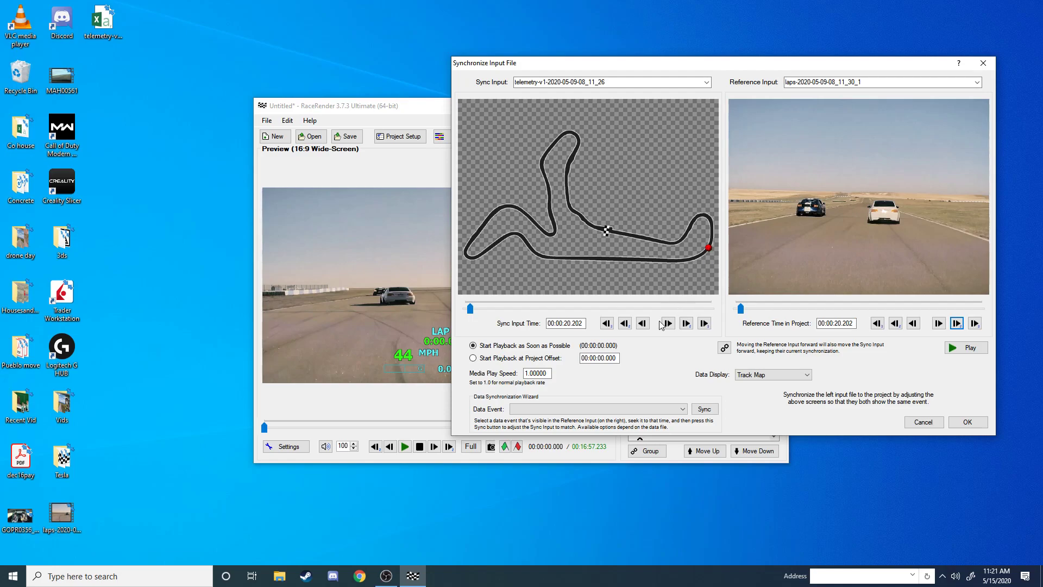
Step: Advance the telemetry sync input time to 00:00:24.335
{"action": "left_click", "coordinate": [686, 324]}
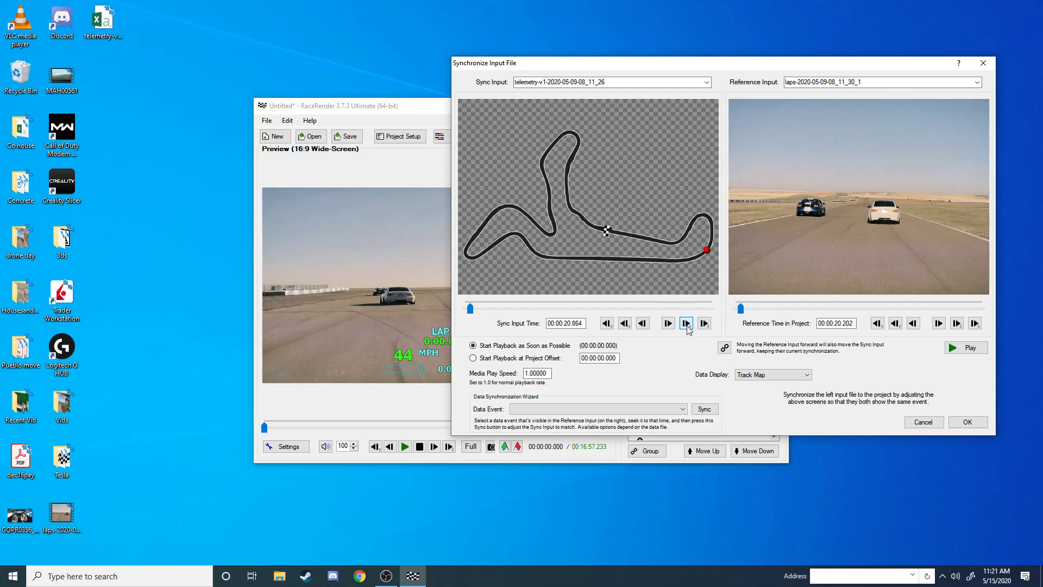
{"action": "left_click", "coordinate": [687, 322]}
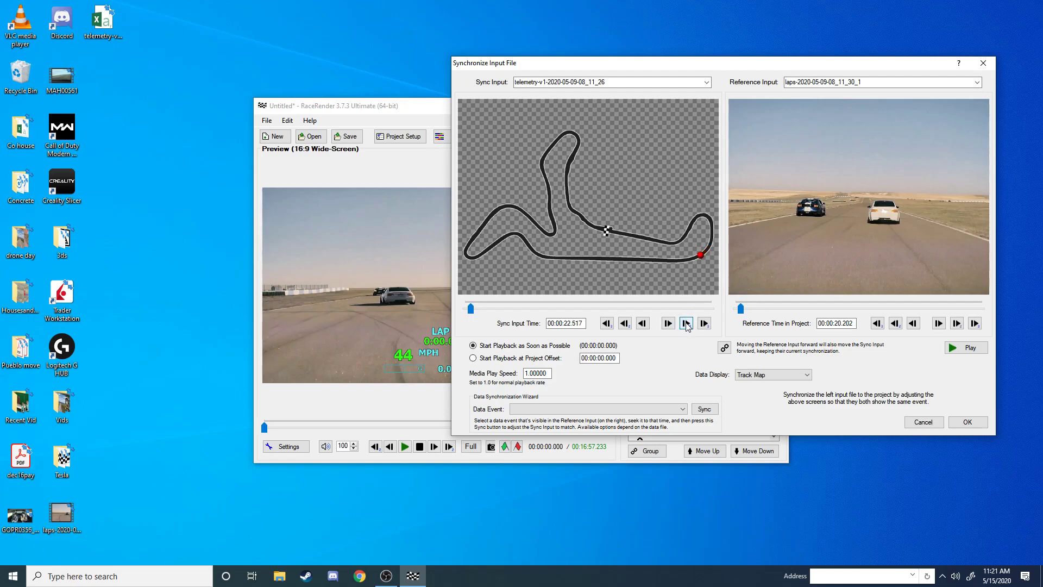
{"action": "left_click", "coordinate": [686, 323]}
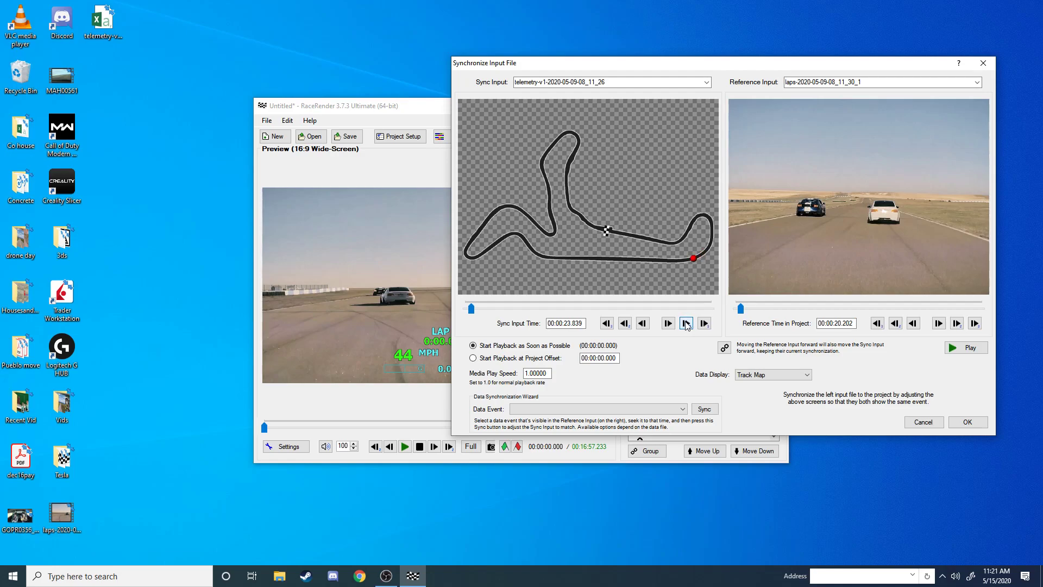
{"action": "left_click", "coordinate": [668, 323]}
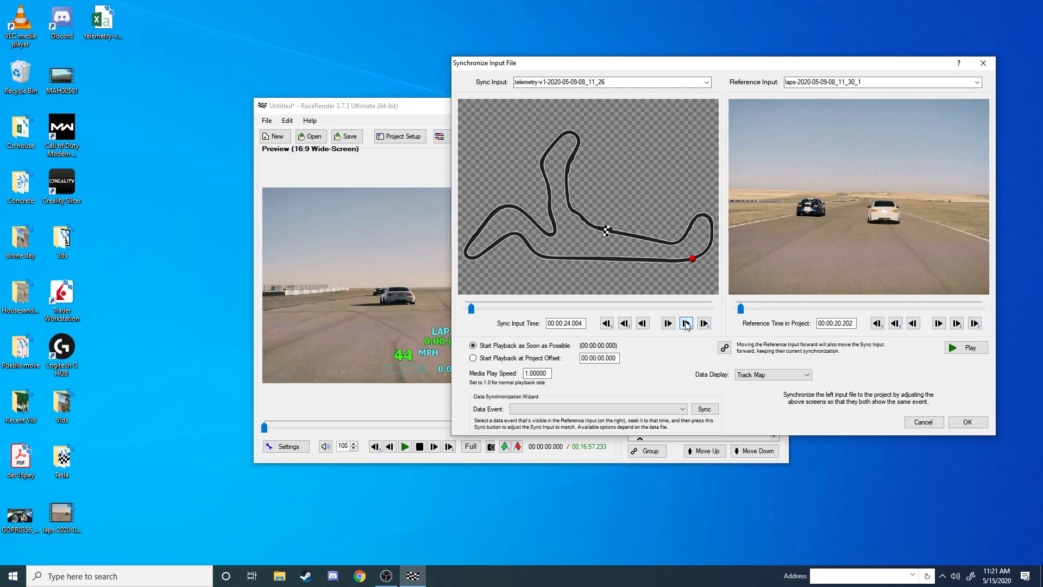
{"action": "left_click", "coordinate": [687, 323]}
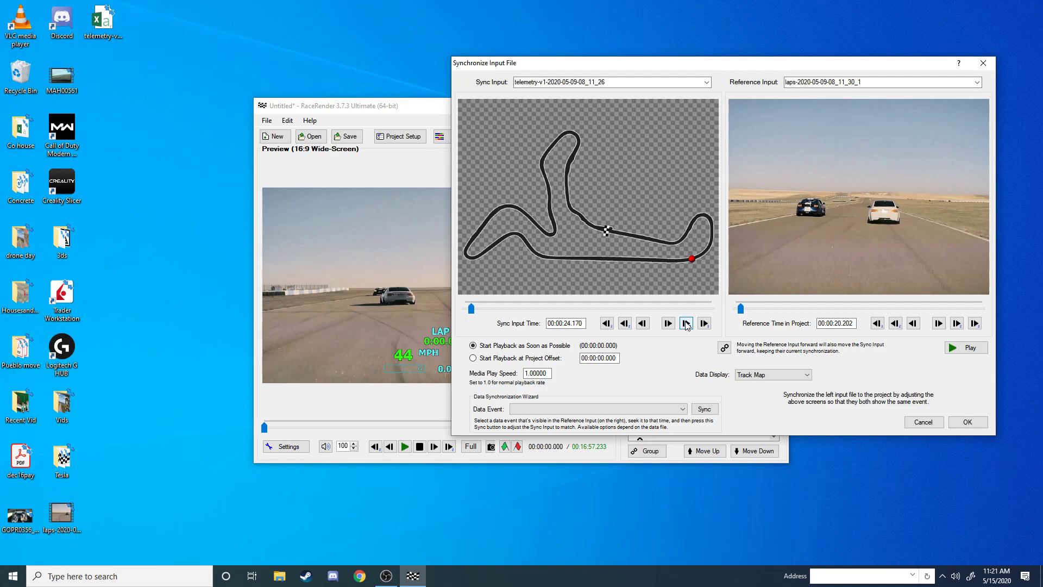
{"action": "left_click", "coordinate": [686, 323]}
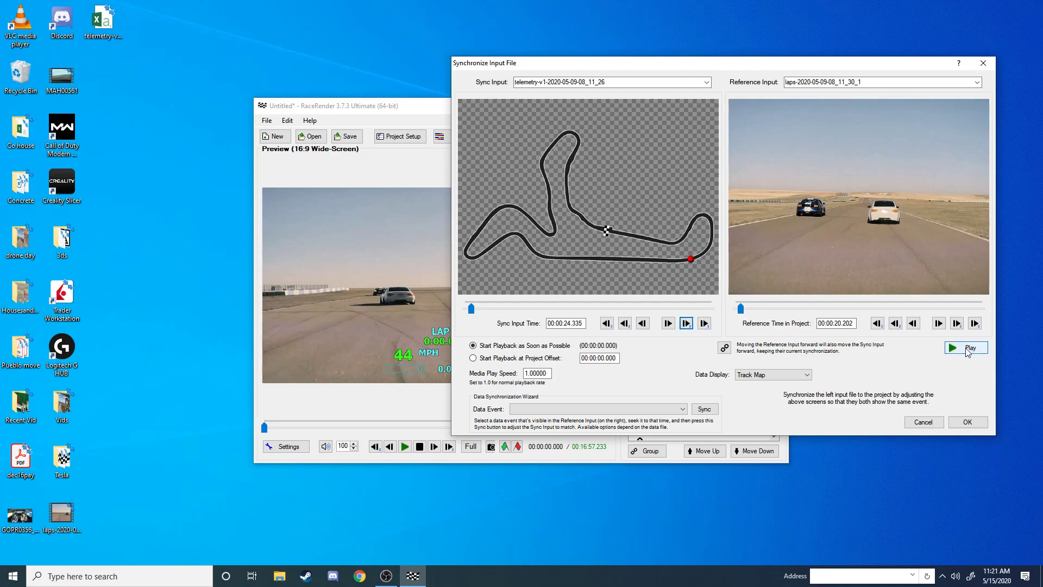
Step: Play and pause to check alignment, then step video and telemetry further forward
{"action": "left_click", "coordinate": [966, 347]}
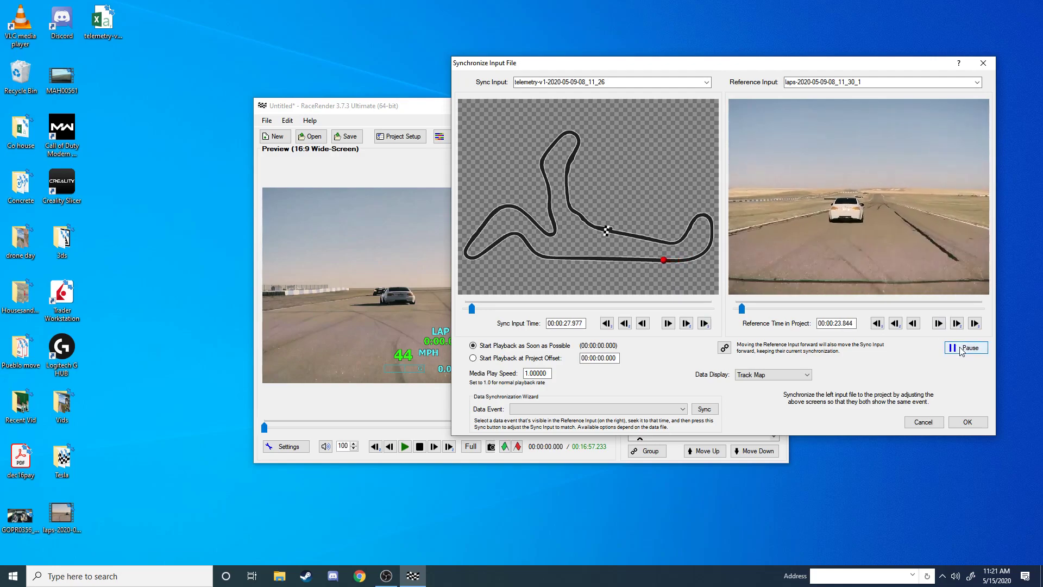
{"action": "left_click", "coordinate": [965, 347]}
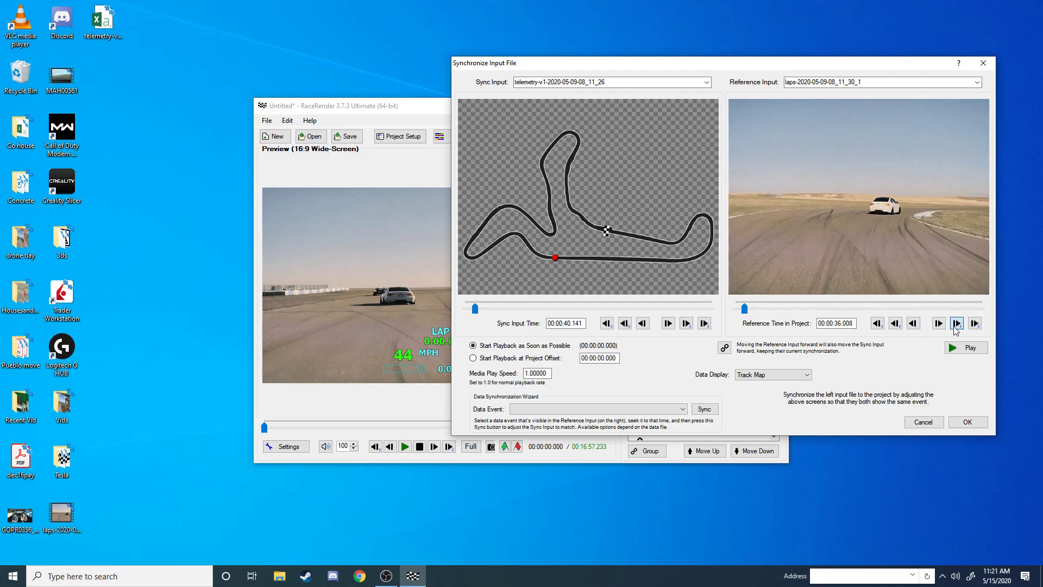
{"action": "left_click", "coordinate": [957, 323]}
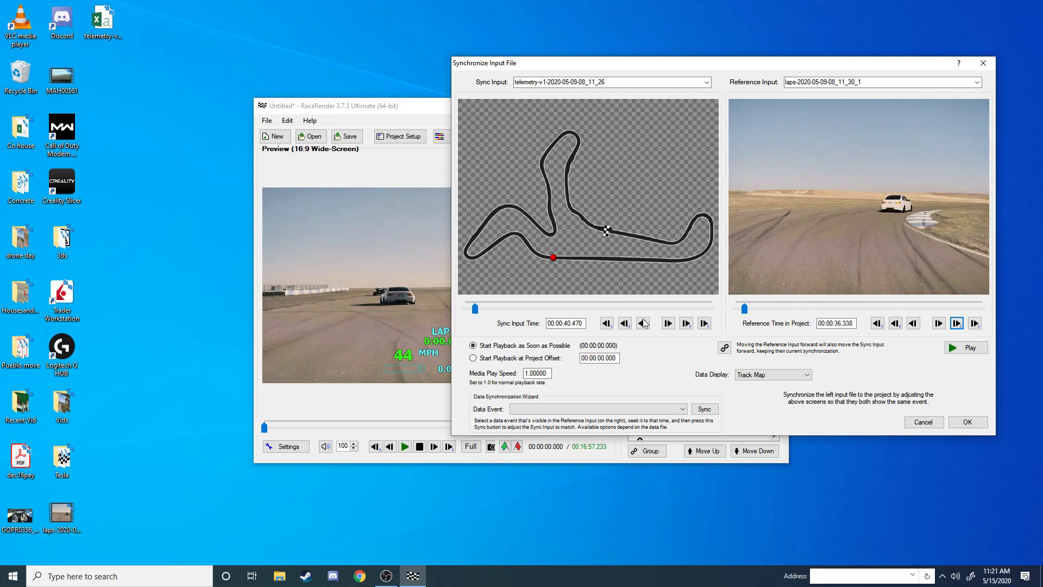
{"action": "left_click", "coordinate": [686, 324]}
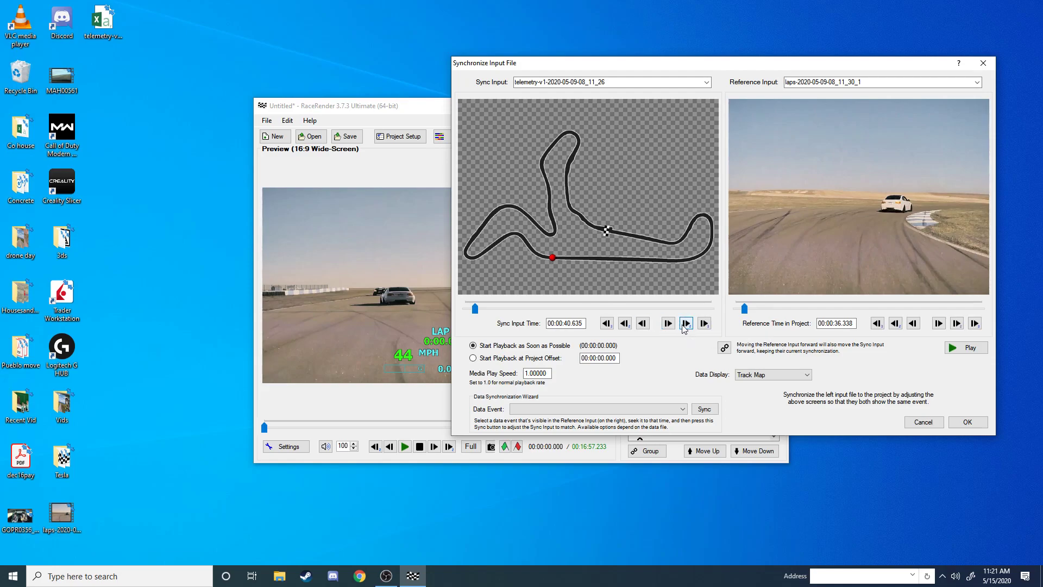
{"action": "left_click", "coordinate": [686, 323]}
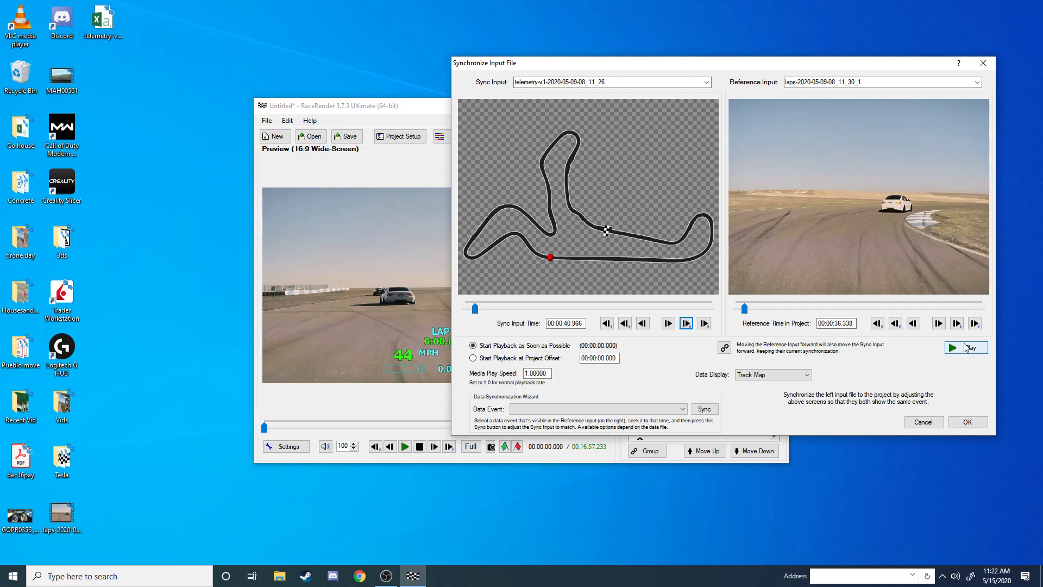
Step: Nudge telemetry to 51.268 s against video 45.979 s and replay to confirm alignment
{"action": "left_click", "coordinate": [965, 347]}
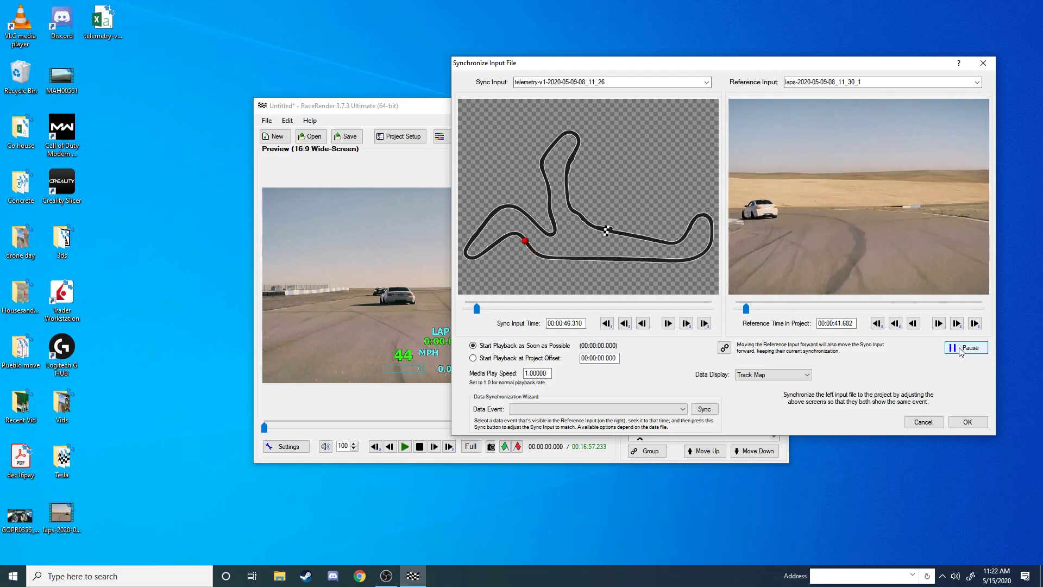
{"action": "left_click", "coordinate": [966, 347]}
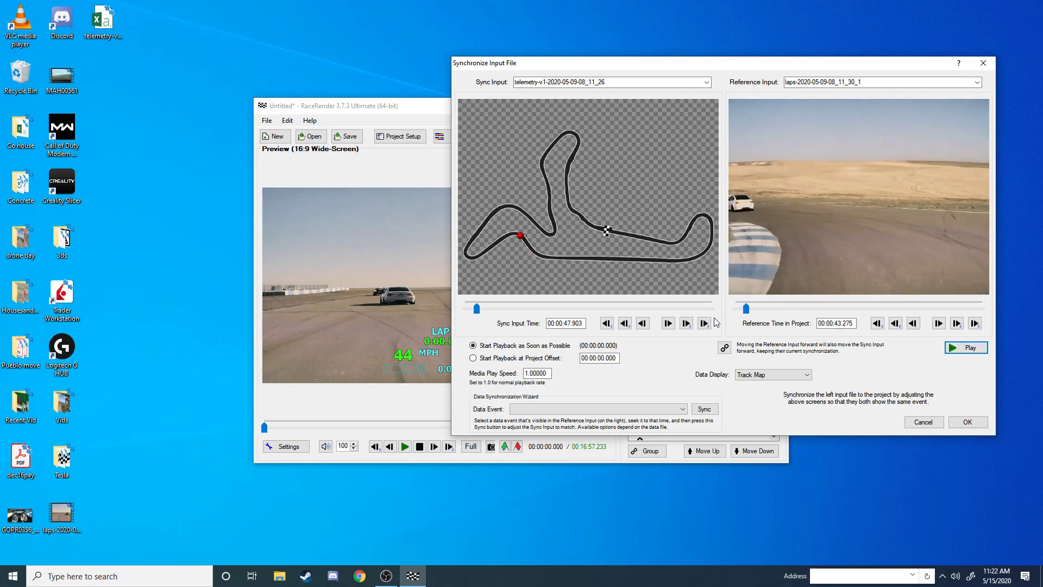
{"action": "left_click", "coordinate": [685, 324]}
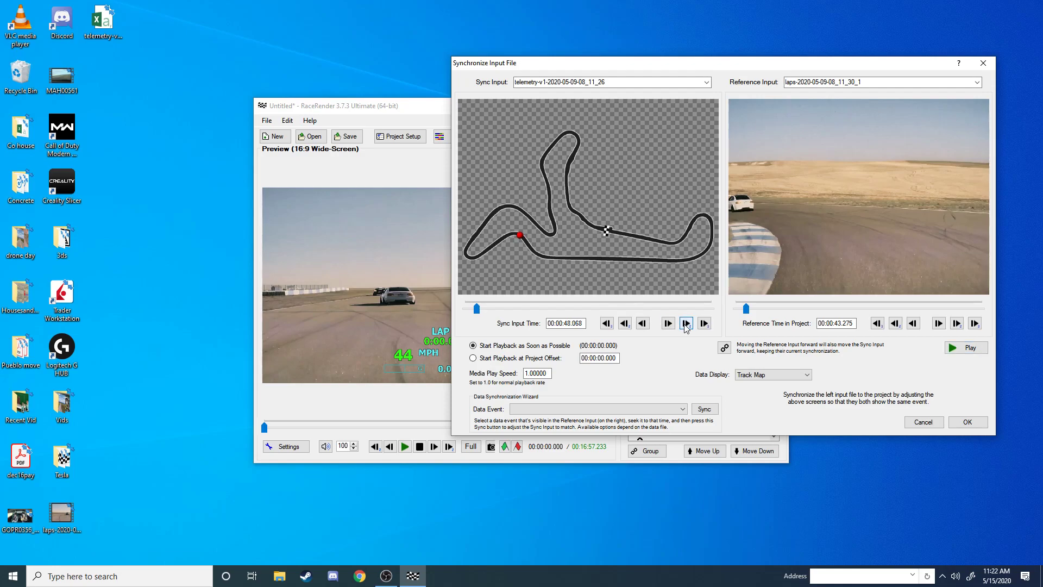
{"action": "left_click", "coordinate": [686, 323]}
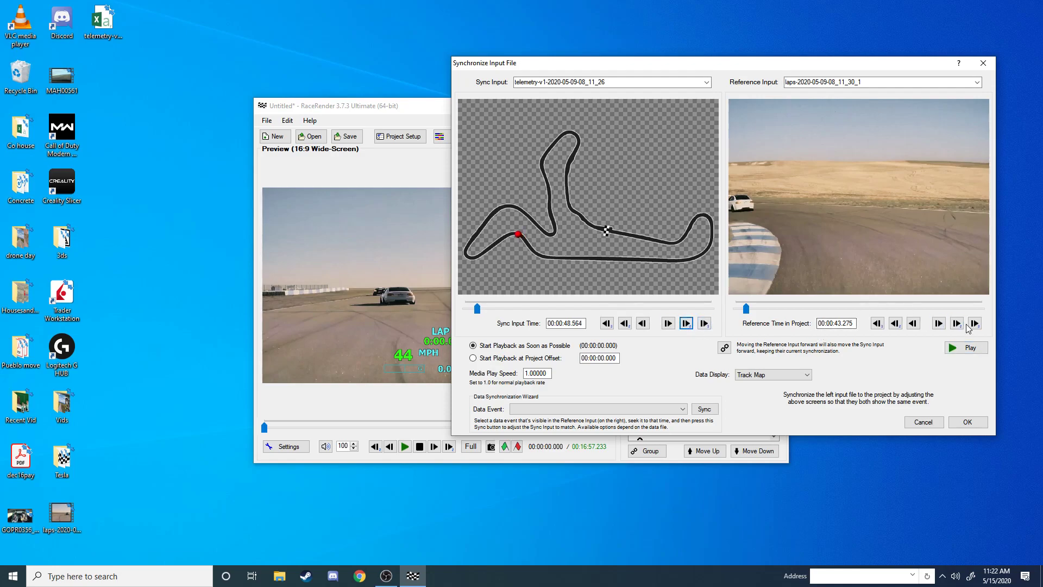
{"action": "left_click", "coordinate": [966, 347]}
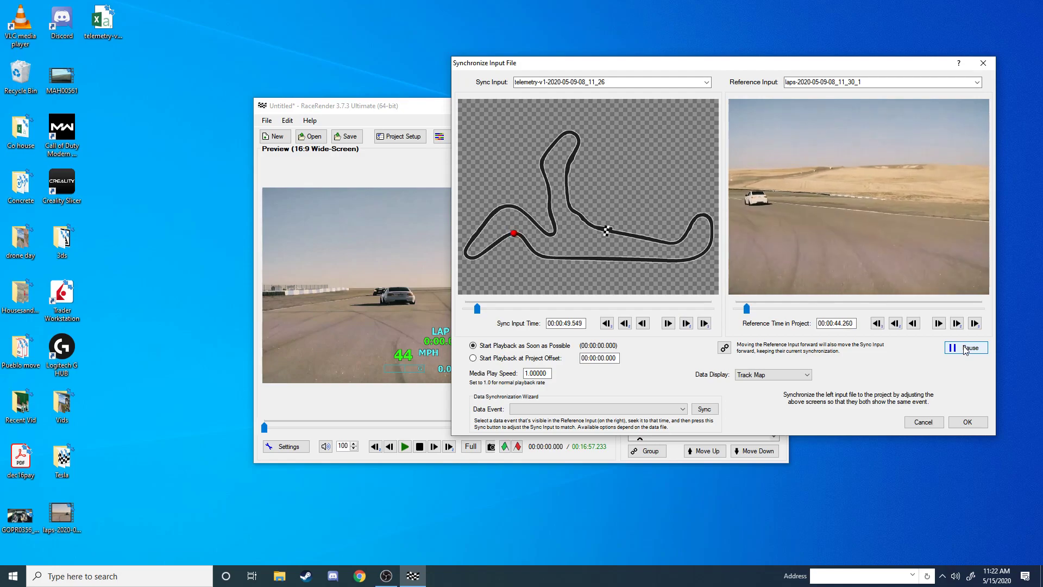
{"action": "left_click", "coordinate": [964, 347]}
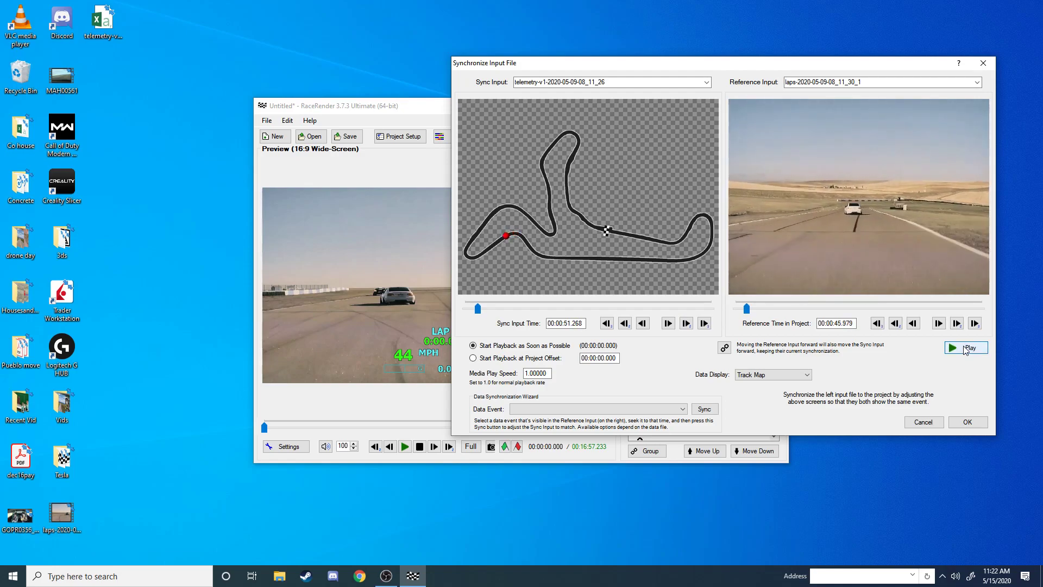
{"action": "mouse_move", "coordinate": [945, 343]}
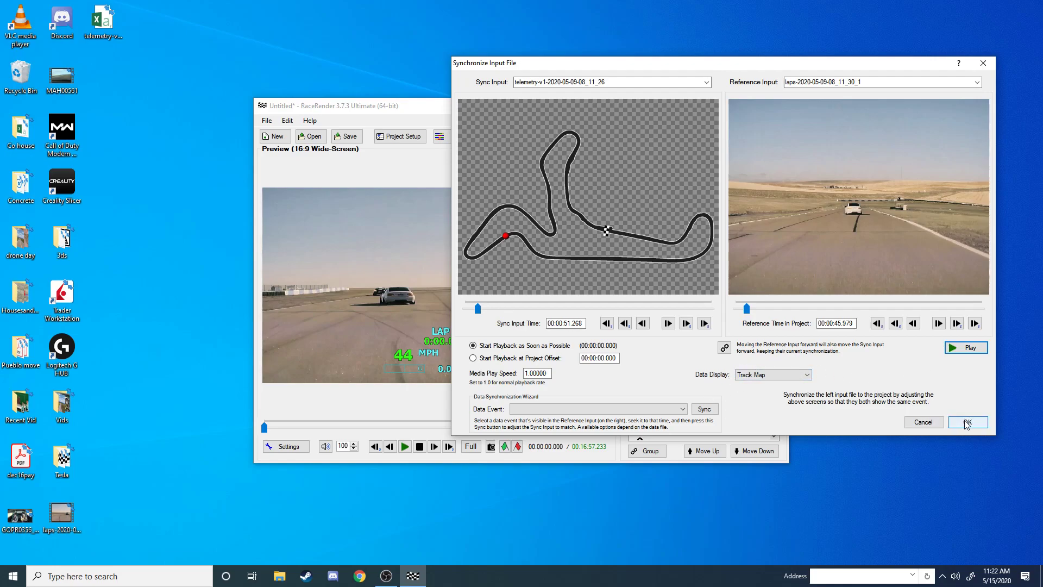
Step: Confirm the telemetry synchronization and close the Project Setup Wizard
{"action": "left_click", "coordinate": [966, 421]}
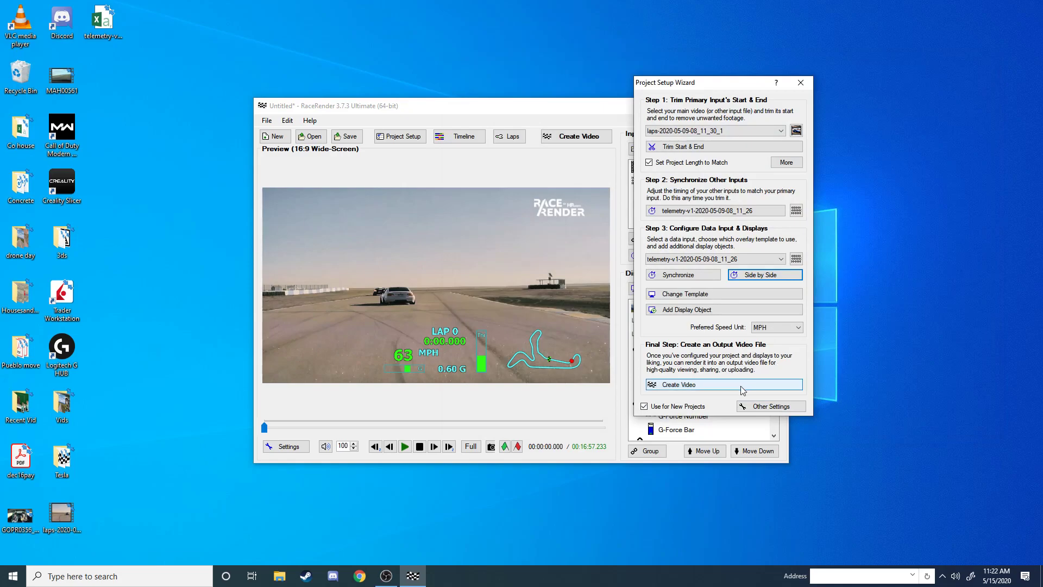
{"action": "mouse_move", "coordinate": [681, 275]}
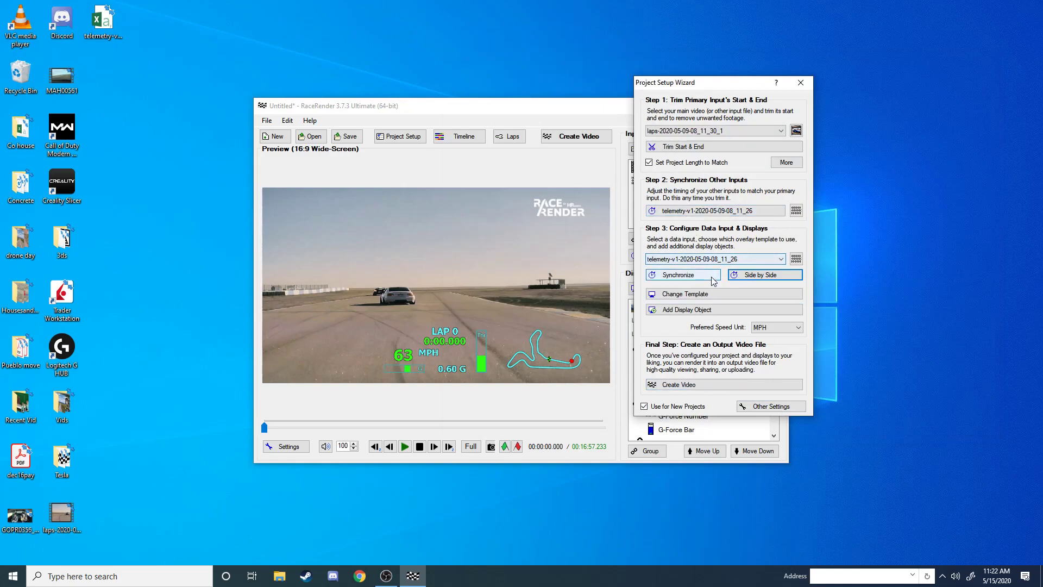
{"action": "mouse_move", "coordinate": [706, 193]}
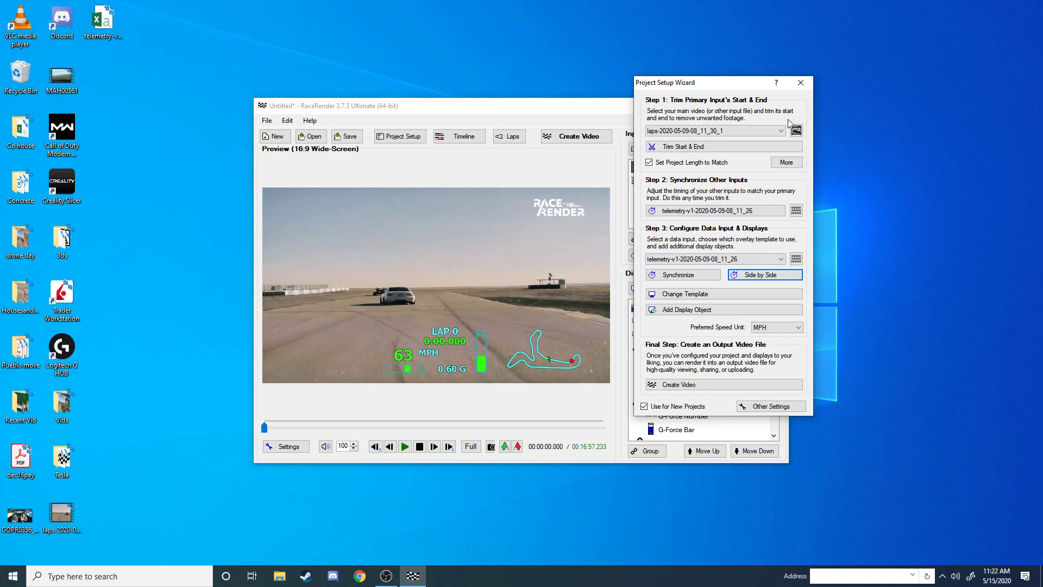
{"action": "left_click", "coordinate": [800, 82]}
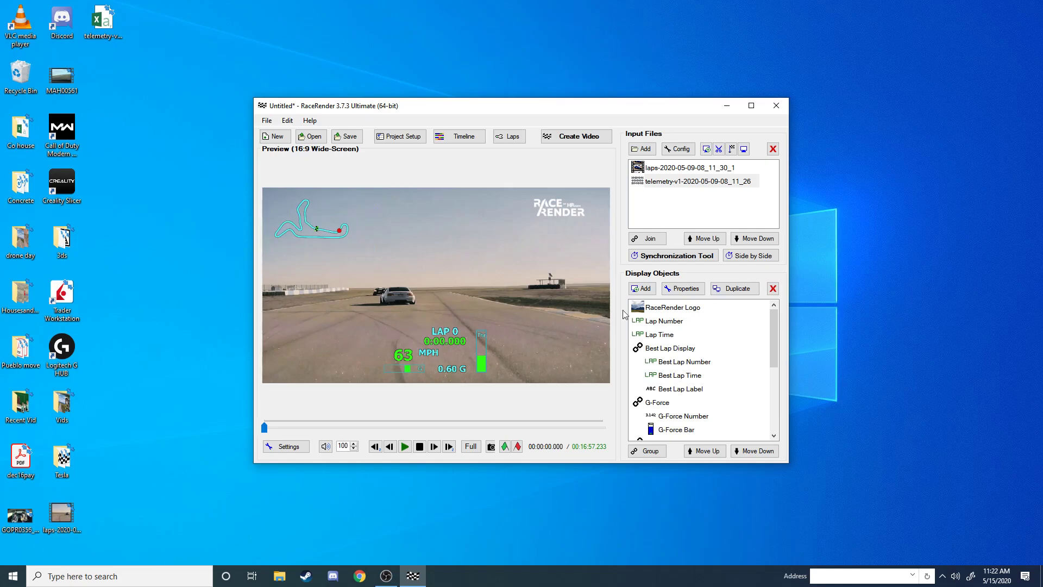
{"action": "mouse_move", "coordinate": [640, 288]}
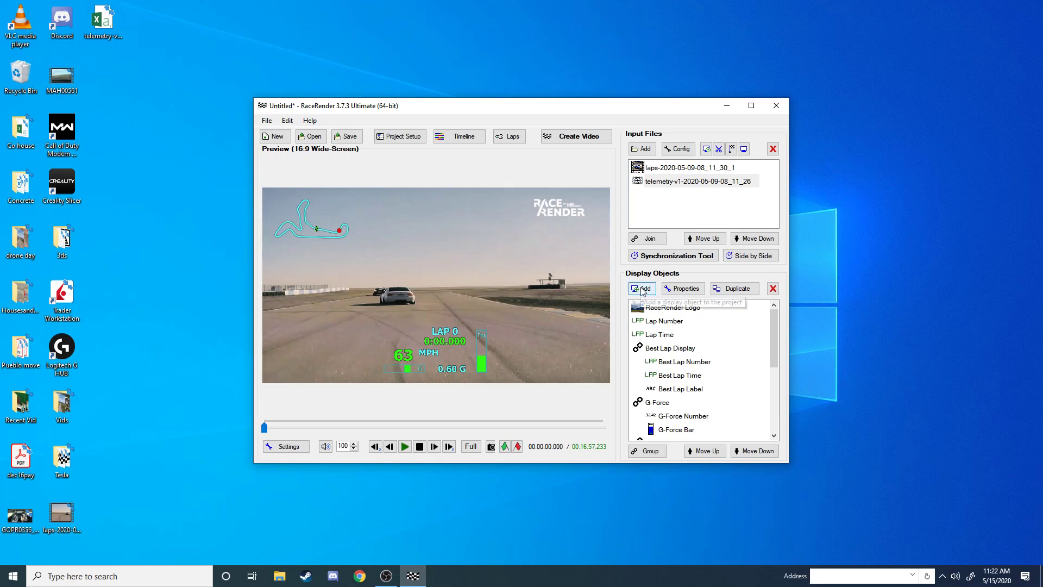
{"action": "mouse_move", "coordinate": [727, 279]}
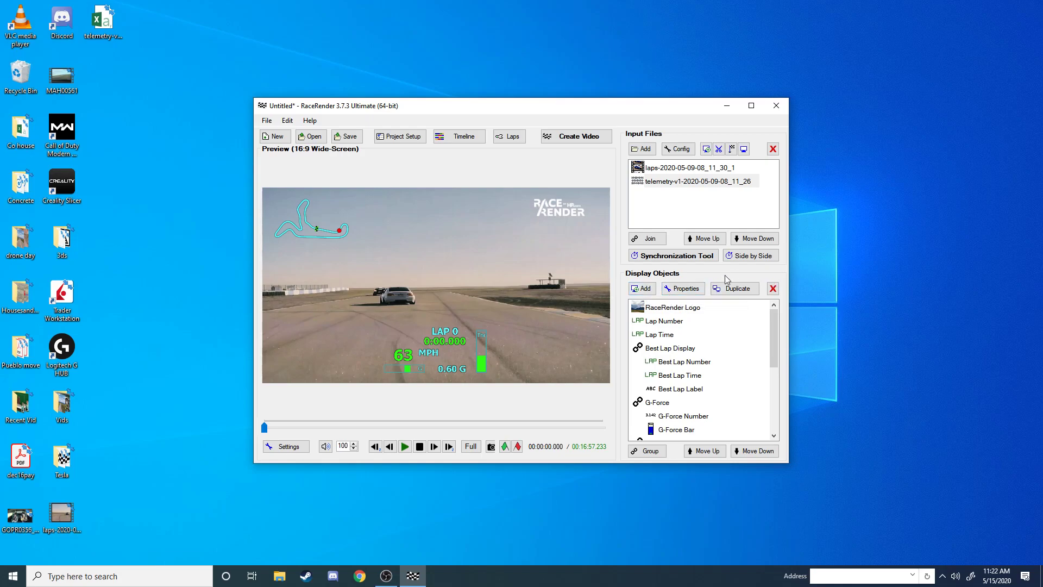
{"action": "mouse_move", "coordinate": [640, 288]}
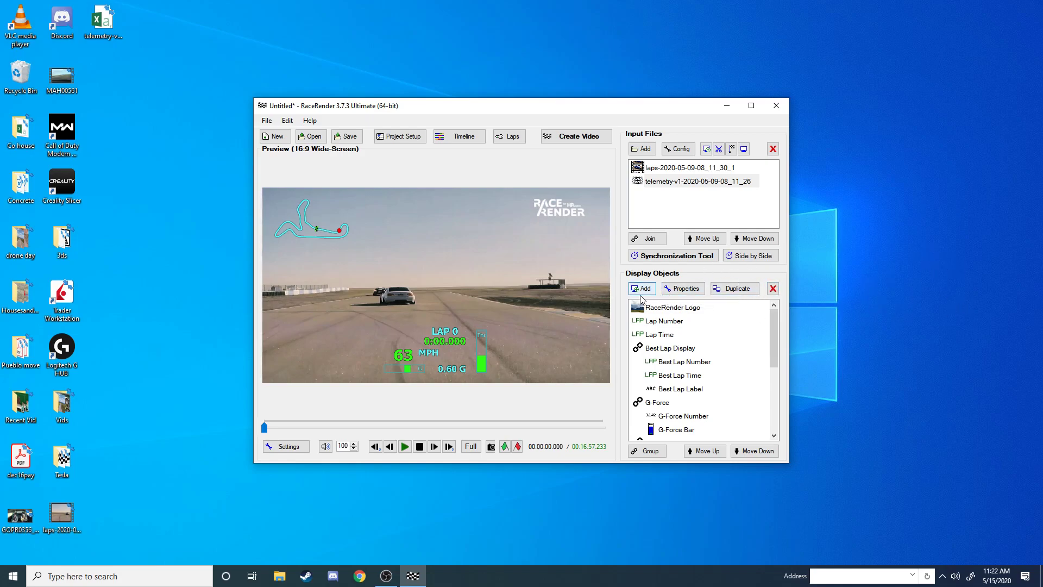
Step: Add a Bar / Level display object in the Bar Light Horizontal Rect style
{"action": "left_click", "coordinate": [641, 288]}
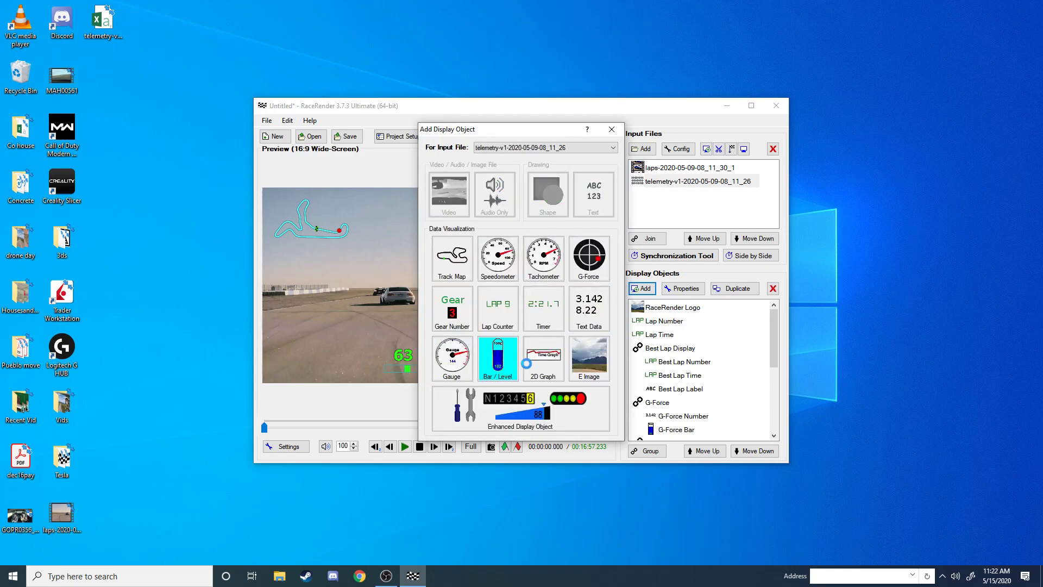
{"action": "left_click", "coordinate": [497, 357]}
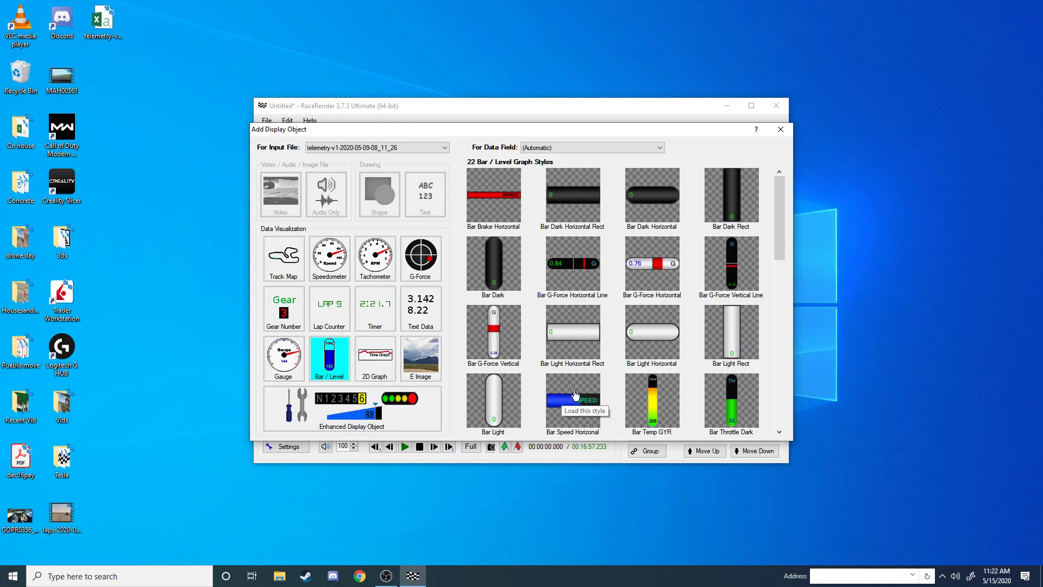
{"action": "mouse_move", "coordinate": [572, 342]}
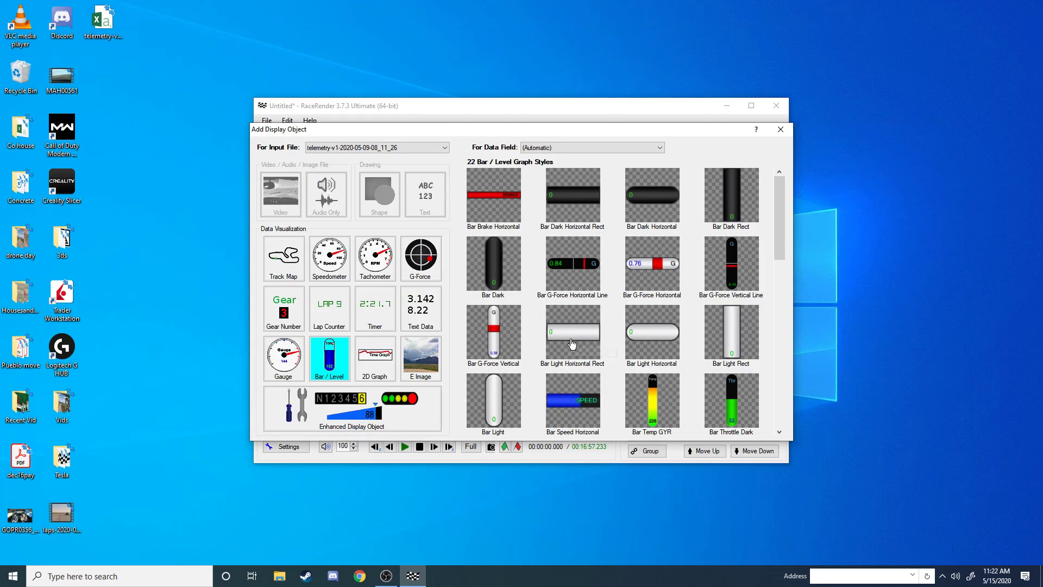
{"action": "double_click", "coordinate": [572, 333]}
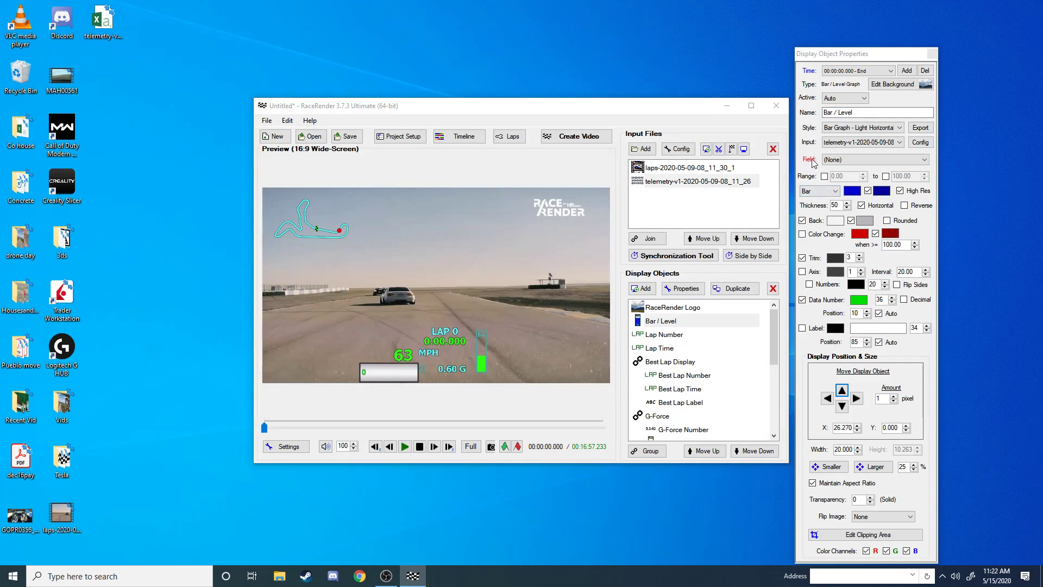
Step: Set the bar's data field to State of Charge (%)
{"action": "left_click", "coordinate": [874, 159]}
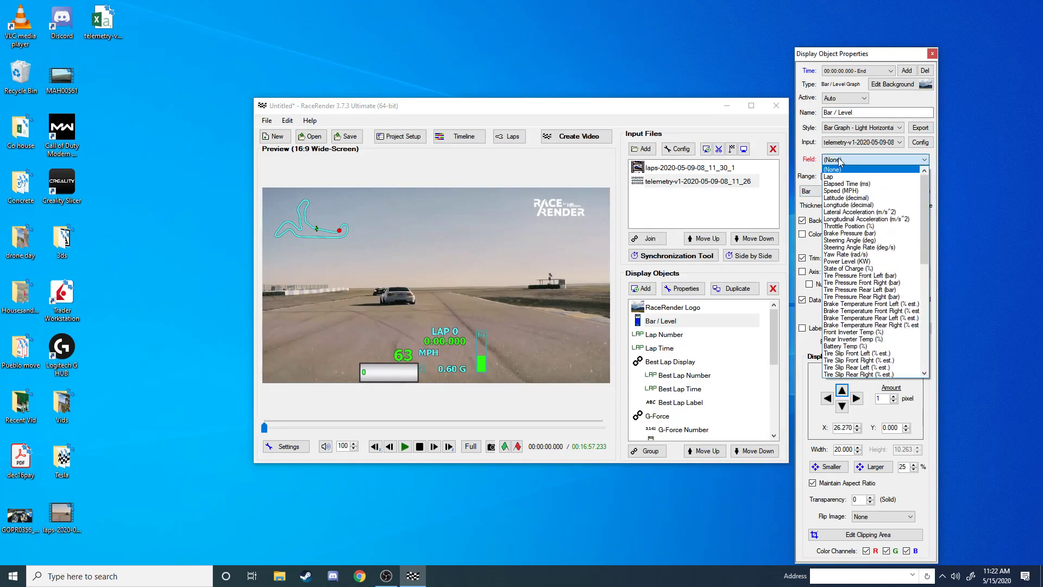
{"action": "mouse_move", "coordinate": [852, 268]}
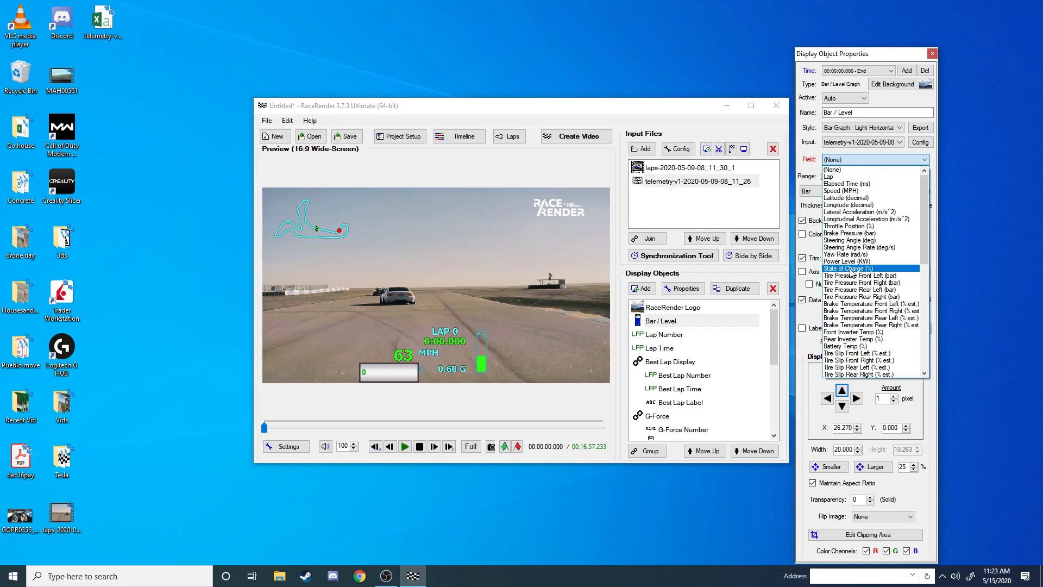
{"action": "left_click", "coordinate": [850, 268]}
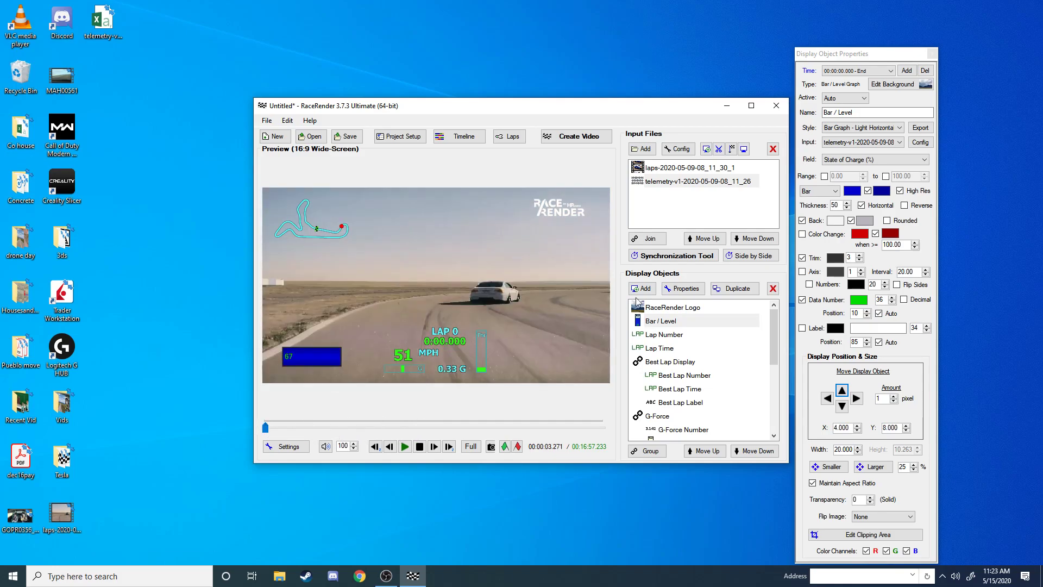
{"action": "mouse_move", "coordinate": [631, 267]}
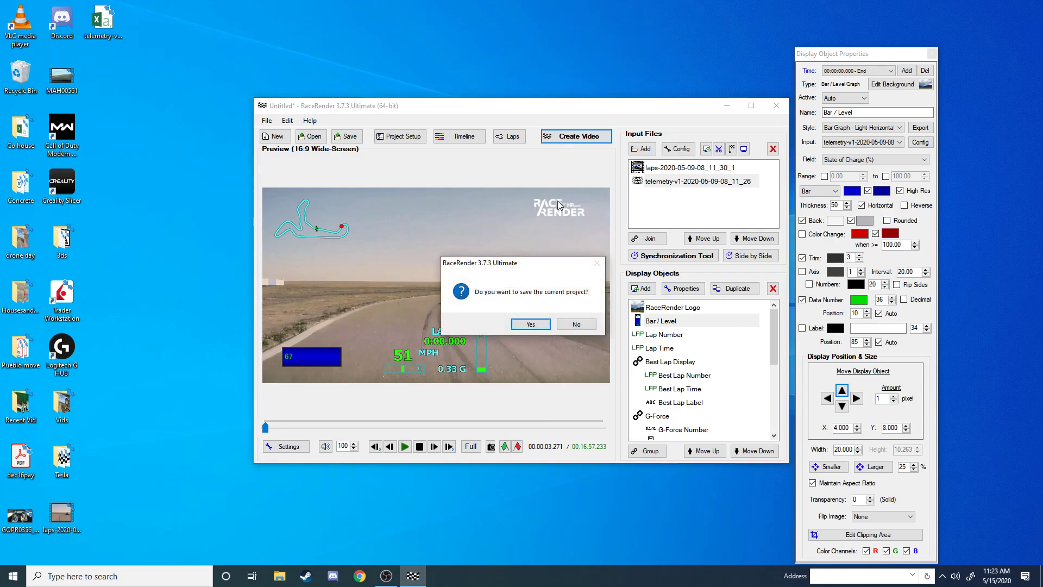
Step: Choose Local File: High-Def (720p) output for laps 1–6, then close without rendering
{"action": "left_click", "coordinate": [575, 324]}
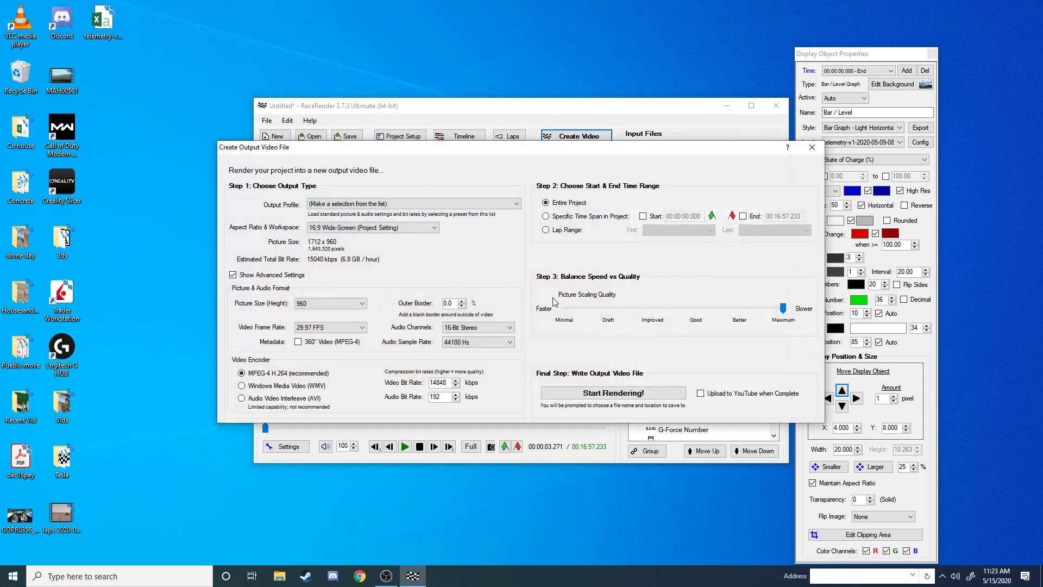
{"action": "left_click", "coordinate": [515, 203]}
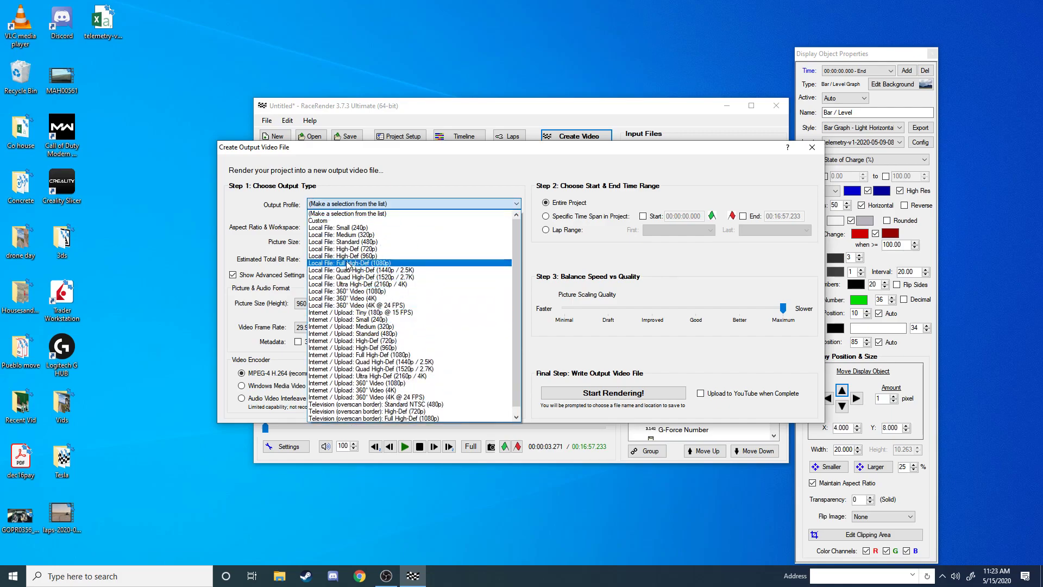
{"action": "mouse_move", "coordinate": [380, 265]}
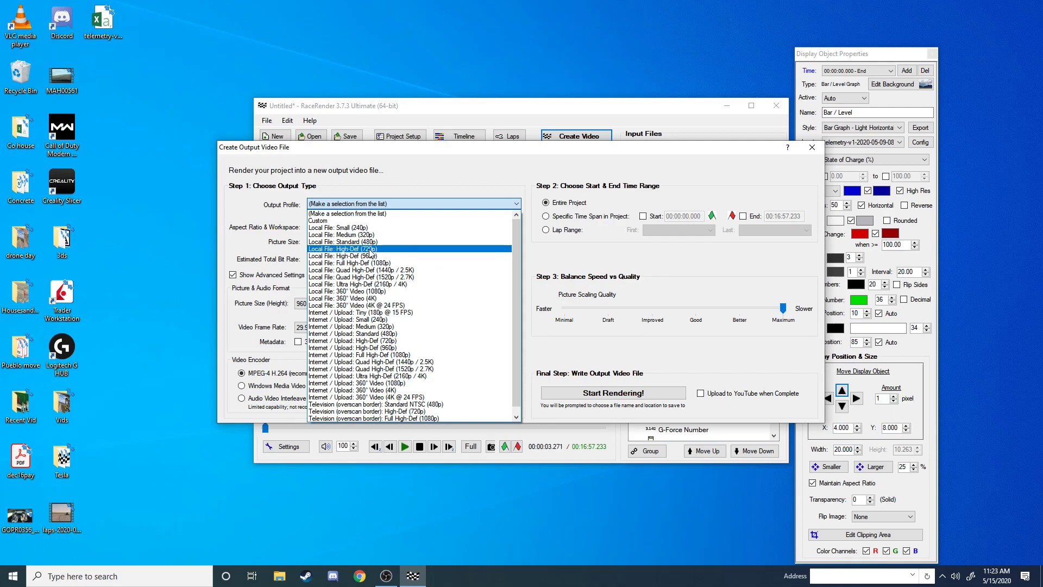
{"action": "left_click", "coordinate": [344, 249]}
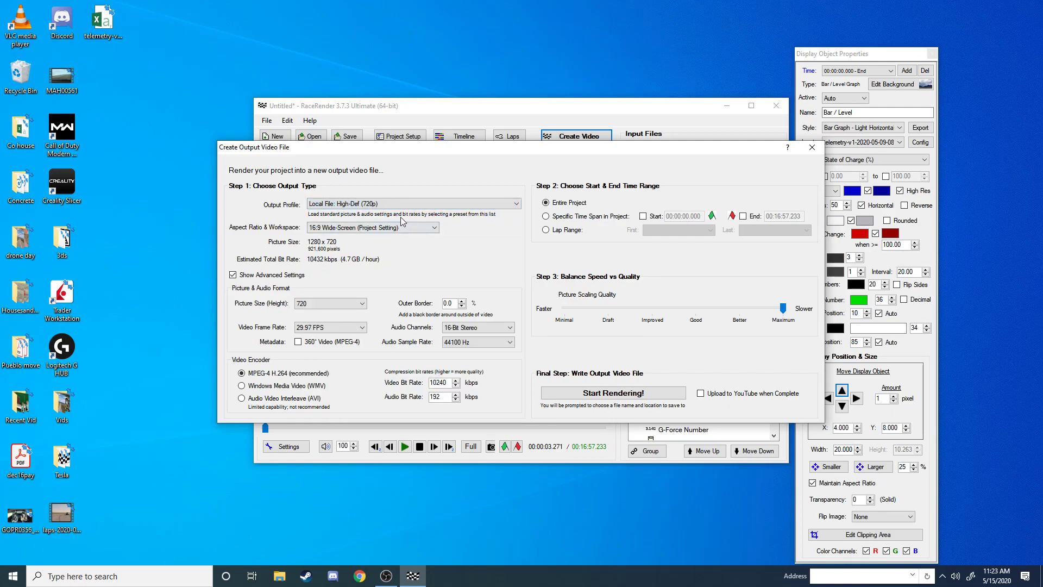
{"action": "left_click", "coordinate": [546, 202]}
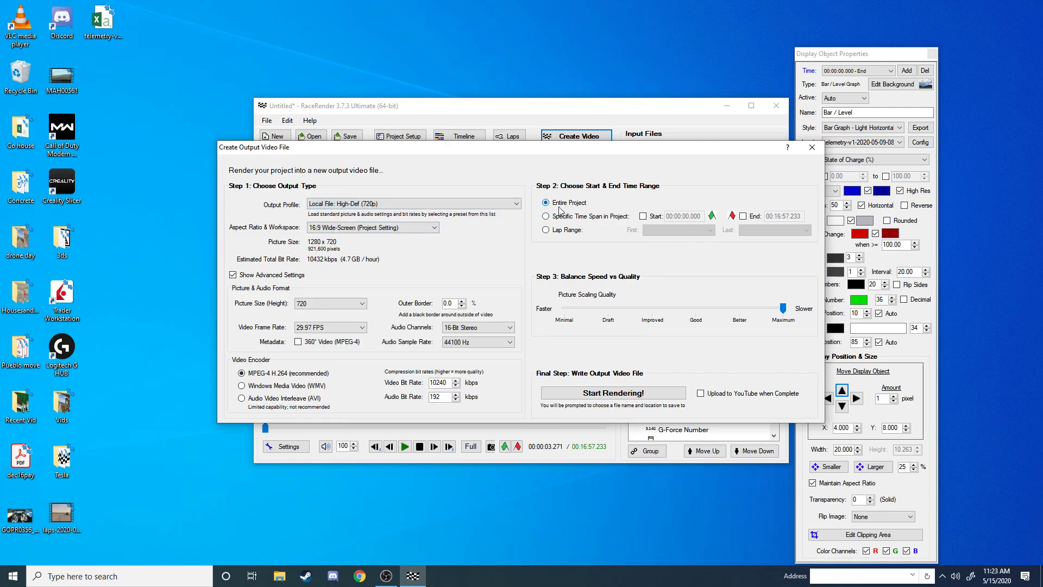
{"action": "mouse_move", "coordinate": [546, 230]}
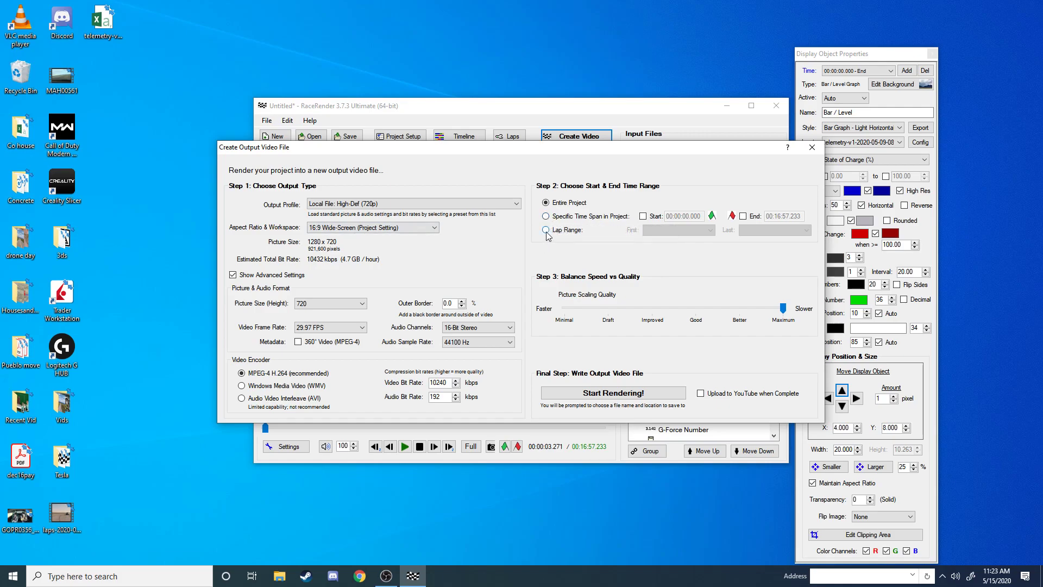
{"action": "left_click", "coordinate": [546, 230]}
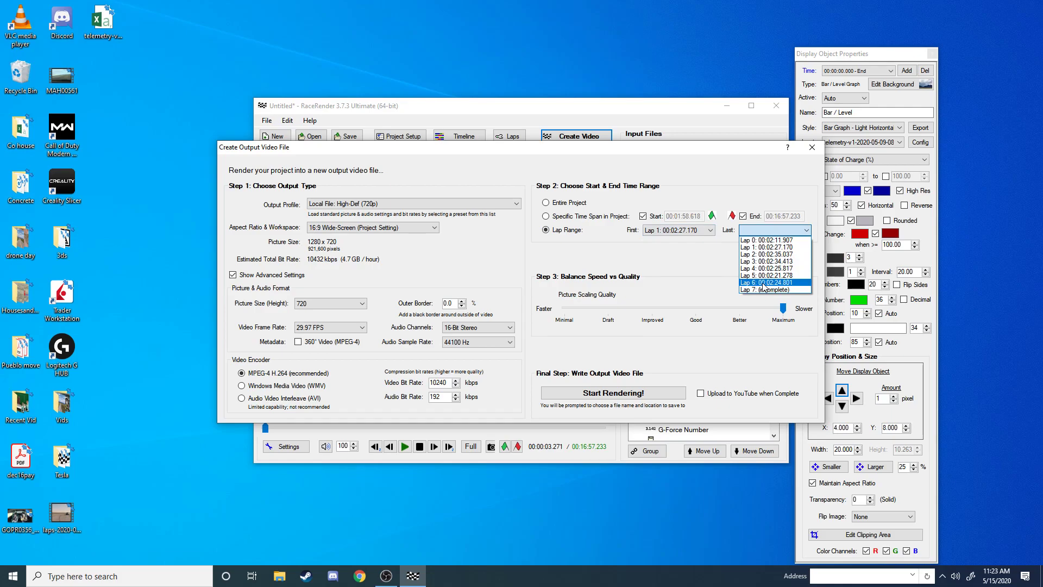
{"action": "left_click", "coordinate": [772, 282]}
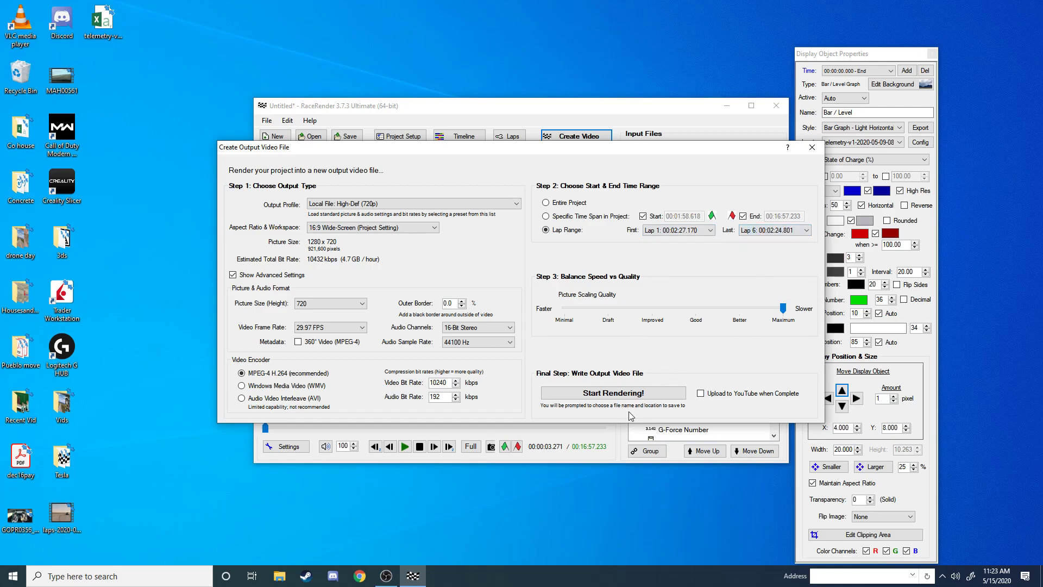
{"action": "mouse_move", "coordinate": [811, 147]}
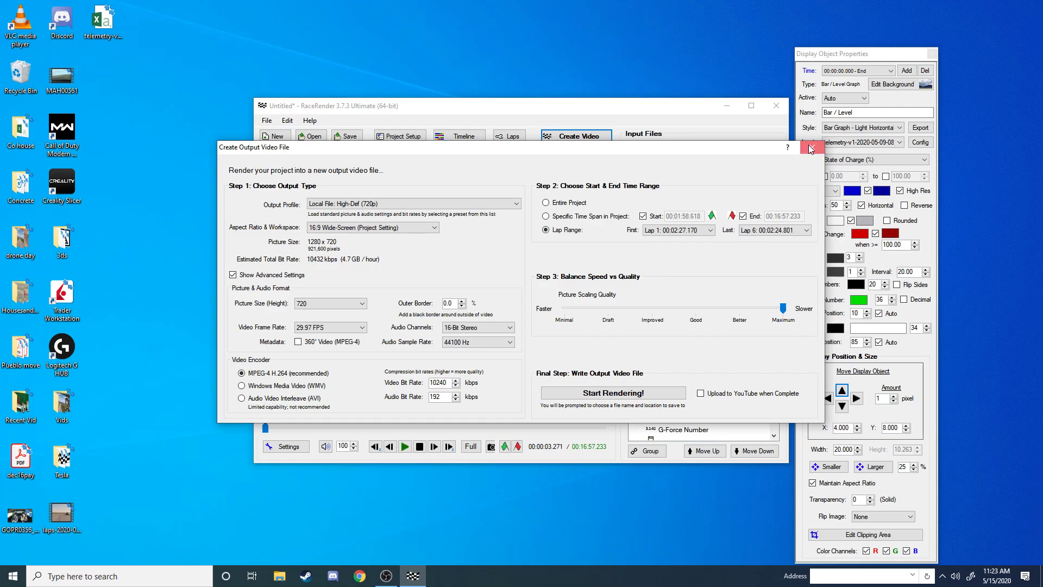
{"action": "left_click", "coordinate": [810, 148]}
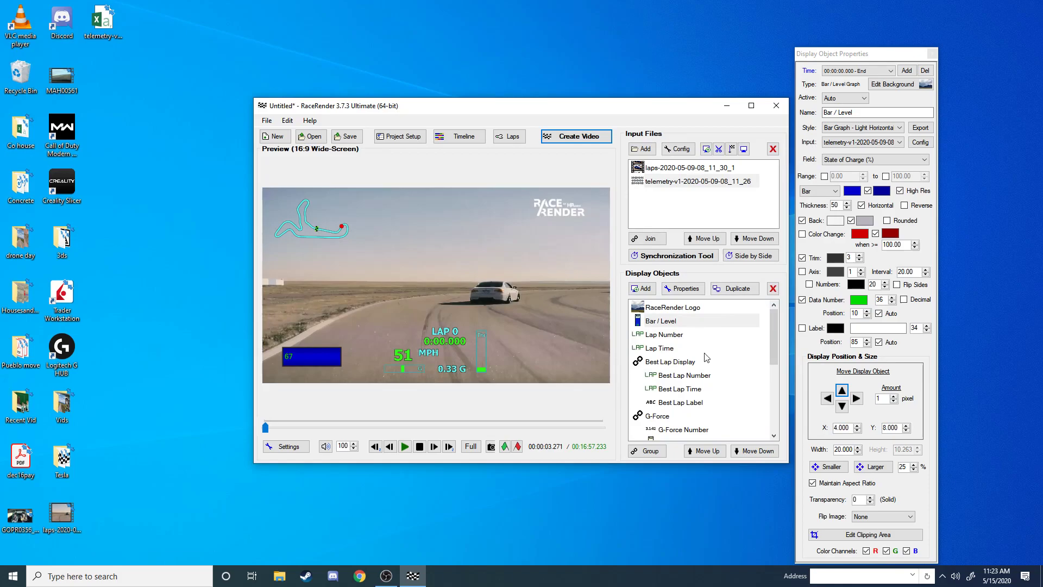
{"action": "mouse_move", "coordinate": [751, 106]}
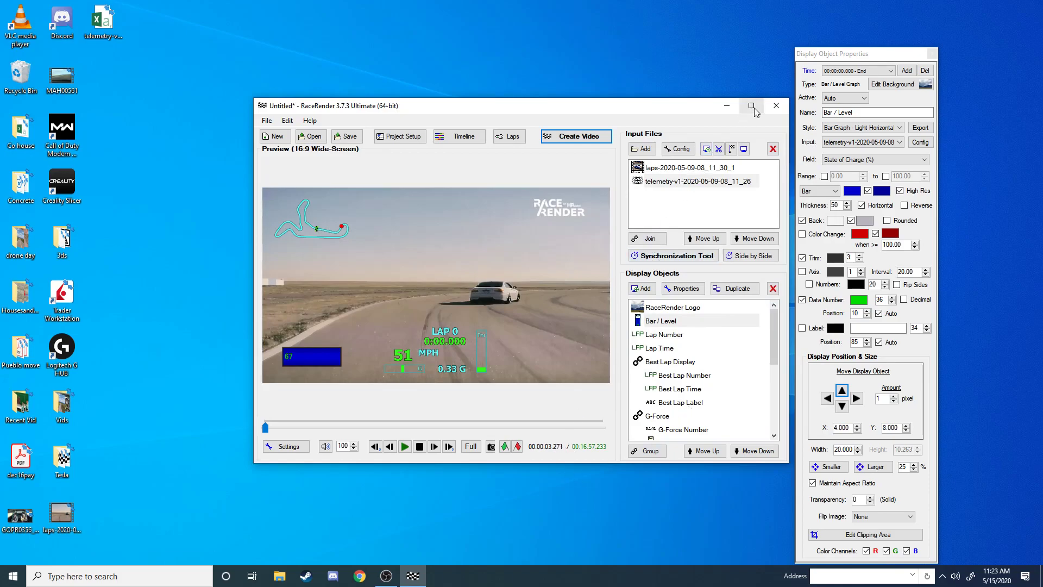
{"action": "mouse_move", "coordinate": [489, 196]}
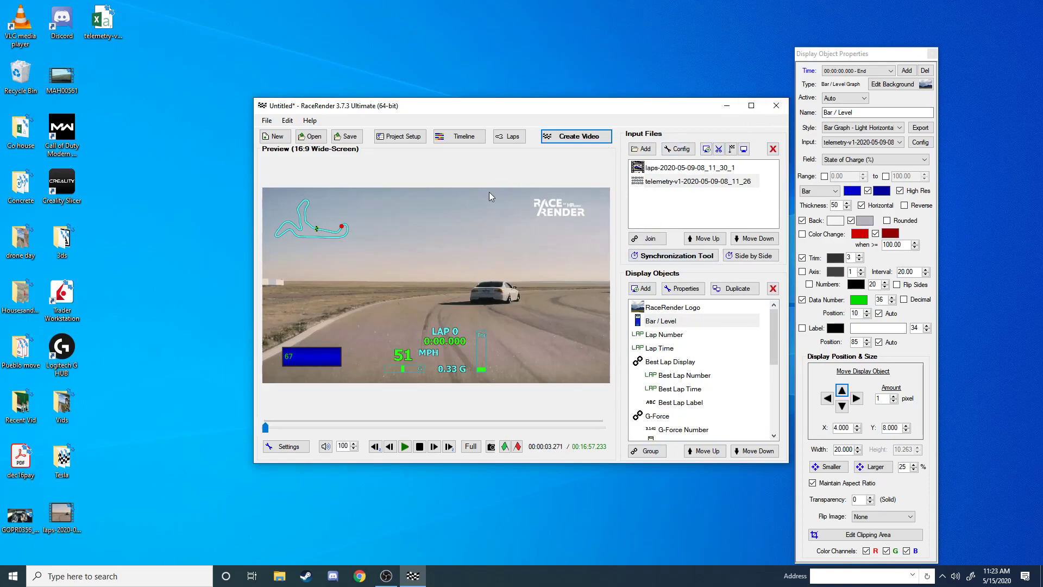
{"action": "mouse_move", "coordinate": [338, 302]}
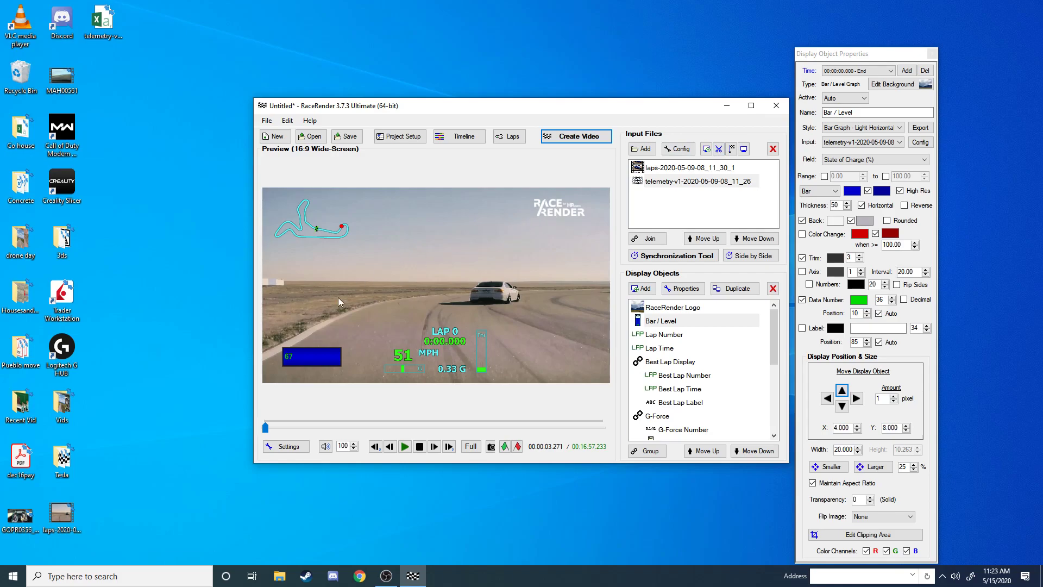
{"action": "mouse_move", "coordinate": [775, 106]}
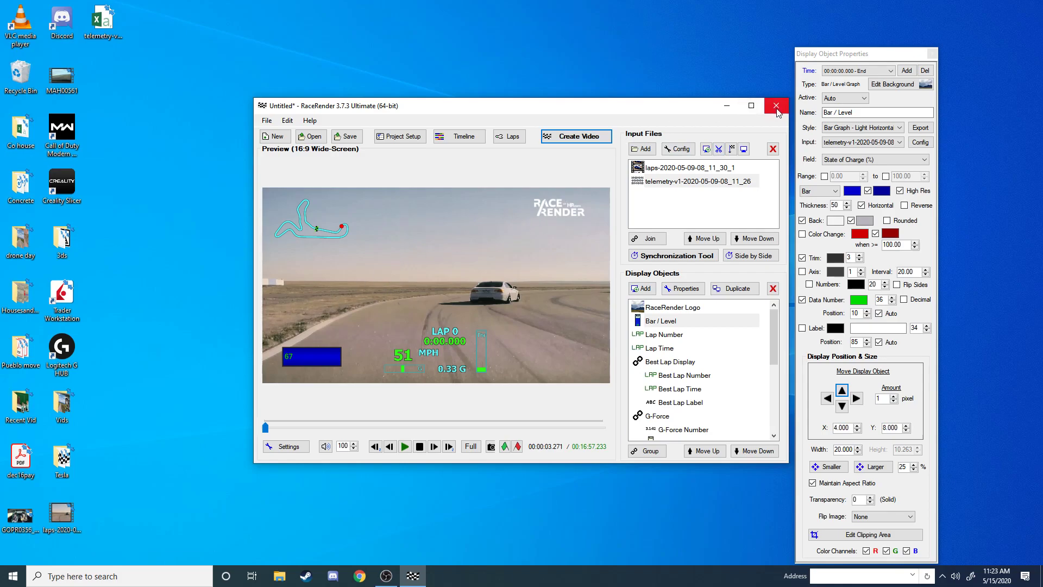
{"action": "mouse_move", "coordinate": [534, 245]}
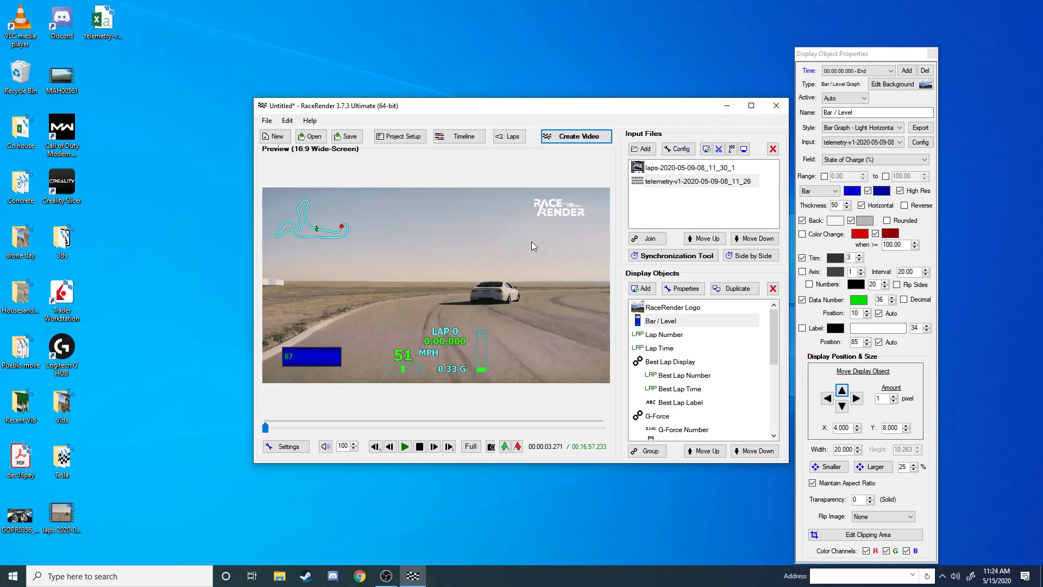
{"action": "mouse_move", "coordinate": [366, 238]}
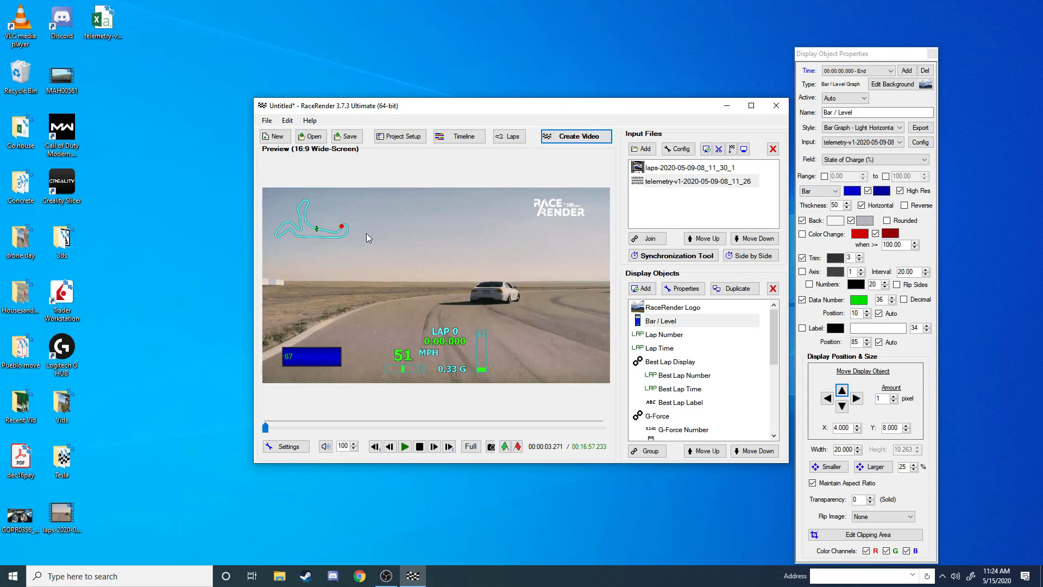
{"action": "mouse_move", "coordinate": [317, 255]}
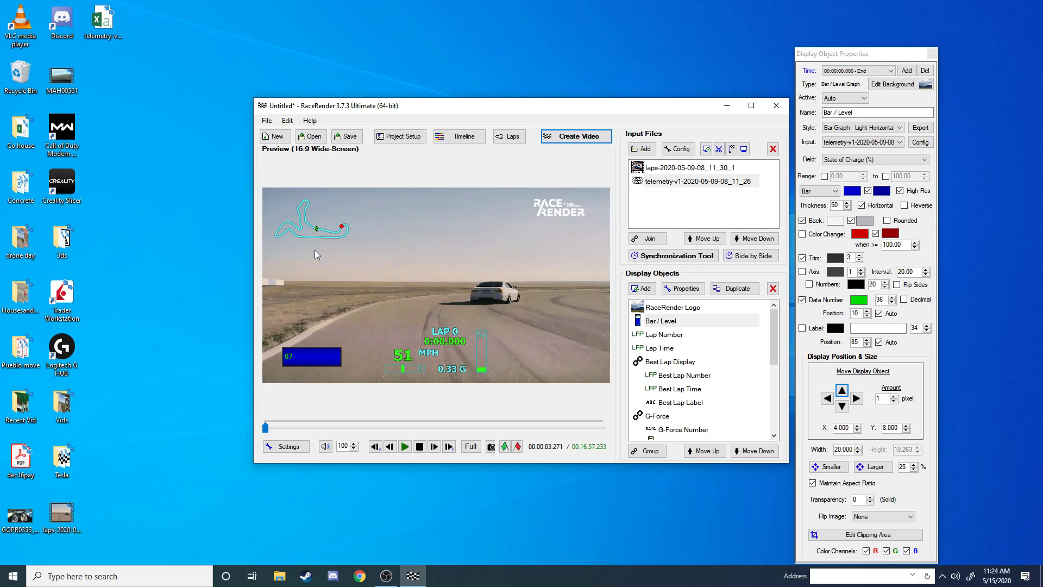
{"action": "mouse_move", "coordinate": [775, 106]}
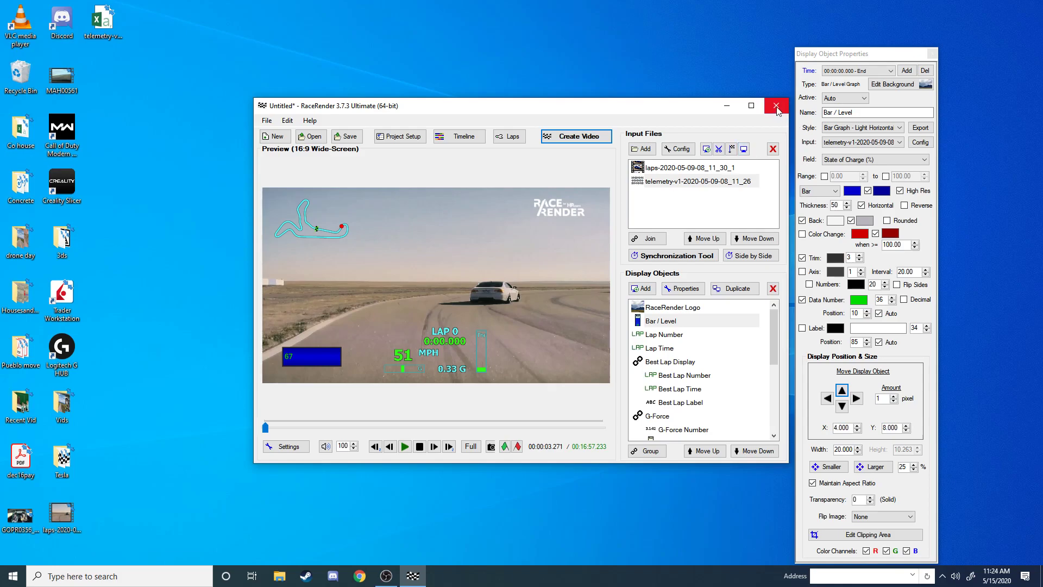
Step: Close RaceRender 3 and search 'vlc' to launch VLC media player
{"action": "left_click", "coordinate": [775, 105]}
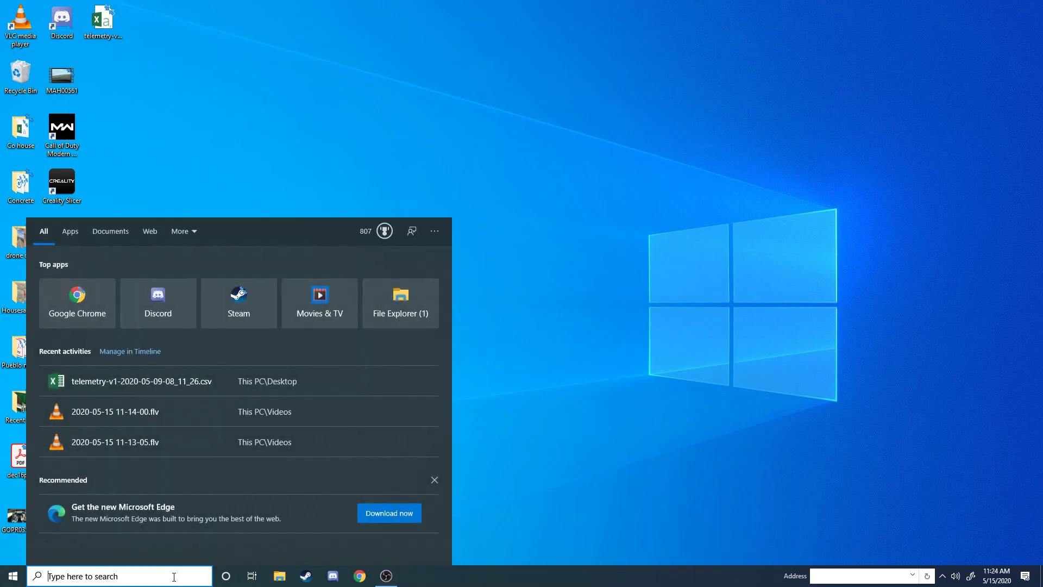
{"action": "type", "text": "vlc"}
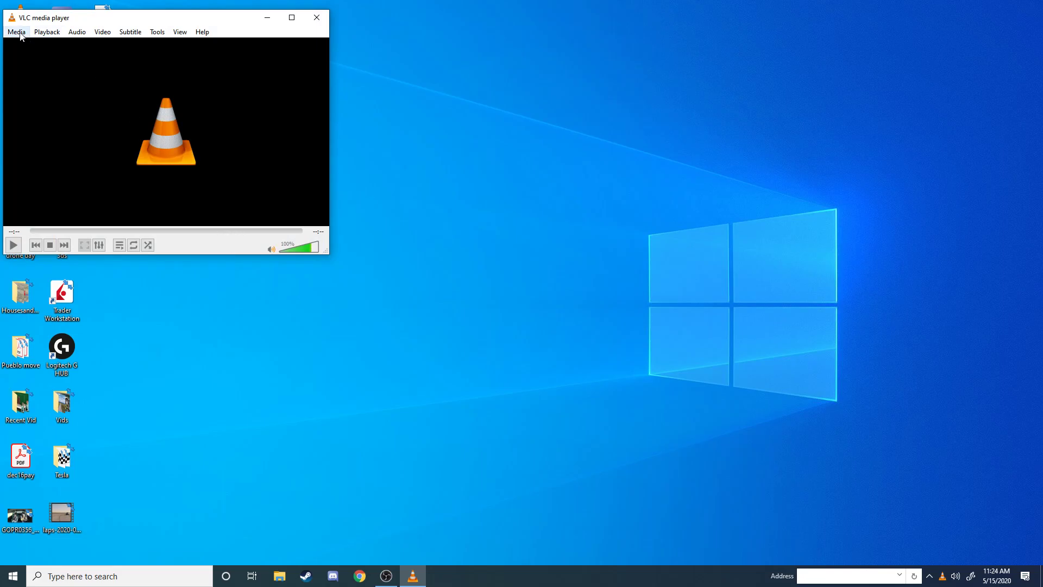
Step: Add the laps mp4 to VLC's Convert / Save and proceed to conversion settings
{"action": "left_click", "coordinate": [16, 32]}
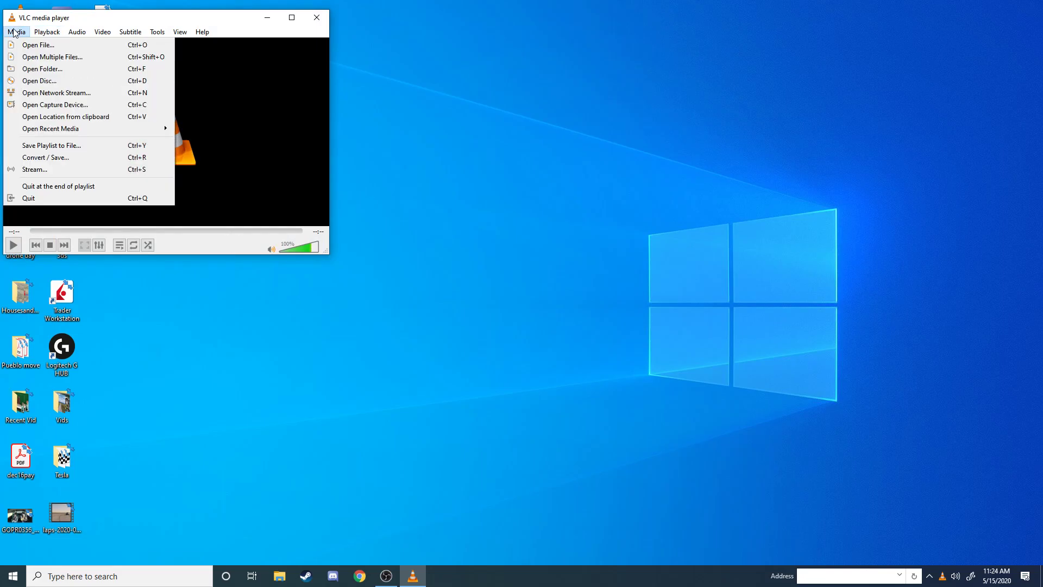
{"action": "mouse_move", "coordinate": [54, 172]}
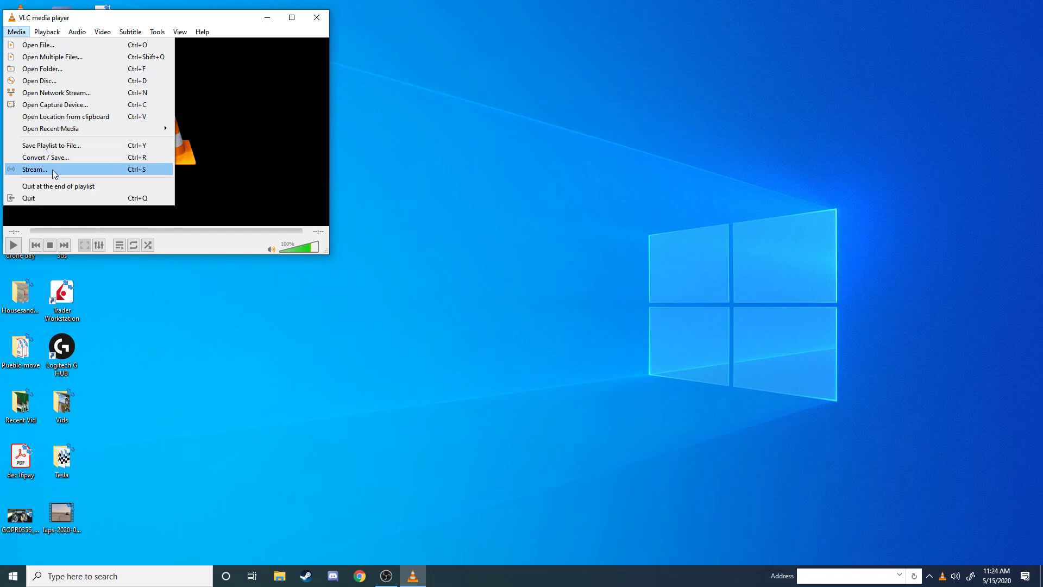
{"action": "left_click", "coordinate": [45, 157]}
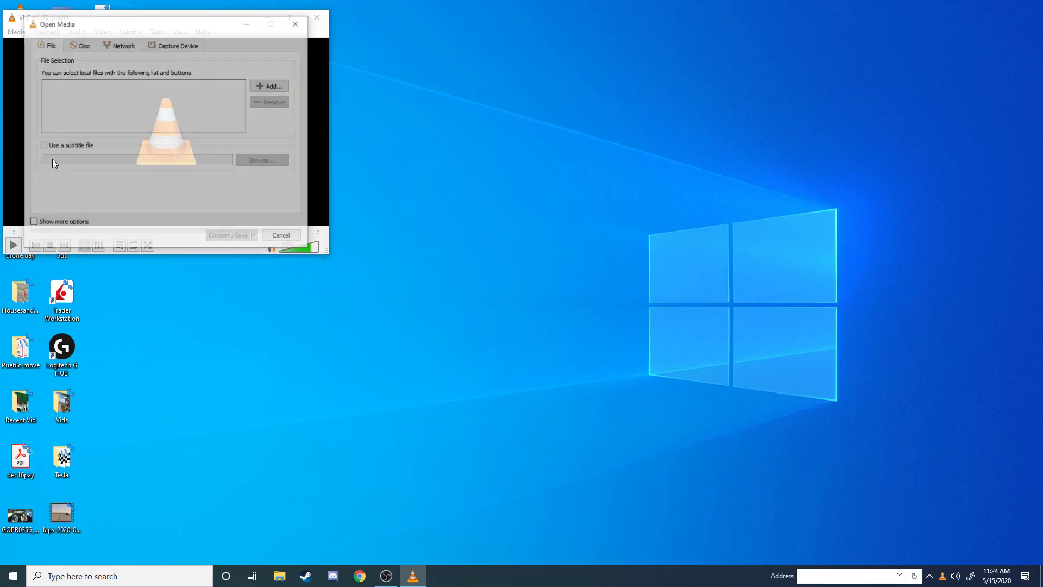
{"action": "left_click", "coordinate": [269, 85]}
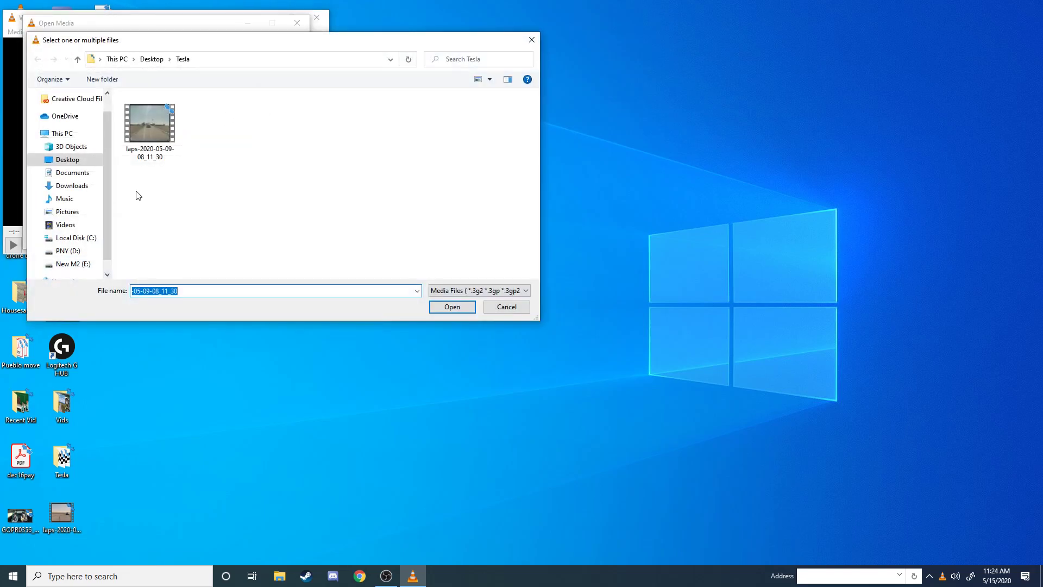
{"action": "left_click", "coordinate": [451, 306]}
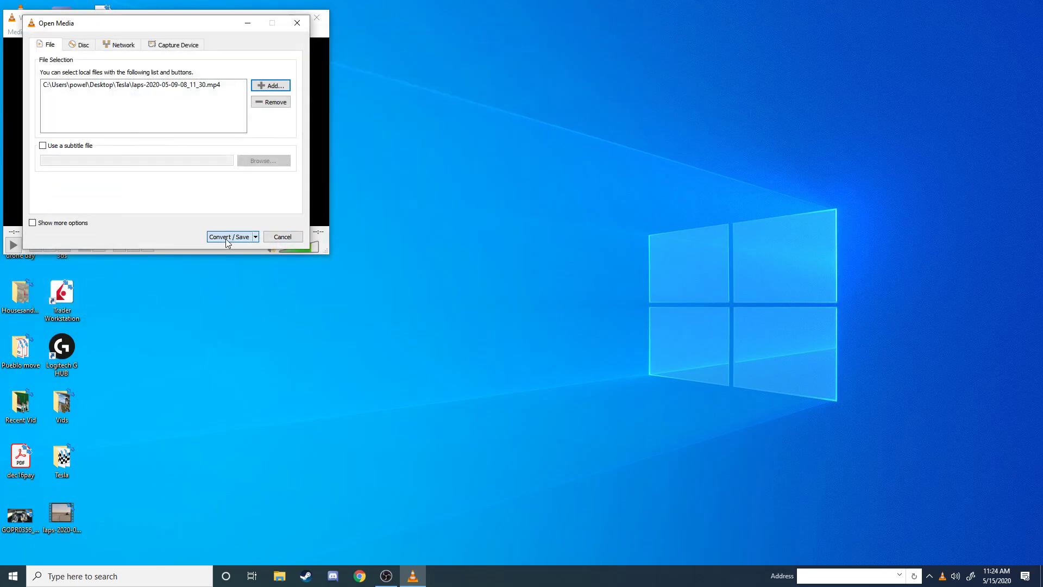
{"action": "left_click", "coordinate": [229, 236]}
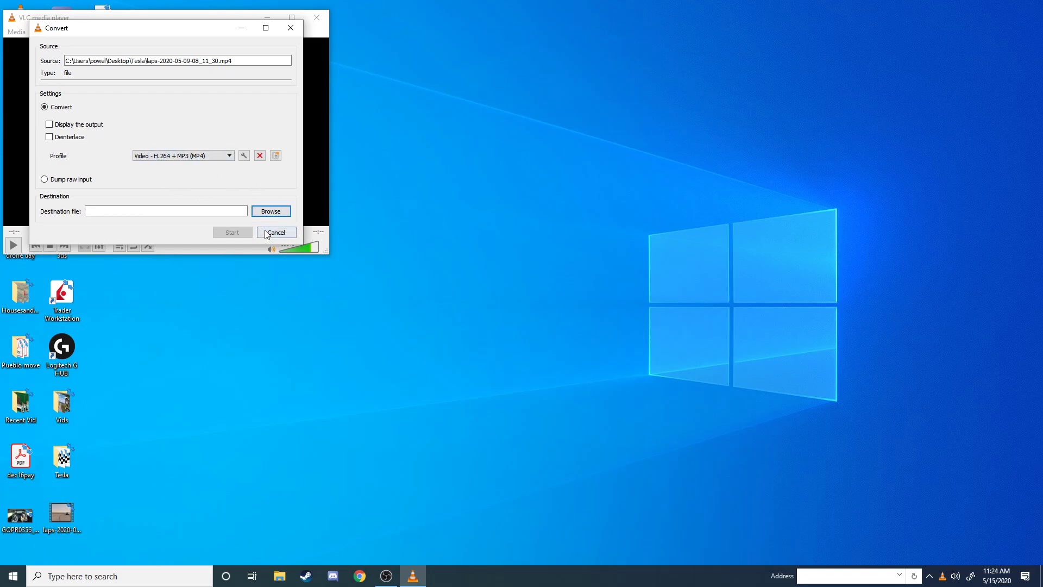
{"action": "mouse_move", "coordinate": [226, 219]}
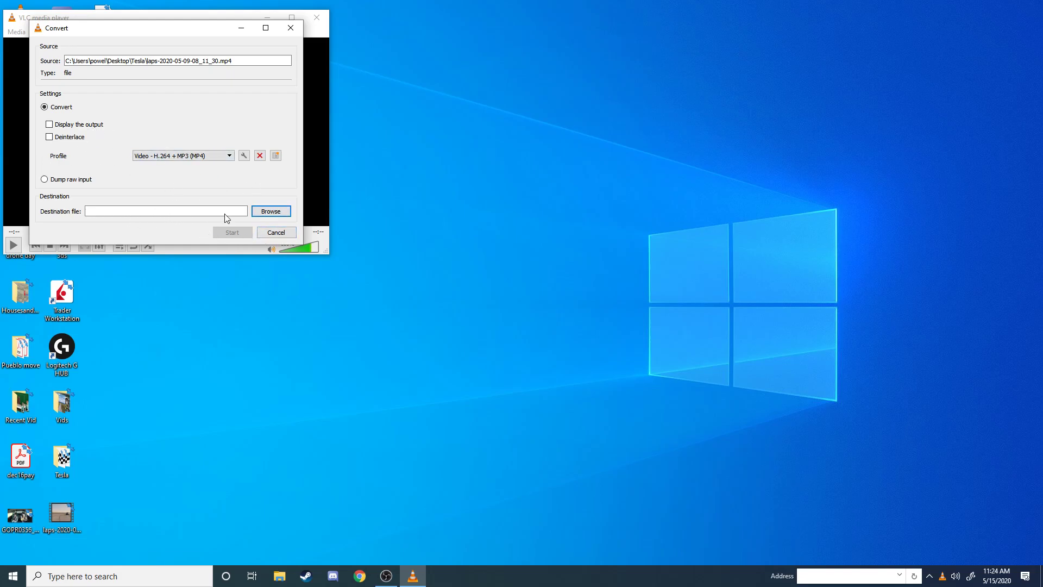
Step: Cancel the save location and conversion, close VLC, and switch to OBS
{"action": "left_click", "coordinate": [270, 211]}
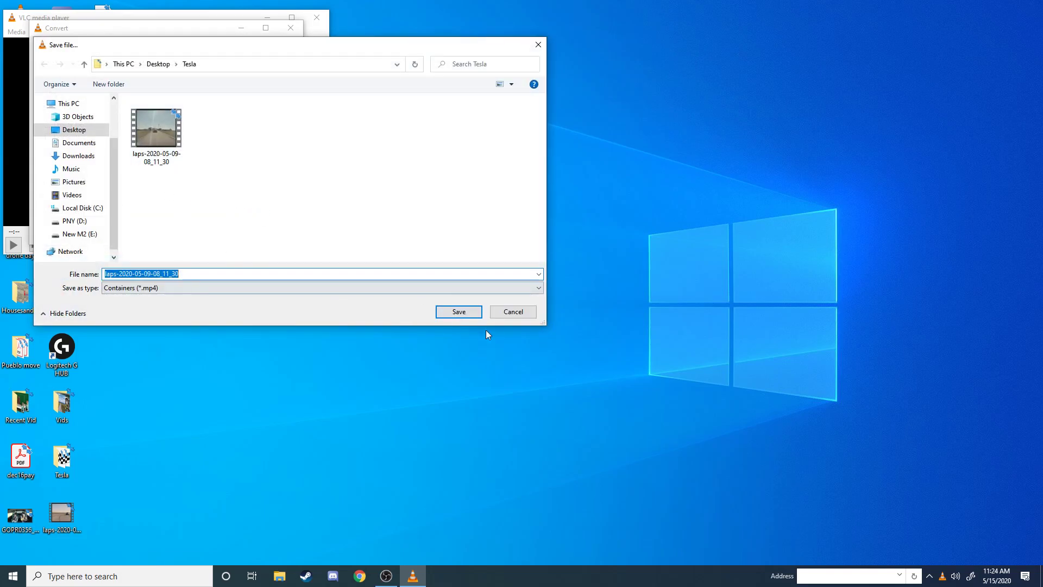
{"action": "left_click", "coordinate": [457, 311]}
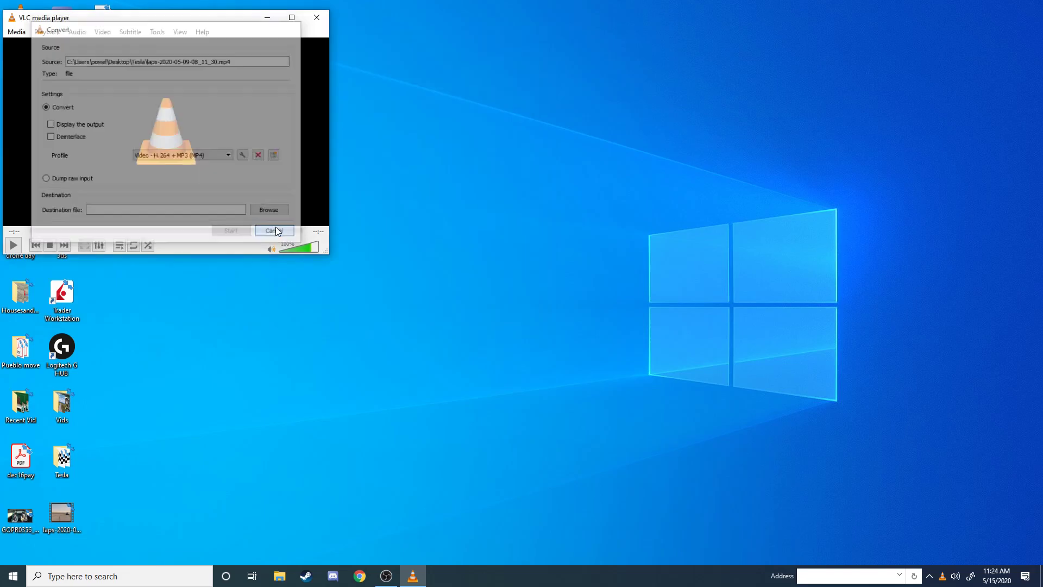
{"action": "left_click", "coordinate": [274, 231]}
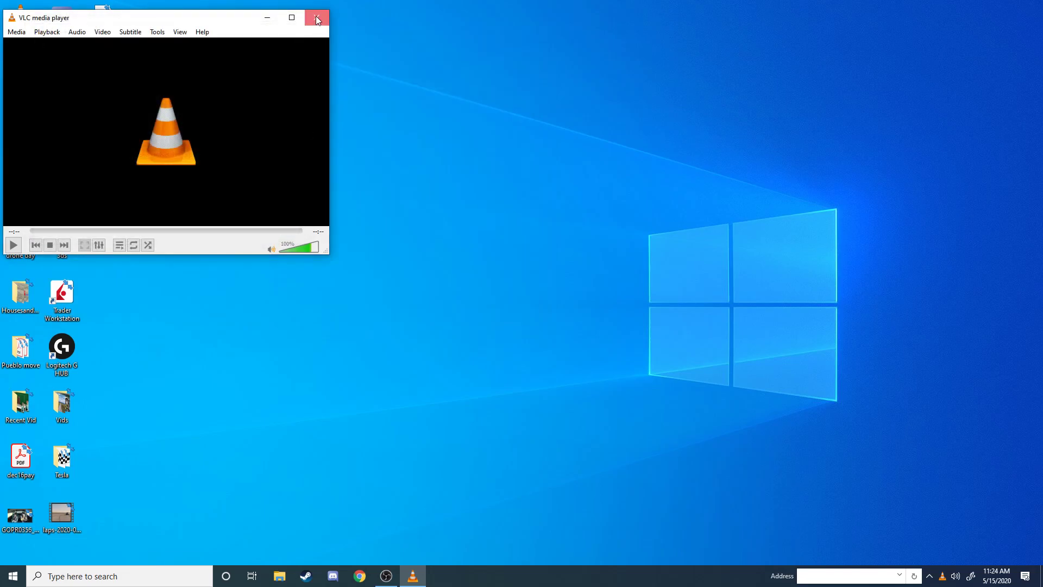
{"action": "left_click", "coordinate": [317, 18]}
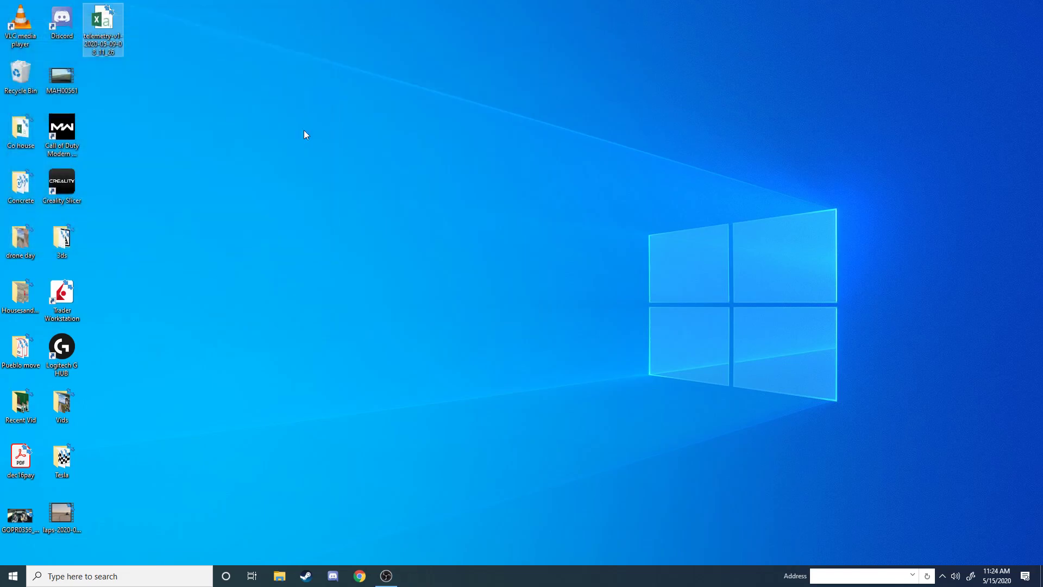
{"action": "left_click", "coordinate": [385, 575]}
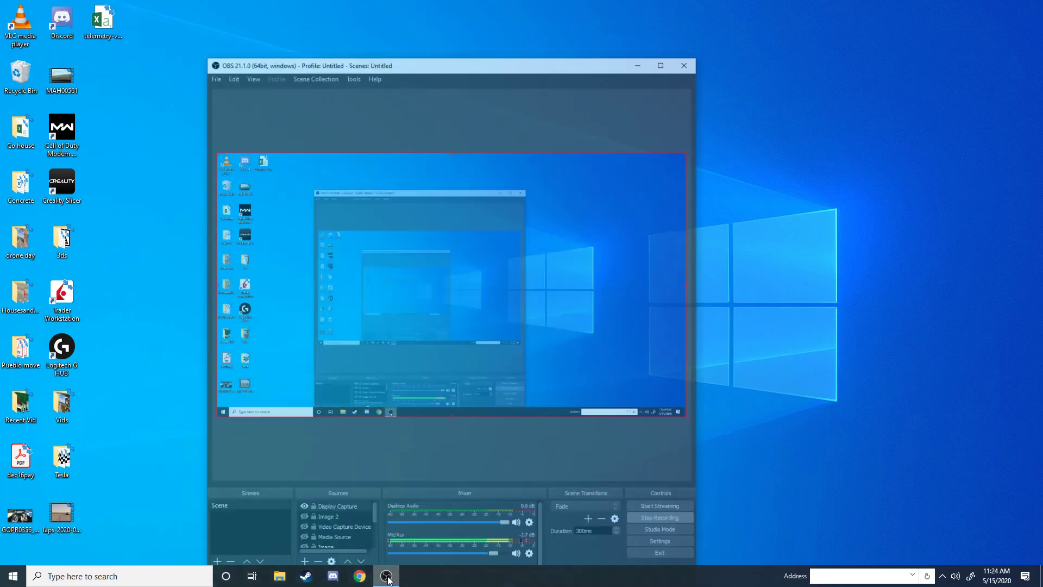